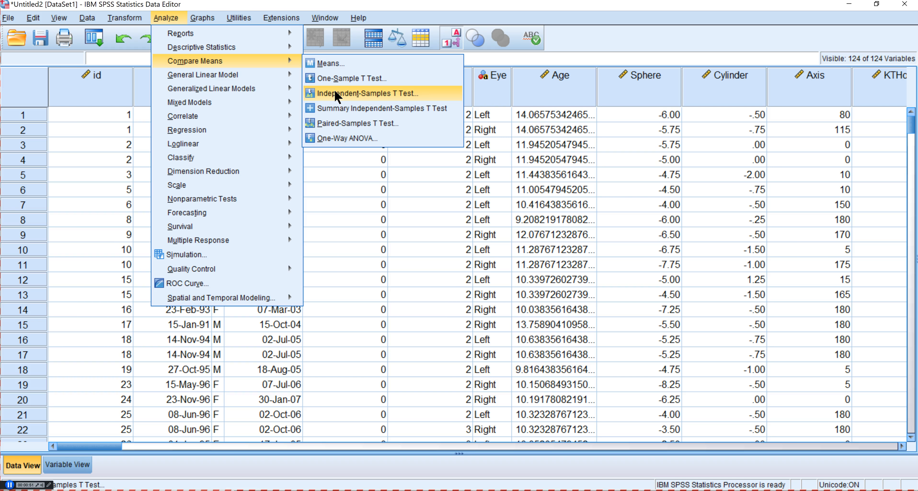
# - Run an independent-samples t-test on AL0 grouped by LensType, with groups defined as 0 and 1
pyautogui.click(354, 95)
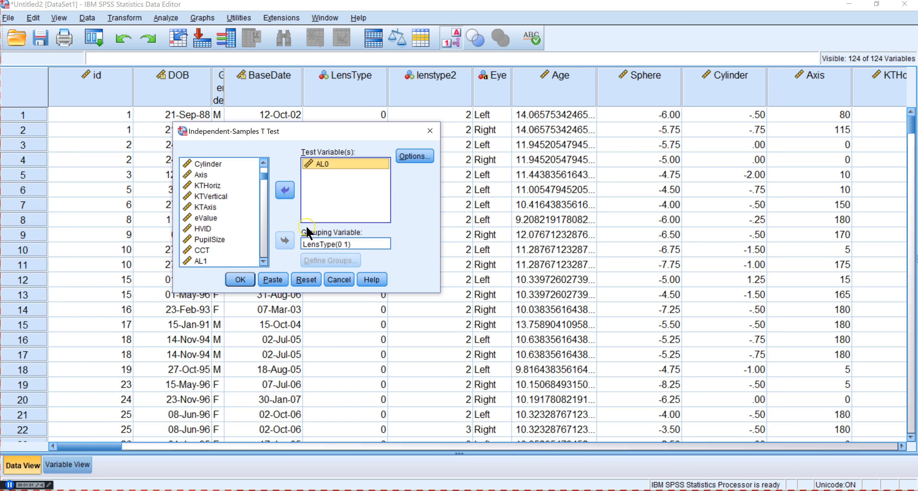
pyautogui.click(284, 241)
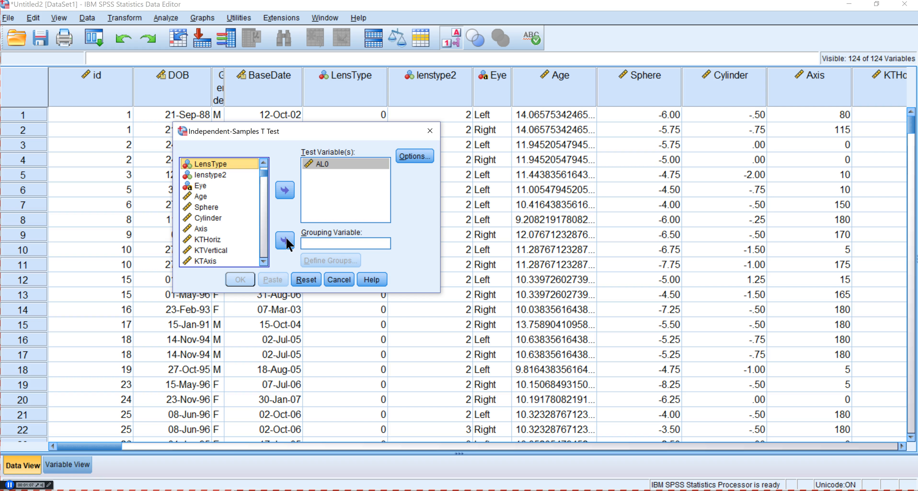
pyautogui.click(285, 240)
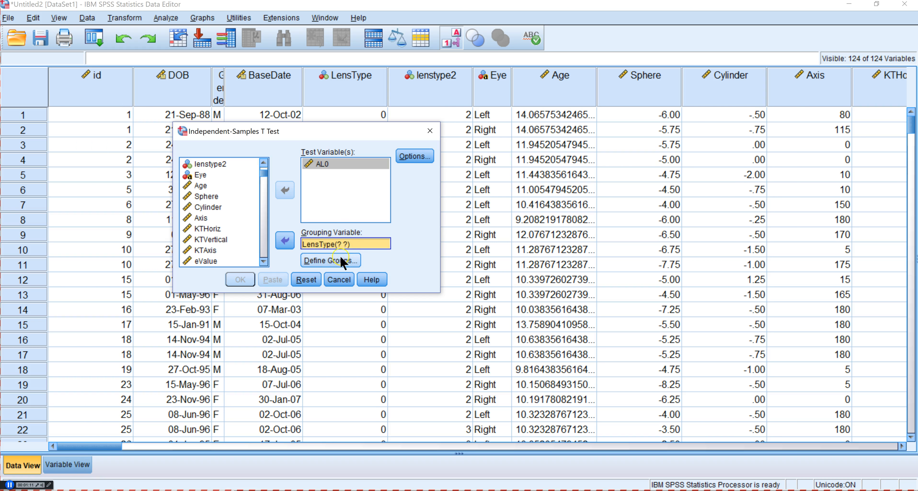
pyautogui.click(331, 260)
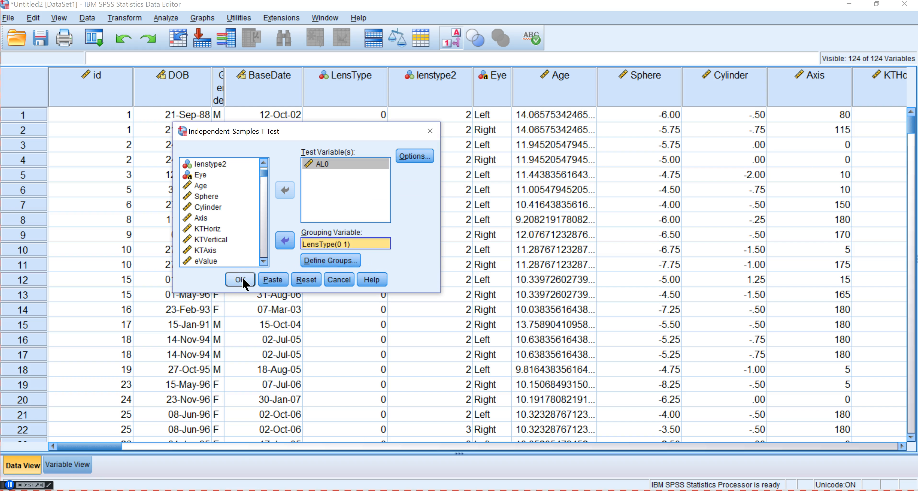
pyautogui.click(240, 280)
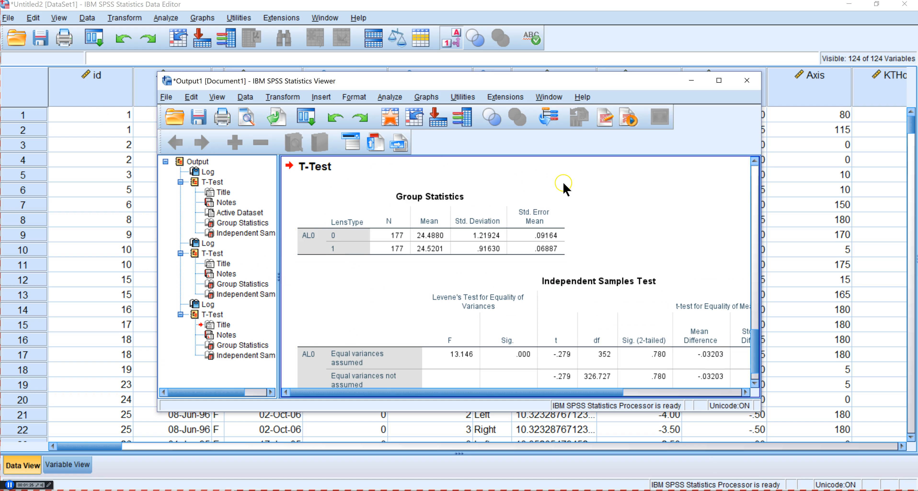
pyautogui.moveTo(573, 233)
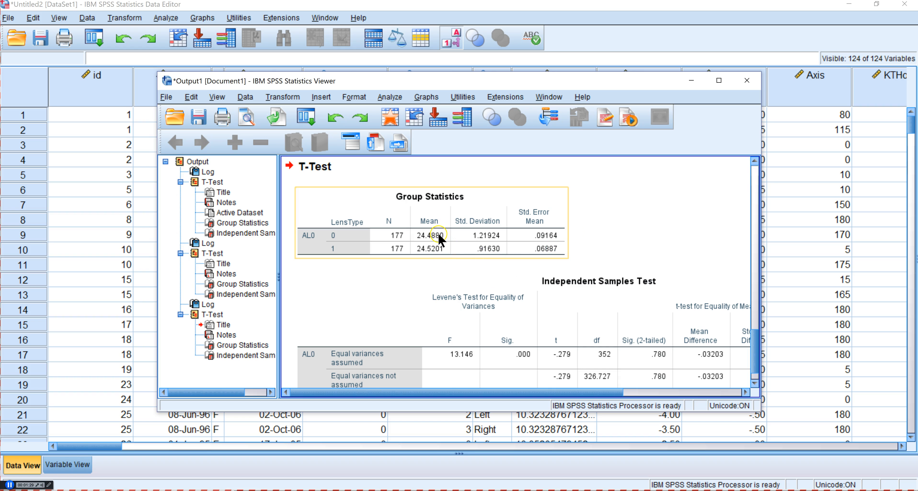
pyautogui.moveTo(470, 248)
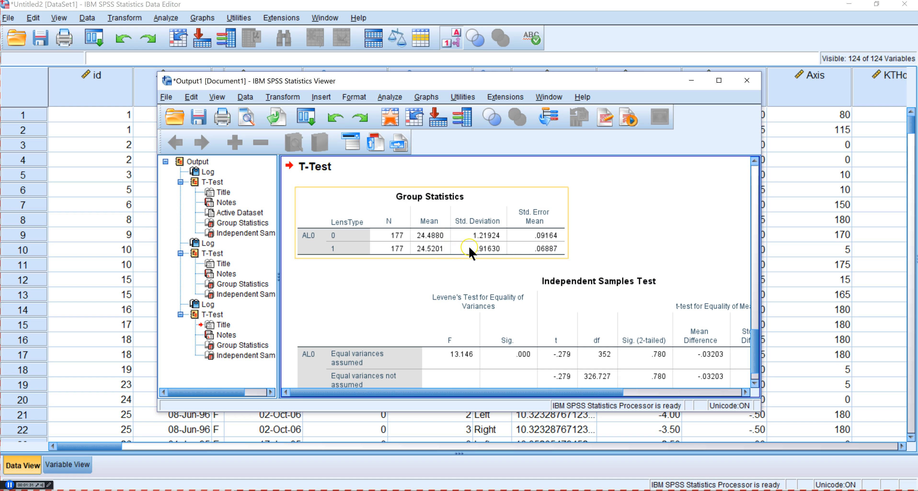
pyautogui.moveTo(449, 247)
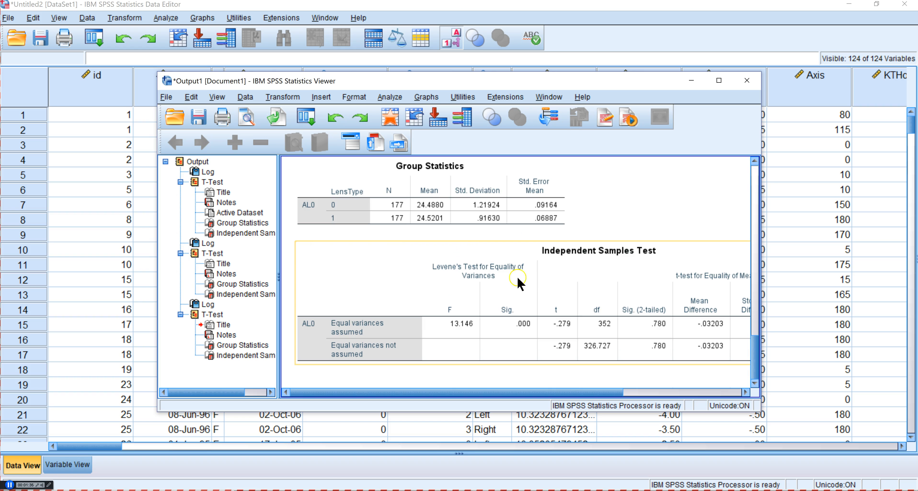
pyautogui.moveTo(662, 334)
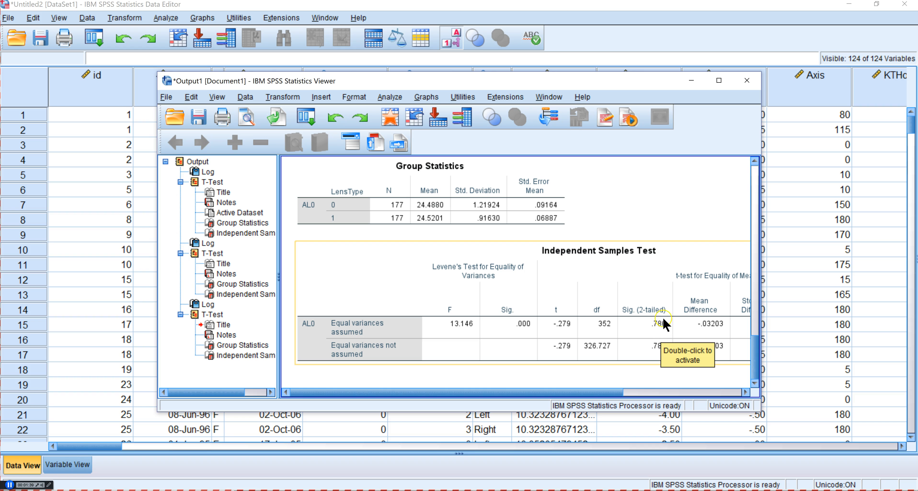
pyautogui.moveTo(657, 327)
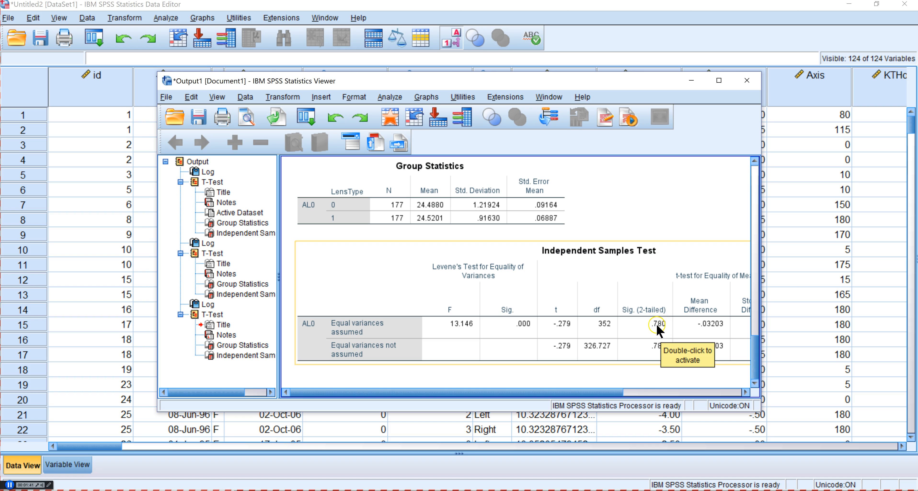
pyautogui.moveTo(434, 294)
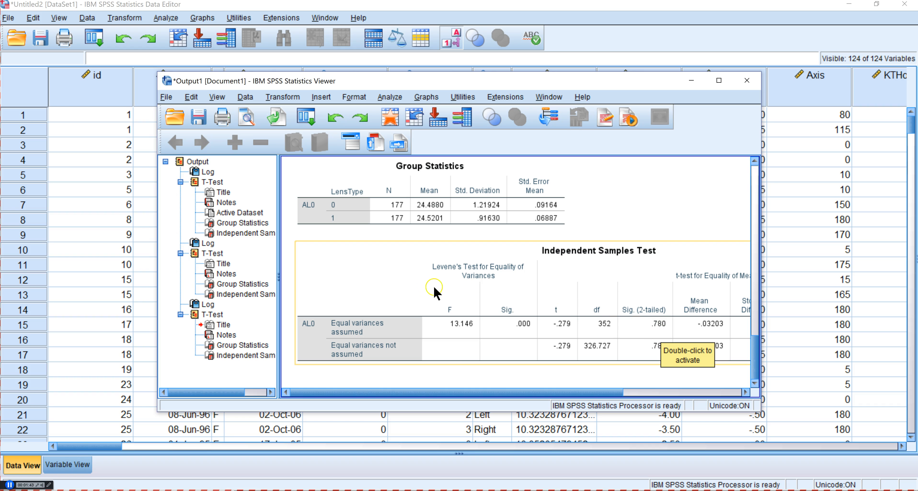
pyautogui.moveTo(492, 278)
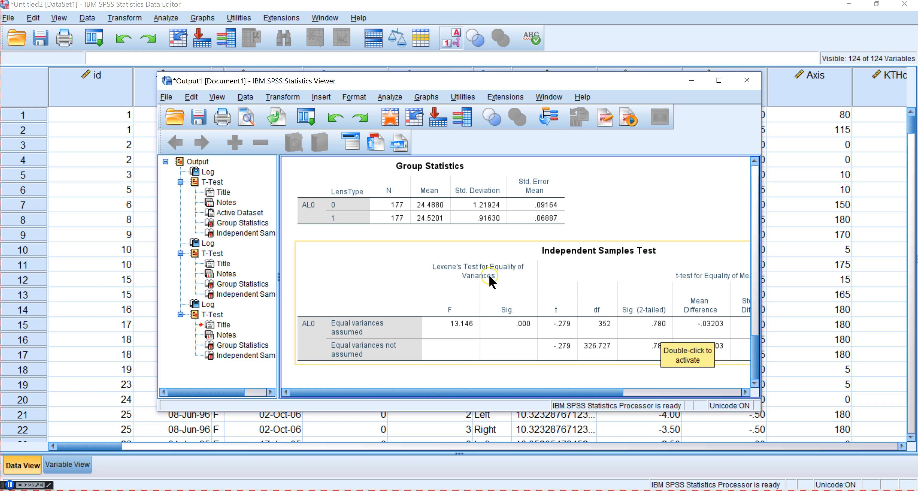
pyautogui.moveTo(511, 299)
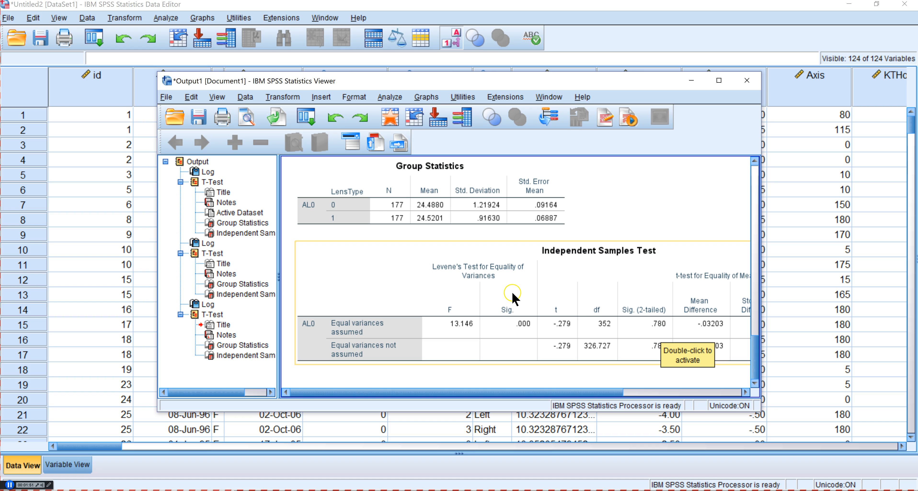
pyautogui.moveTo(533, 289)
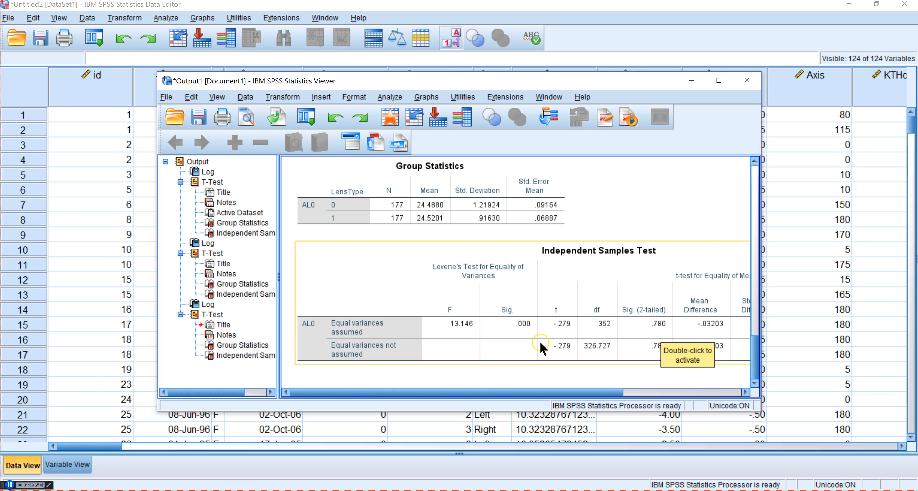
pyautogui.moveTo(515, 325)
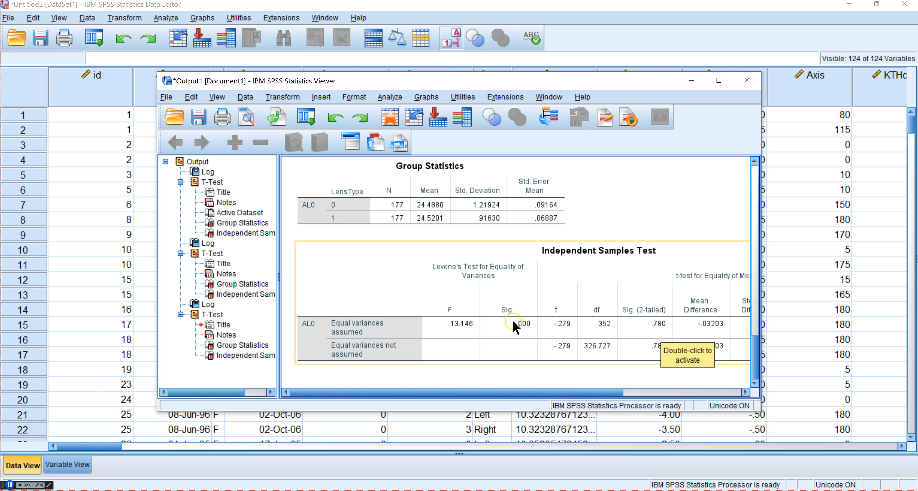
pyautogui.moveTo(530, 333)
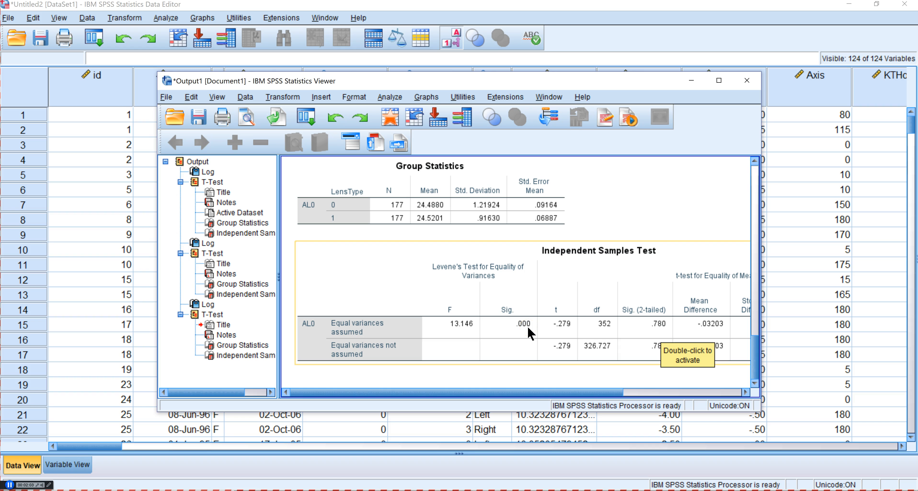
# - Maximize the Output Viewer showing the Group Statistics and Independent Samples Test tables
pyautogui.click(718, 80)
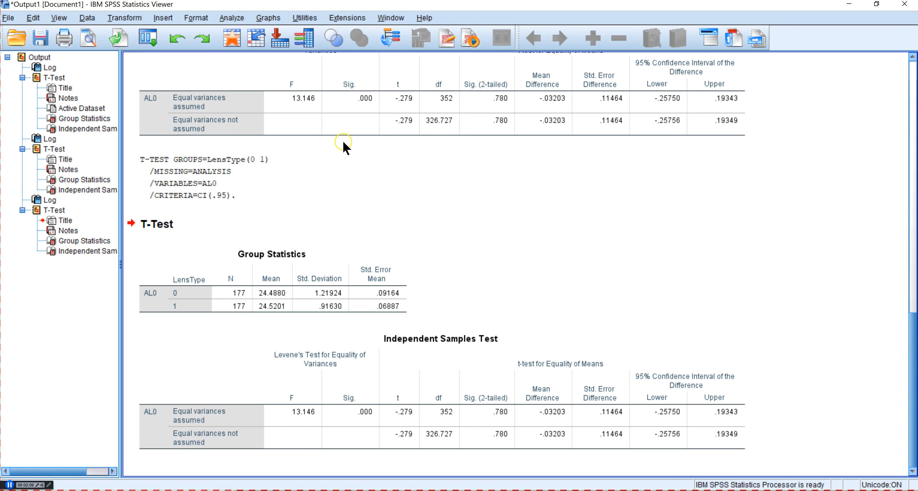
pyautogui.click(177, 126)
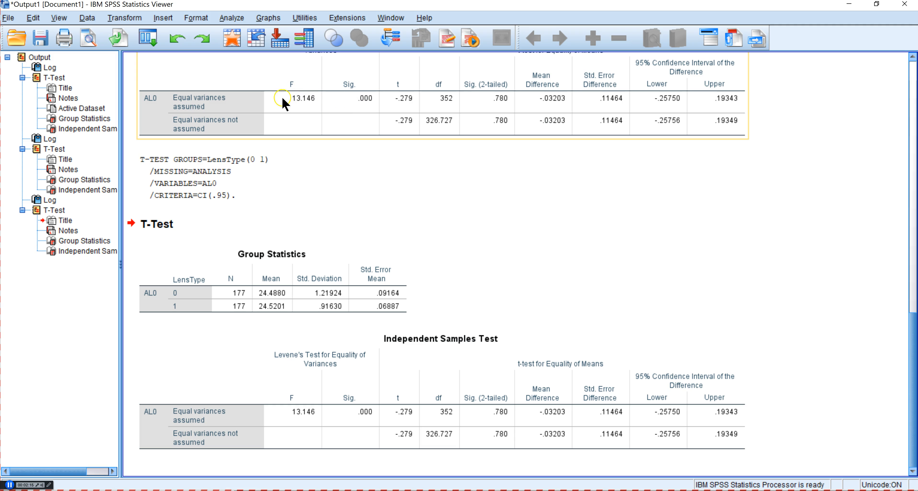
pyautogui.moveTo(400, 136)
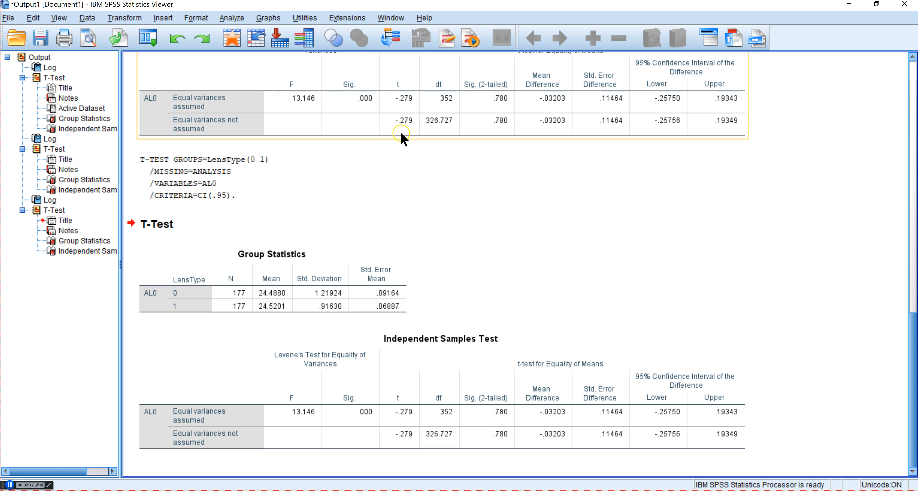
pyautogui.moveTo(462, 132)
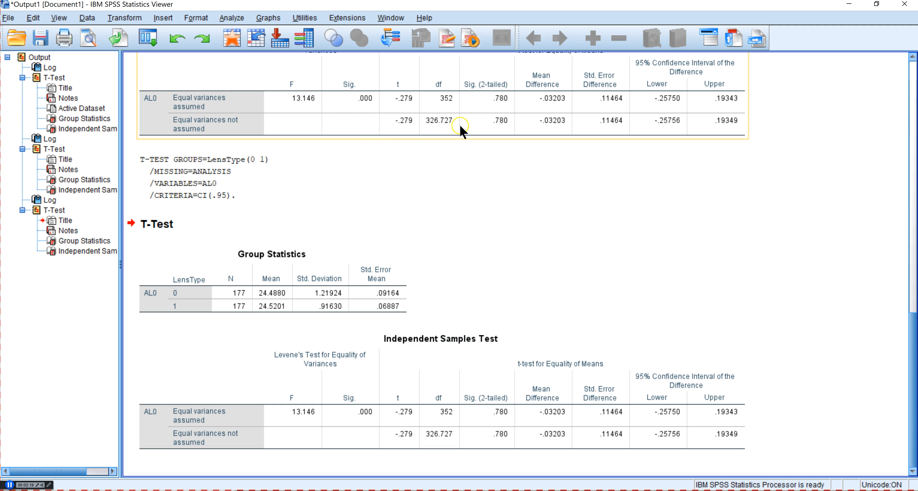
pyautogui.moveTo(449, 111)
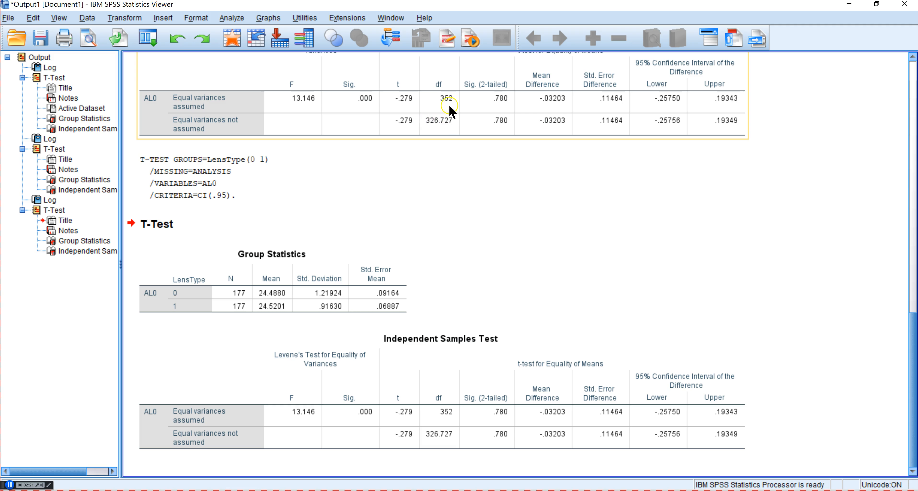
pyautogui.moveTo(435, 127)
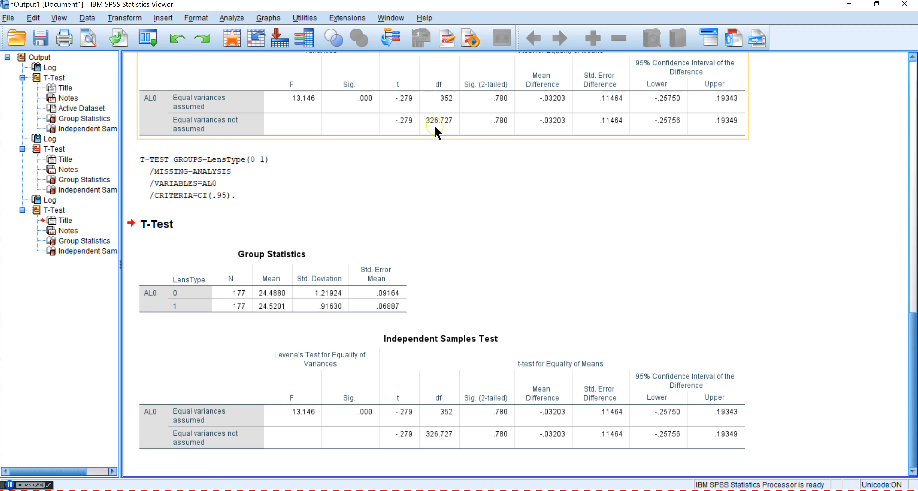
pyautogui.moveTo(479, 132)
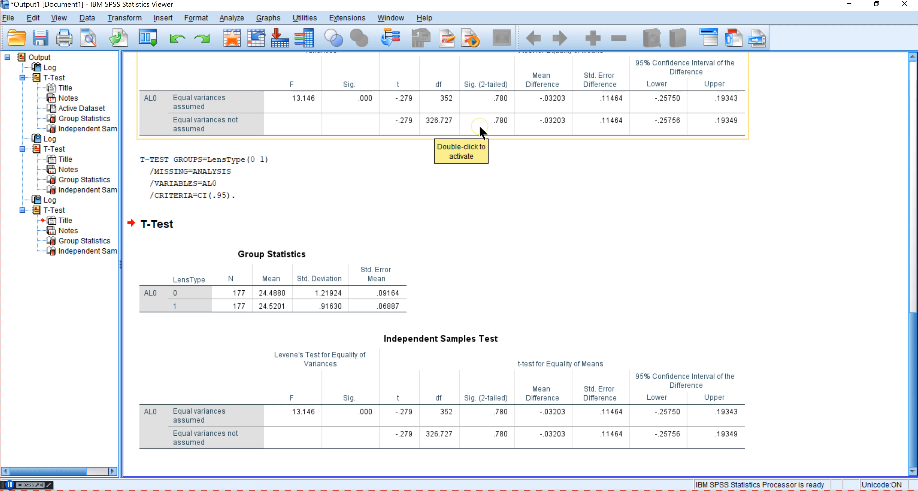
pyautogui.moveTo(480, 134)
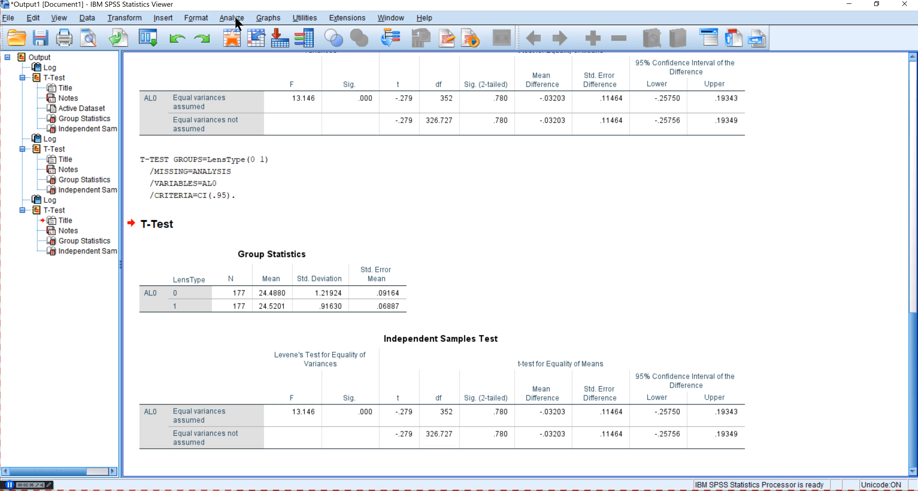
pyautogui.moveTo(92, 23)
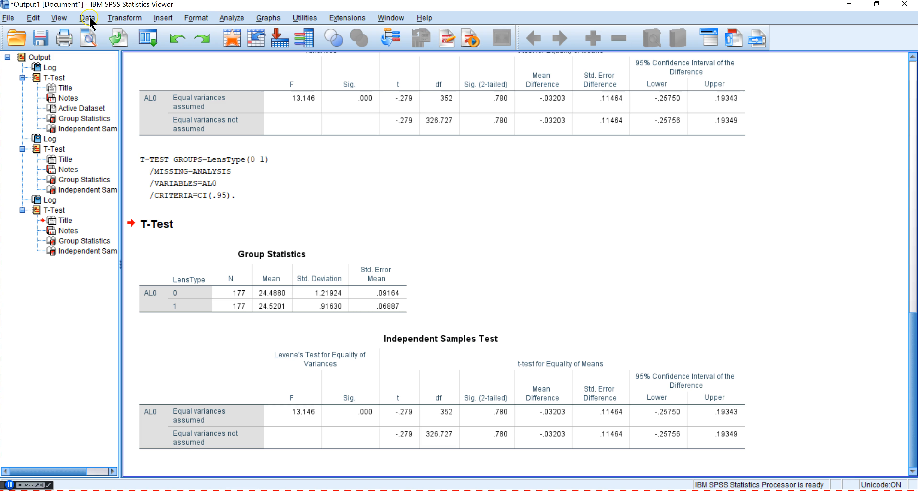
# - Split the file by Eye using Compare groups so analyses report each eye separately
pyautogui.click(87, 17)
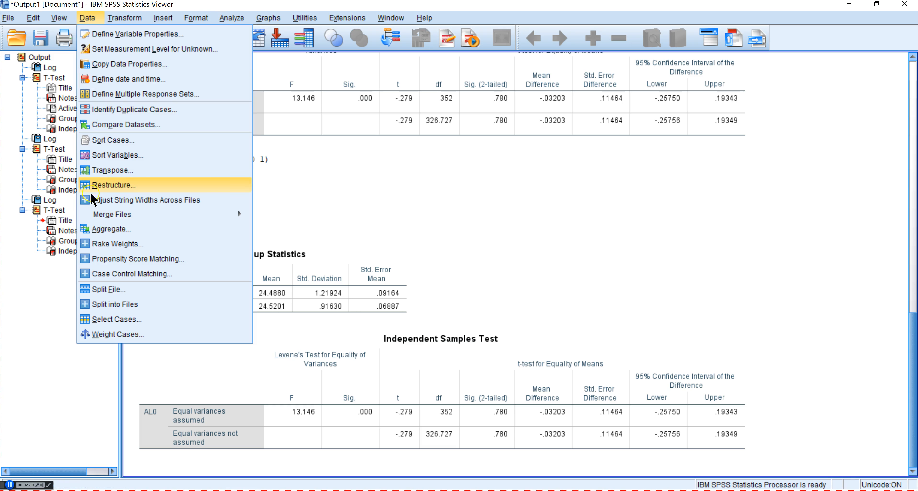
pyautogui.click(110, 289)
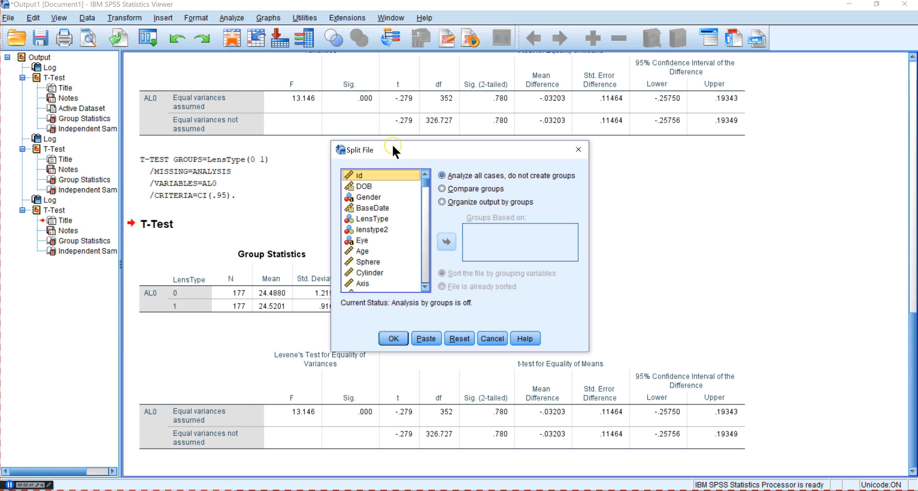
pyautogui.click(441, 189)
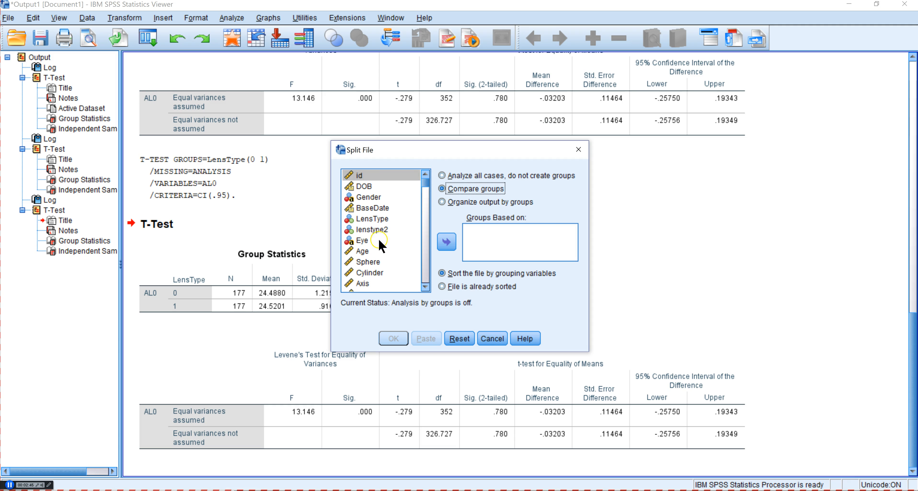
pyautogui.click(447, 242)
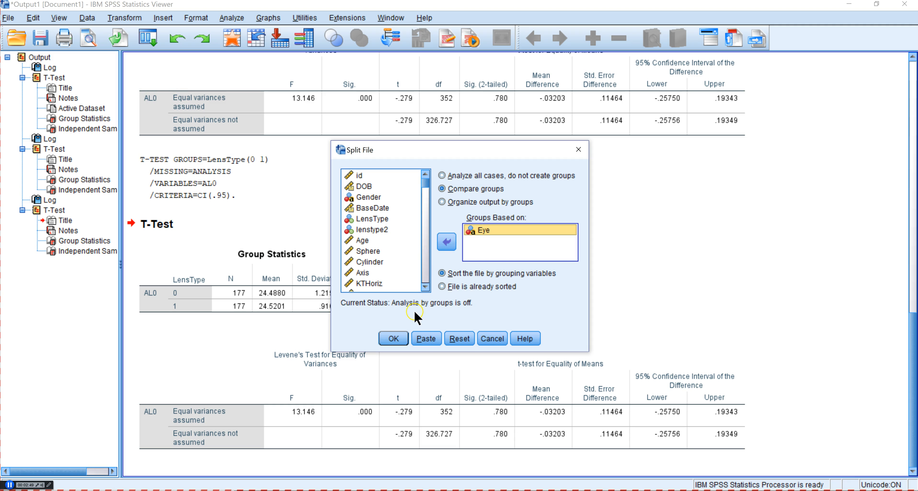
pyautogui.click(394, 338)
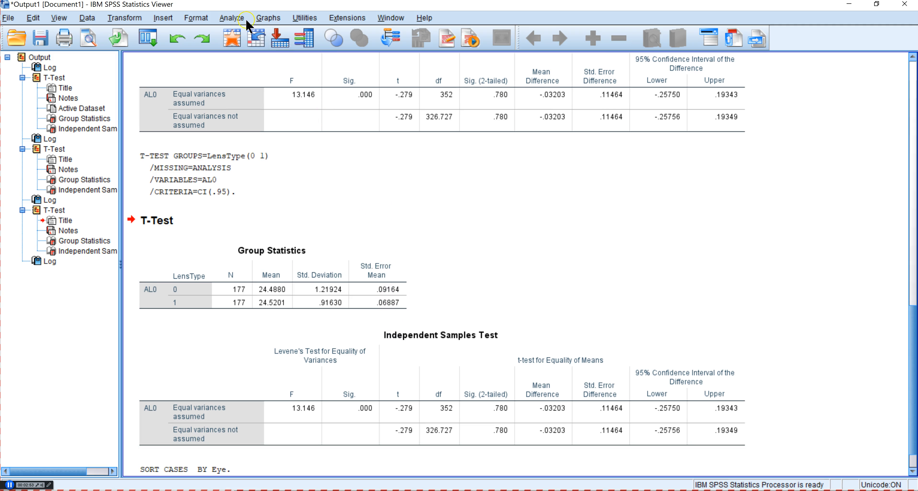
# - Rerun the AL0 by LensType t-test with the 95% confidence interval, now split by eye
pyautogui.click(232, 18)
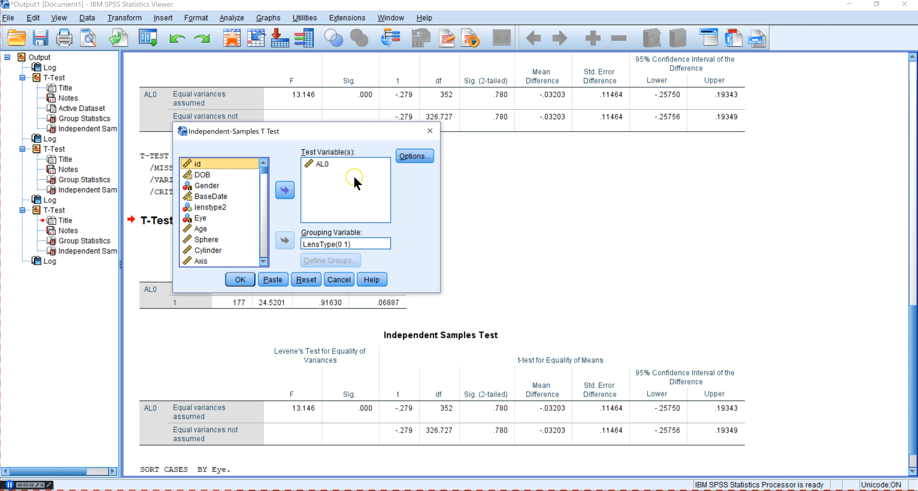
pyautogui.moveTo(335, 200)
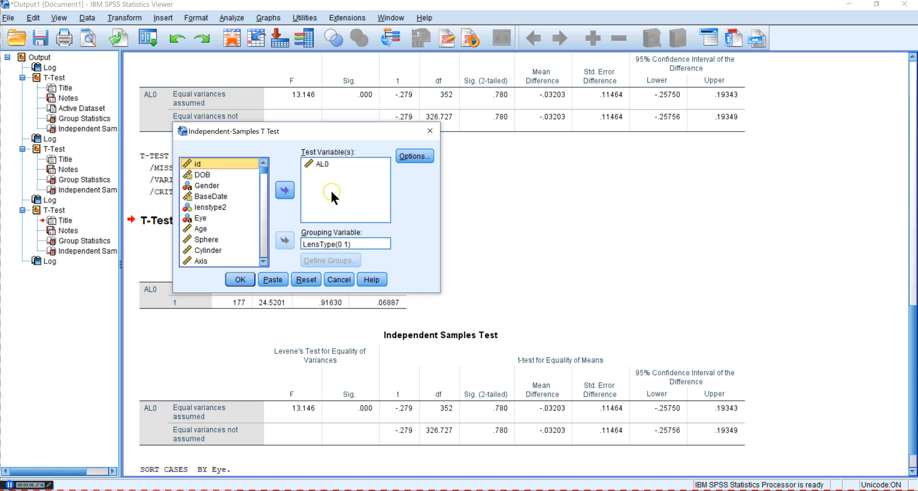
pyautogui.click(415, 157)
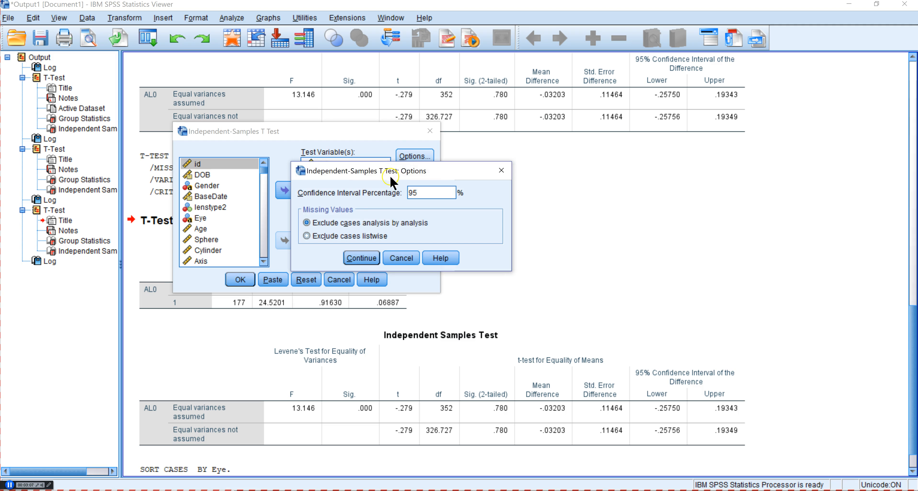
pyautogui.moveTo(322, 215)
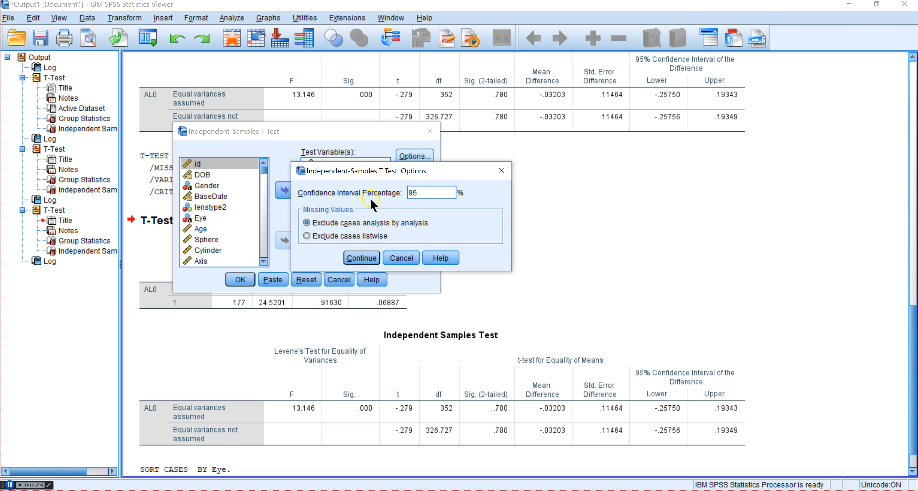
pyautogui.moveTo(437, 220)
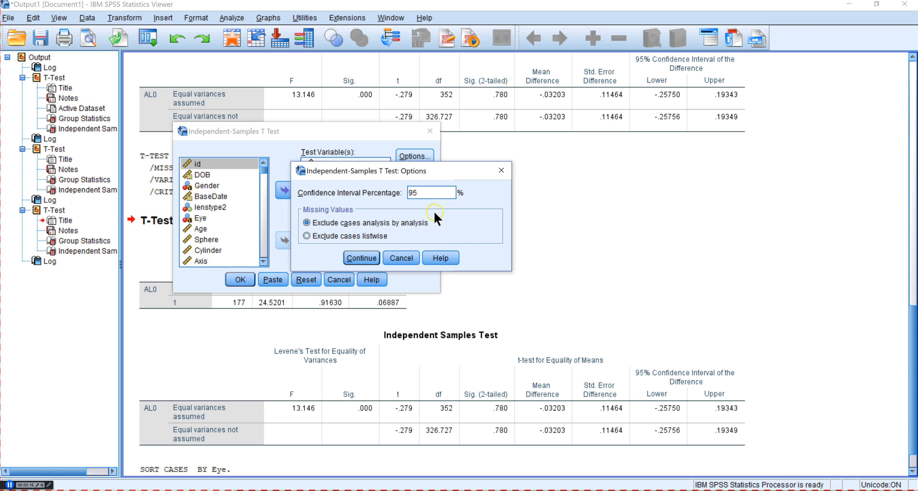
pyautogui.moveTo(653, 409)
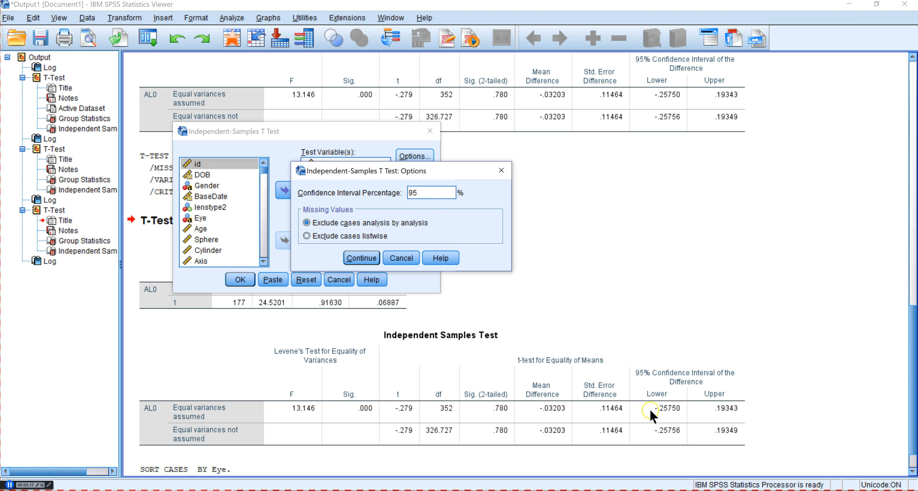
pyautogui.moveTo(736, 399)
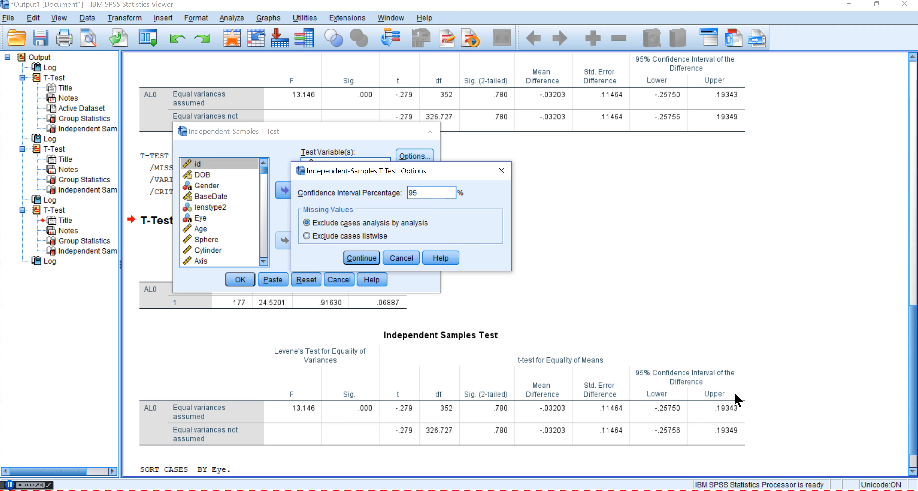
pyautogui.click(360, 258)
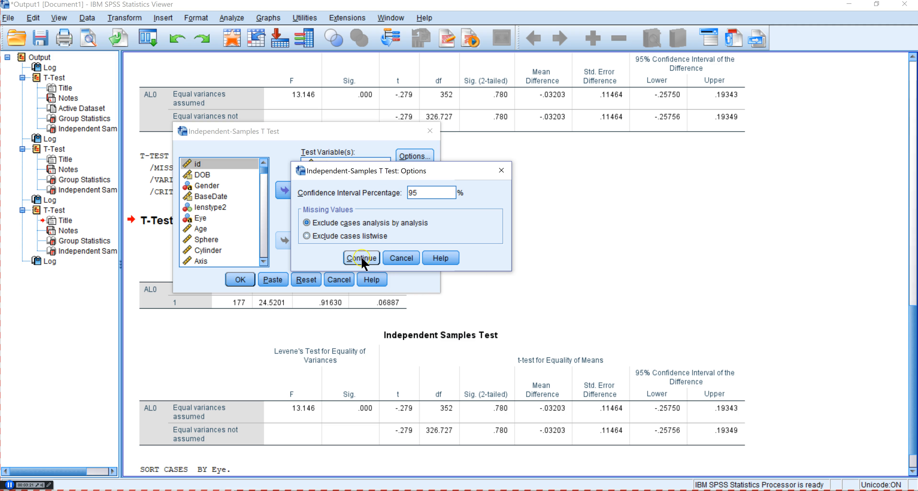
pyautogui.click(361, 258)
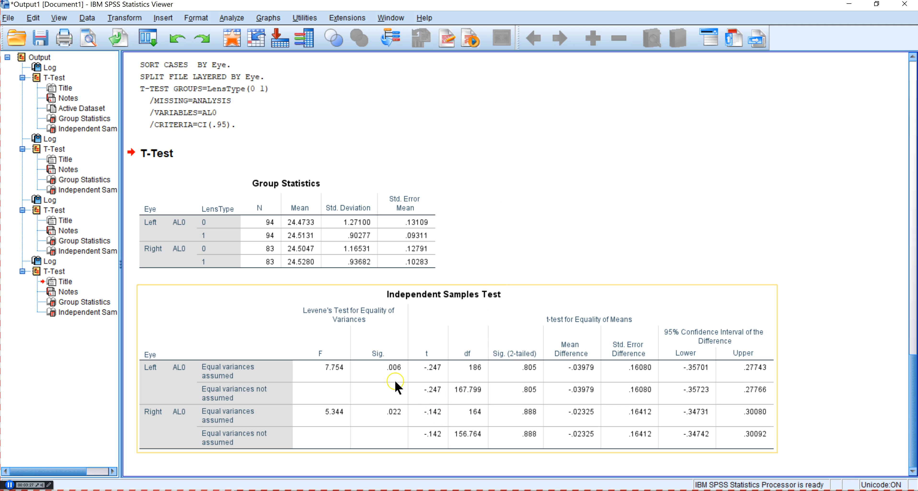
pyautogui.moveTo(333, 378)
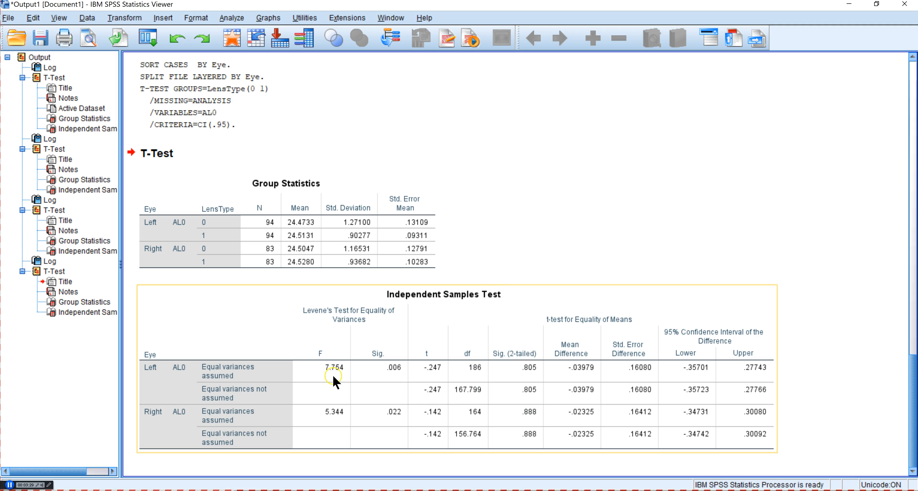
pyautogui.moveTo(386, 375)
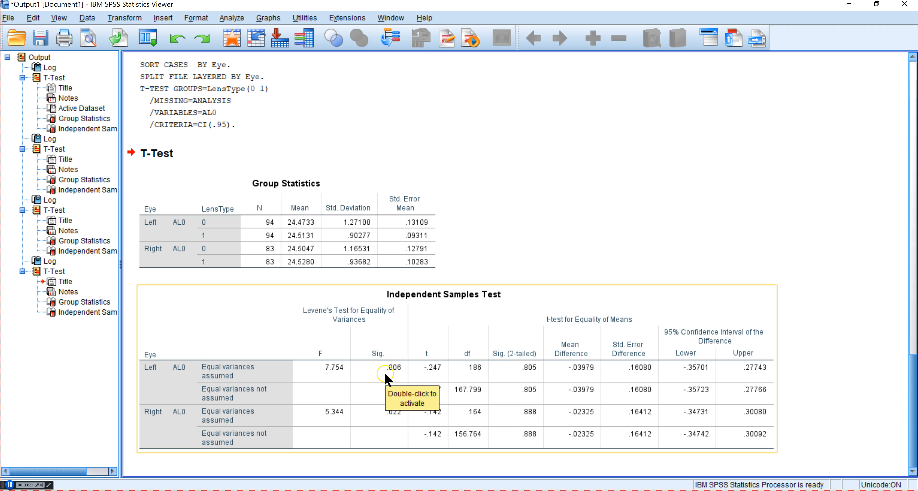
pyautogui.moveTo(362, 344)
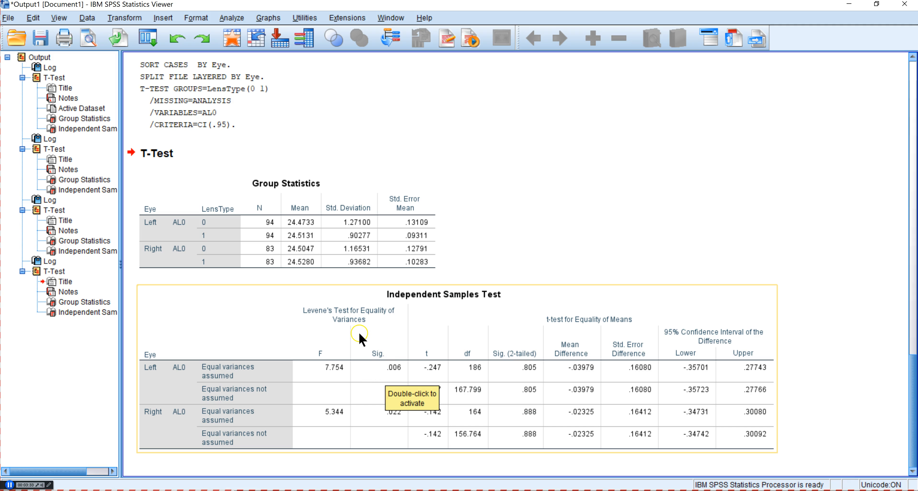
pyautogui.moveTo(369, 342)
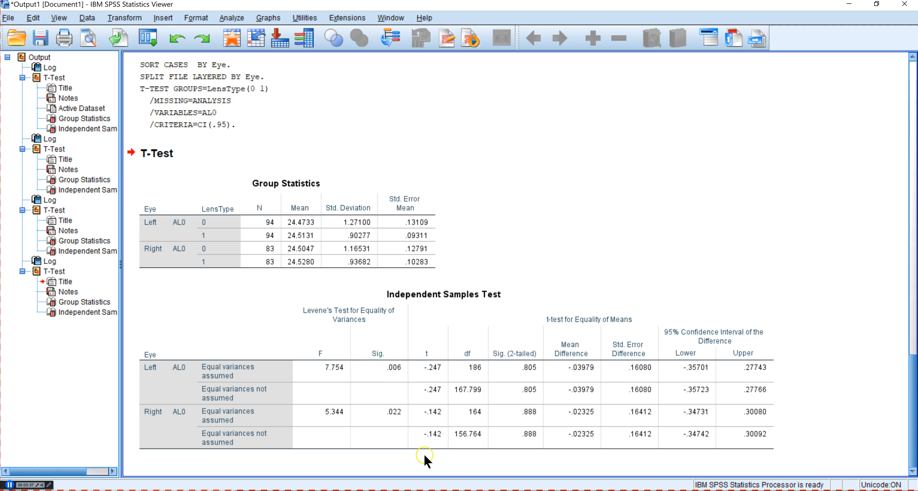
pyautogui.click(399, 437)
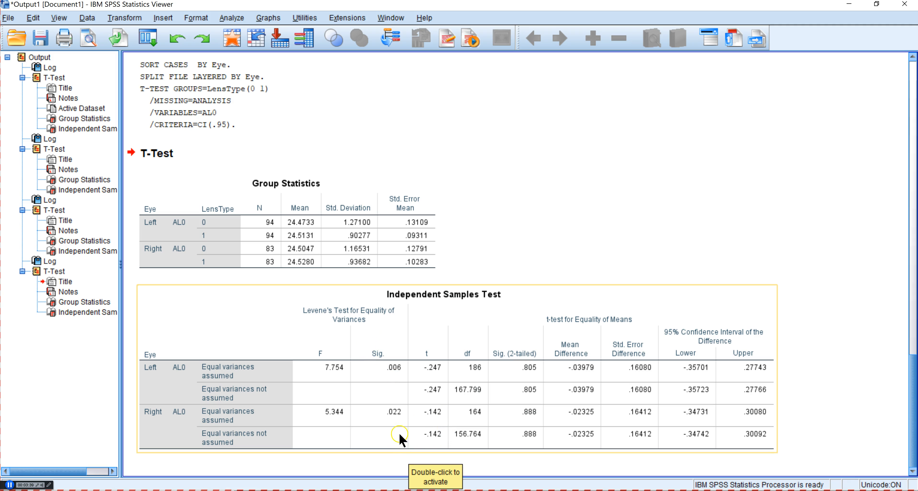
pyautogui.moveTo(214, 390)
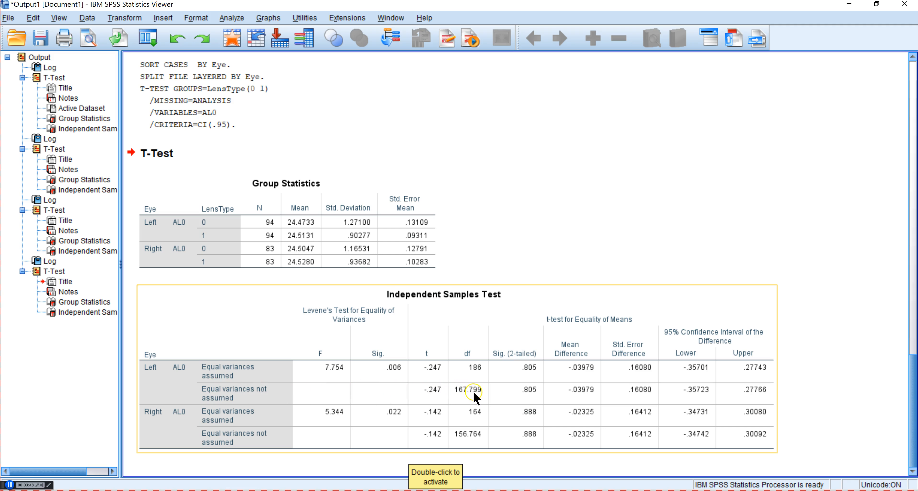
pyautogui.moveTo(533, 390)
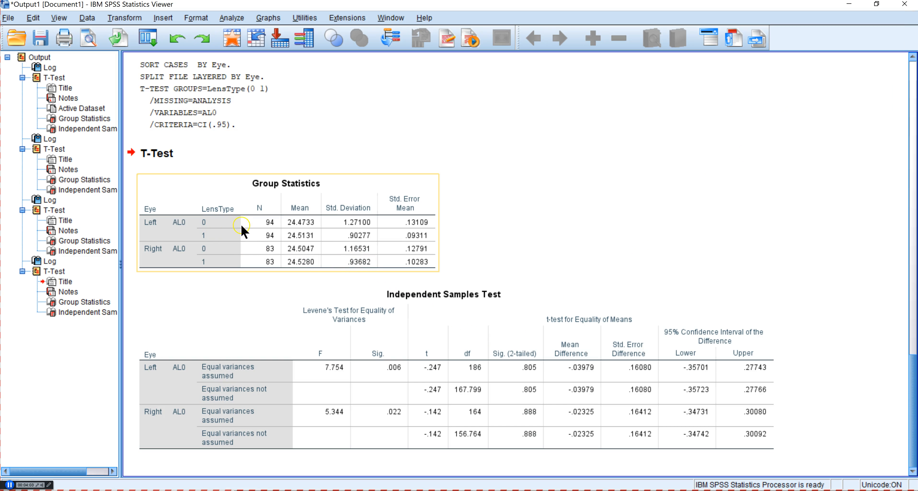
pyautogui.moveTo(321, 238)
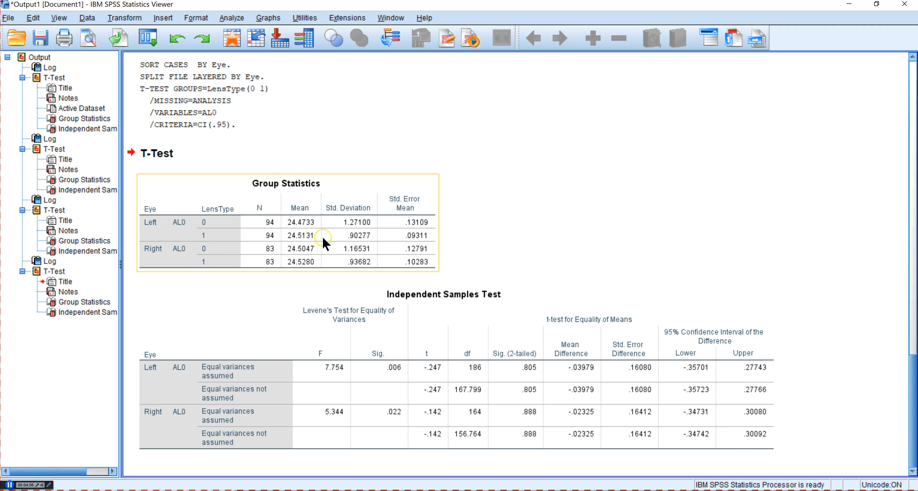
pyautogui.moveTo(309, 244)
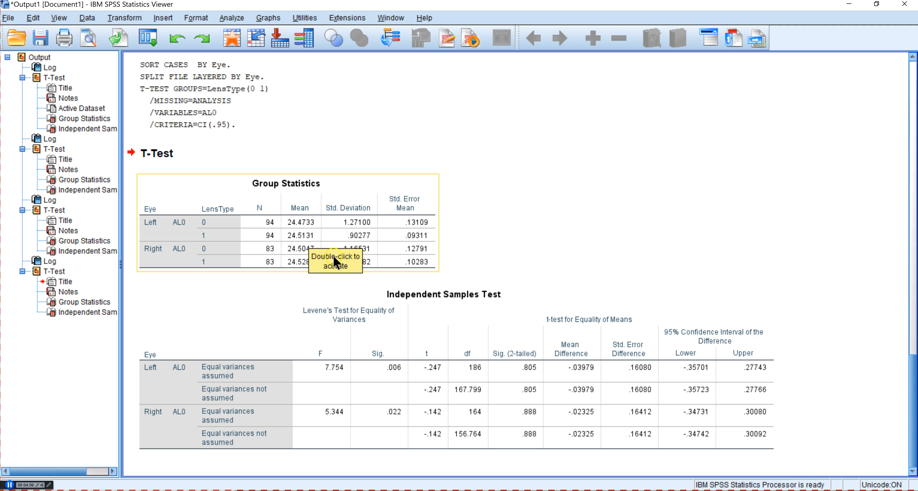
pyautogui.click(537, 373)
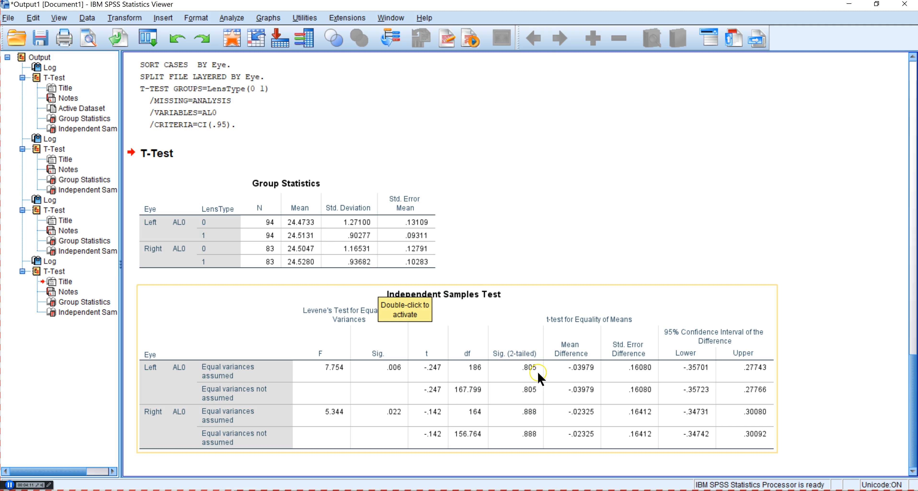
pyautogui.moveTo(510, 391)
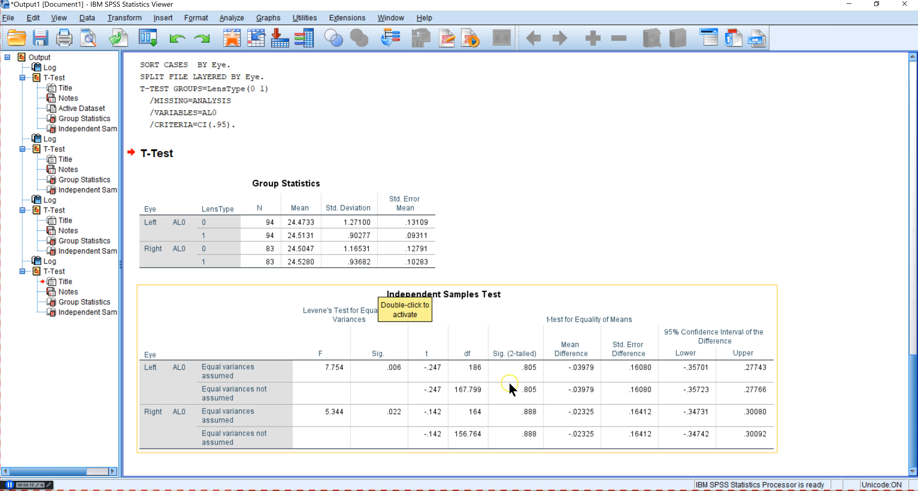
pyautogui.moveTo(578, 382)
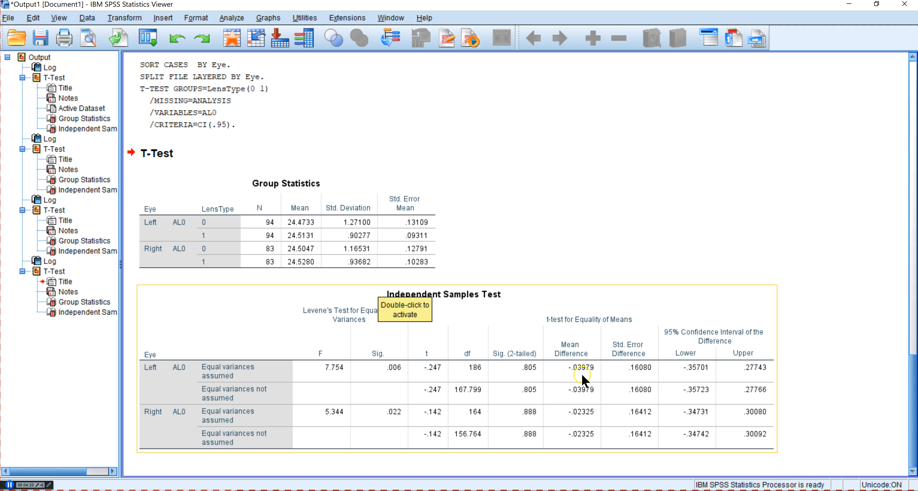
pyautogui.moveTo(632, 372)
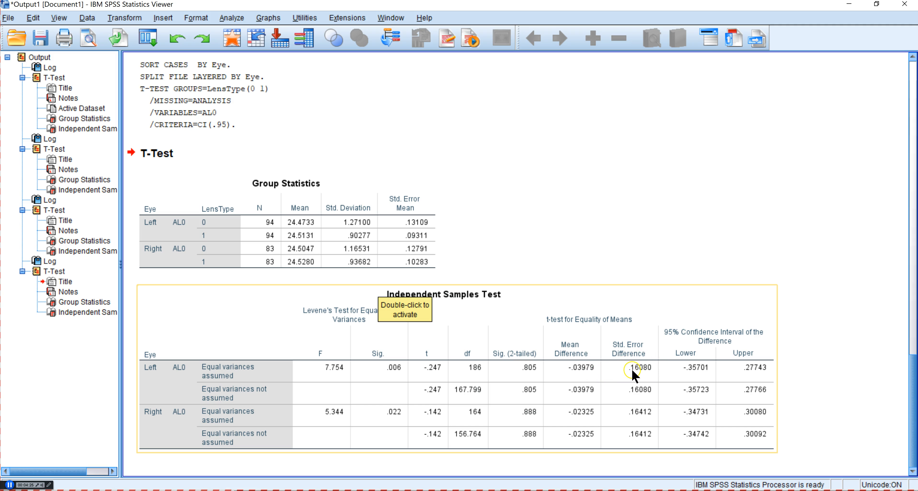
pyautogui.moveTo(763, 370)
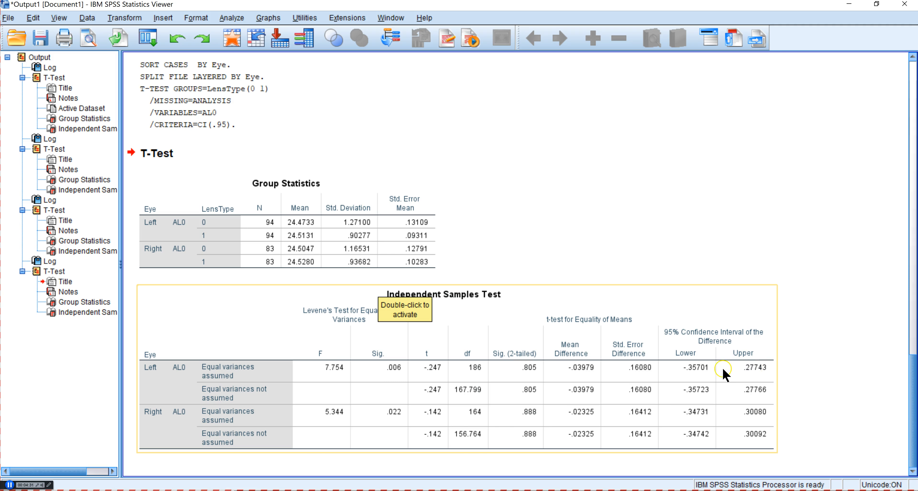
pyautogui.moveTo(749, 368)
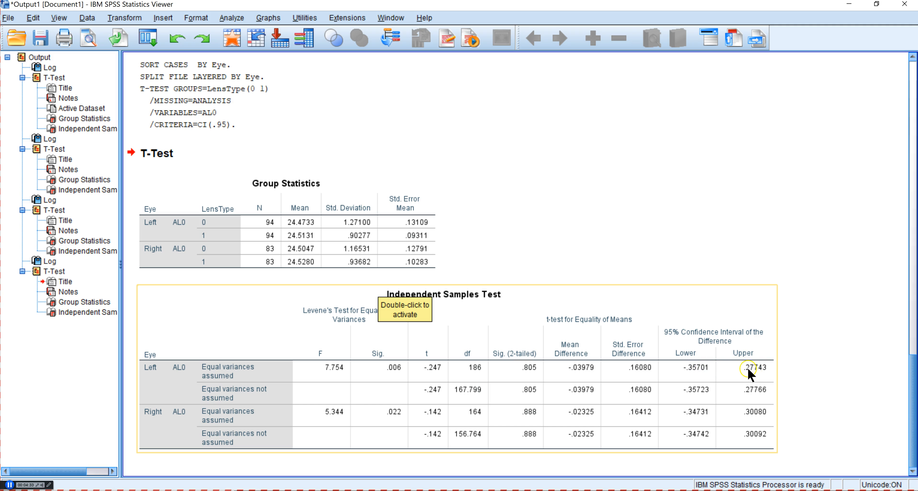
pyautogui.moveTo(685, 370)
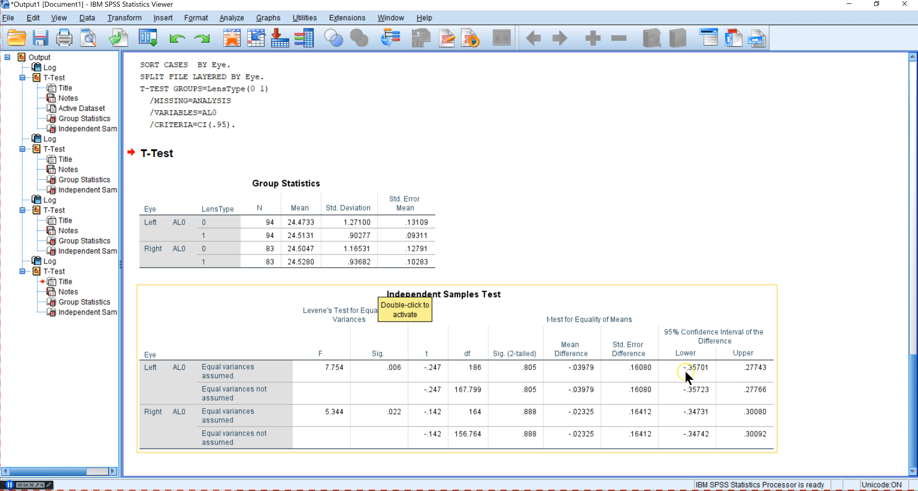
pyautogui.moveTo(776, 367)
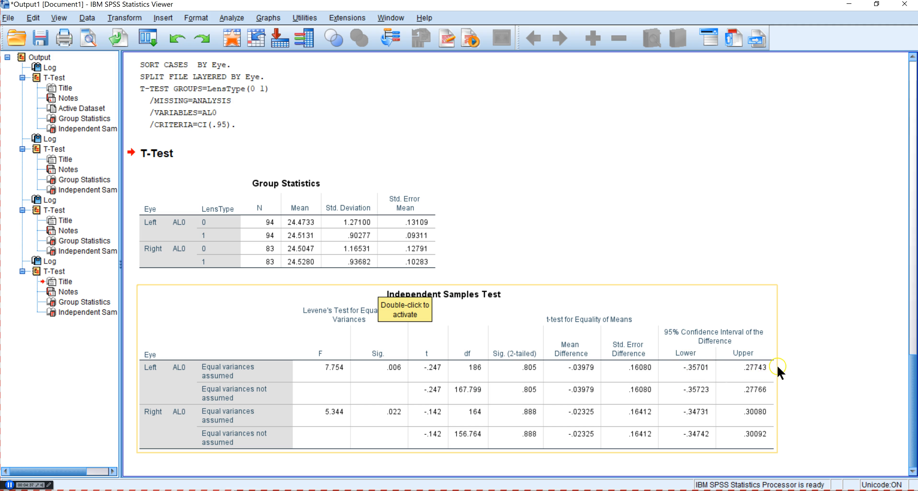
pyautogui.moveTo(761, 376)
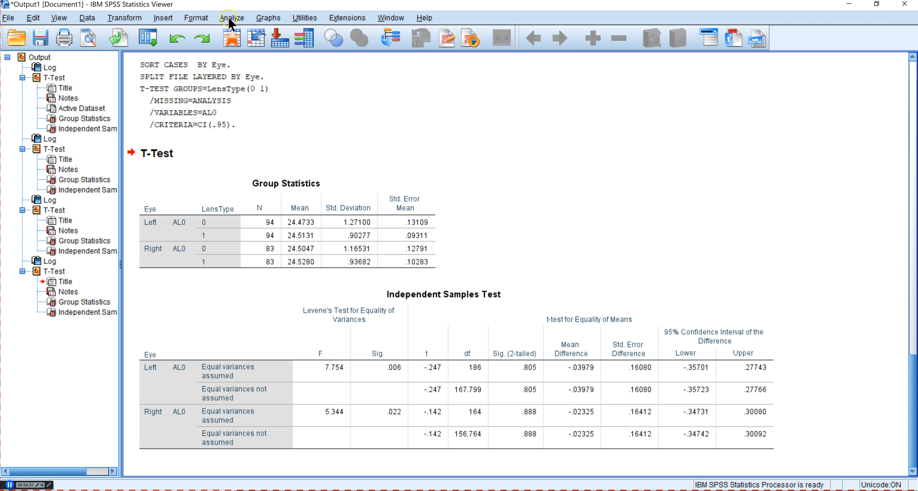
# - Run the independent-samples t-test again with AL5 as the test variable grouped by LensType
pyautogui.click(233, 18)
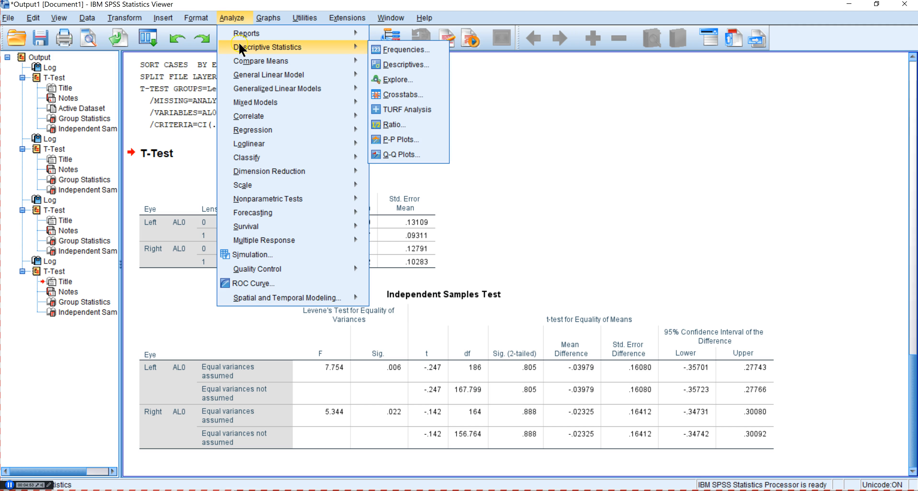
pyautogui.moveTo(406, 89)
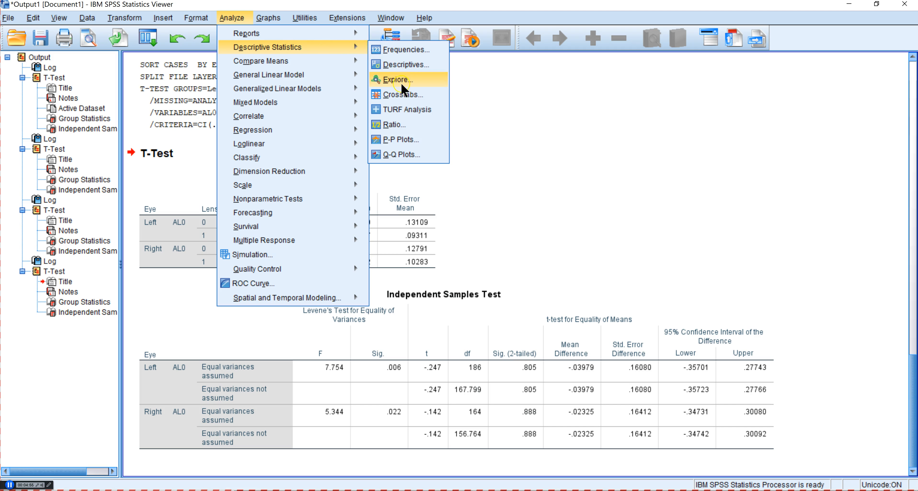
pyautogui.moveTo(265, 61)
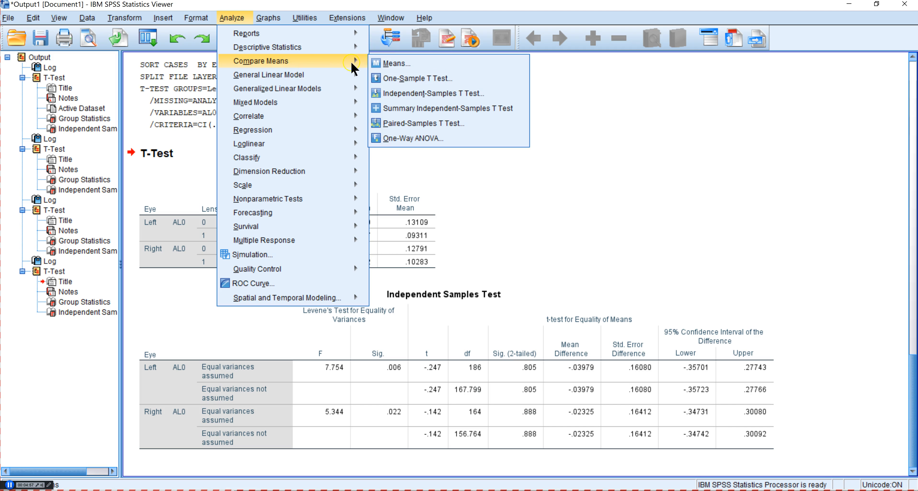
pyautogui.click(416, 94)
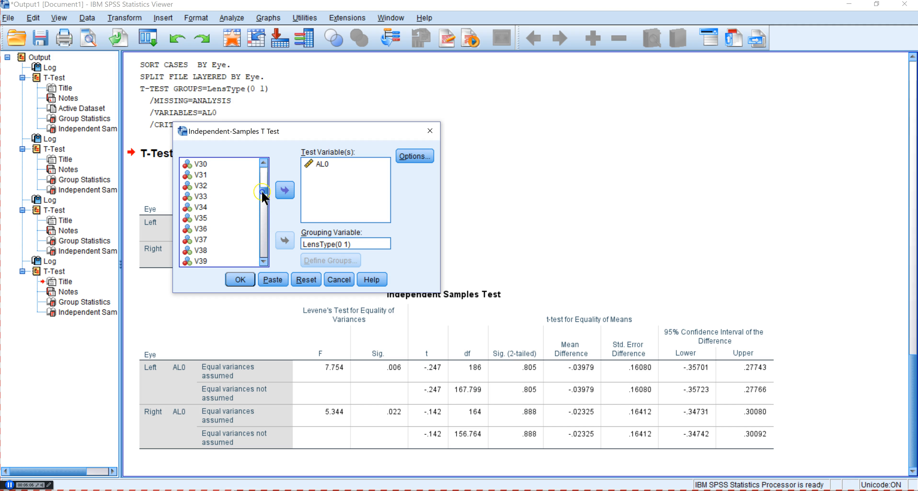
pyautogui.moveTo(264, 193); pyautogui.dragTo(264, 183)
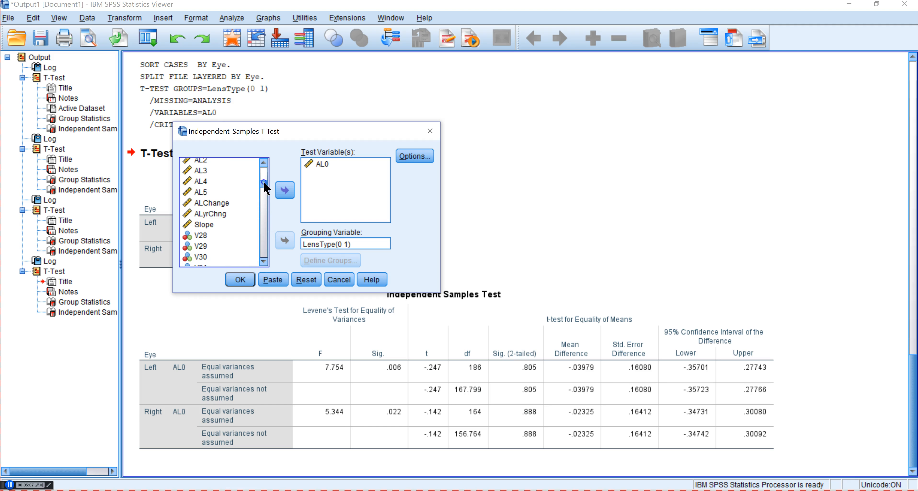
pyautogui.click(285, 190)
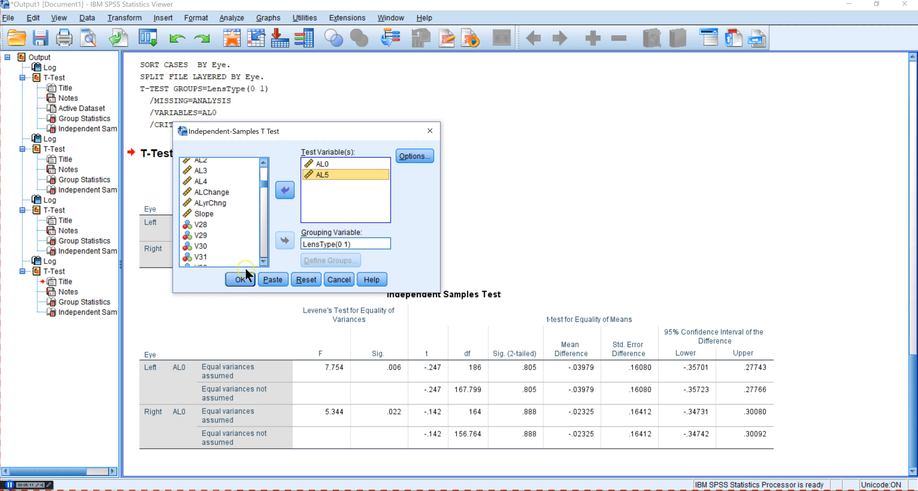
pyautogui.click(322, 164)
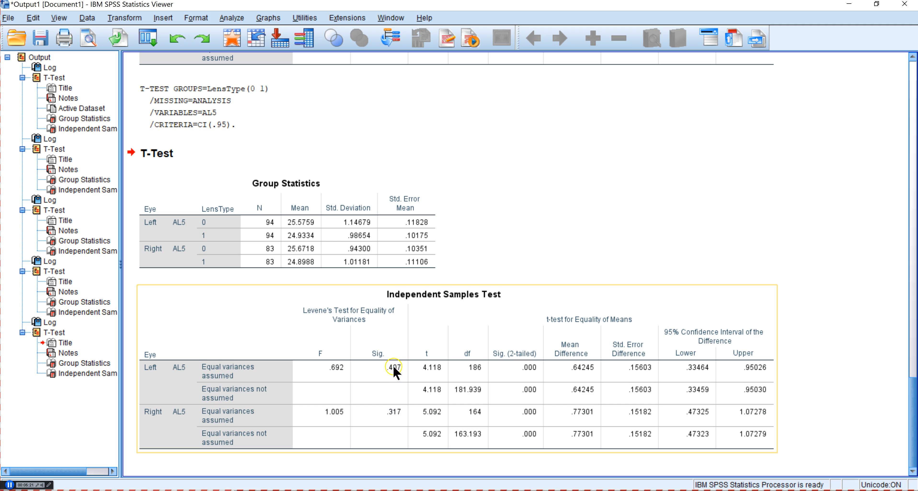
pyautogui.moveTo(564, 365)
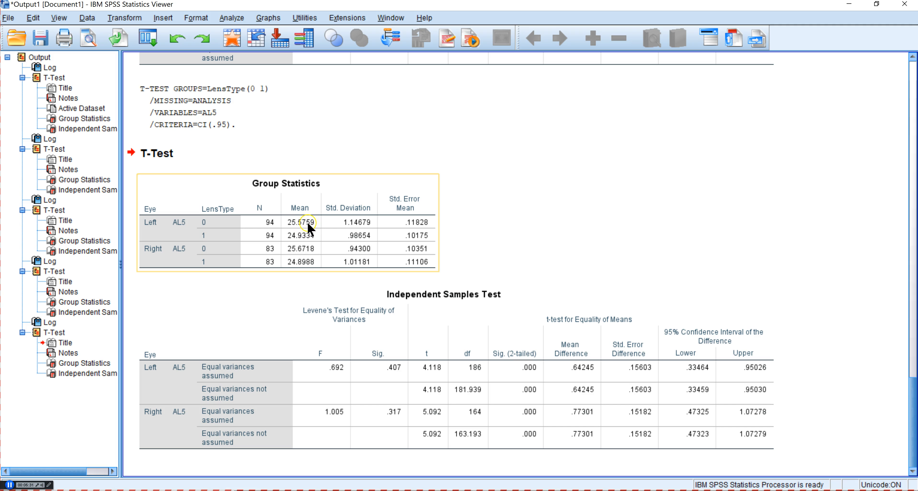
pyautogui.moveTo(311, 264)
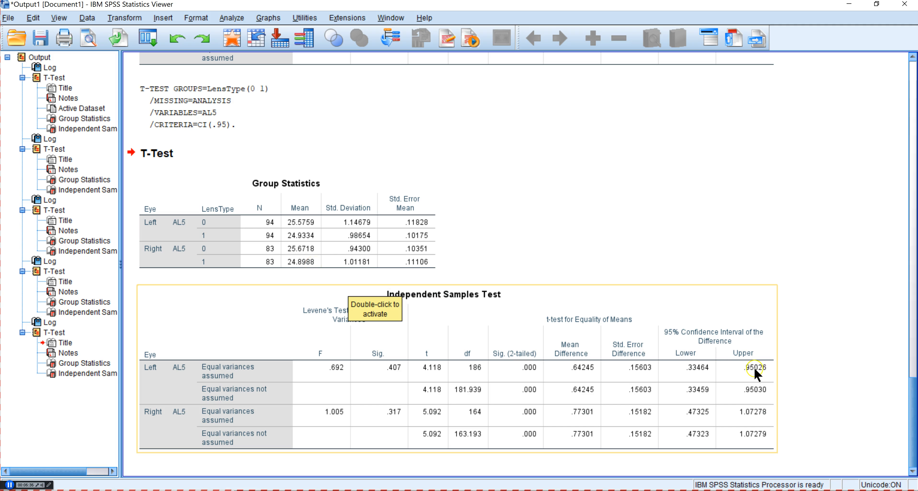
pyautogui.moveTo(728, 444)
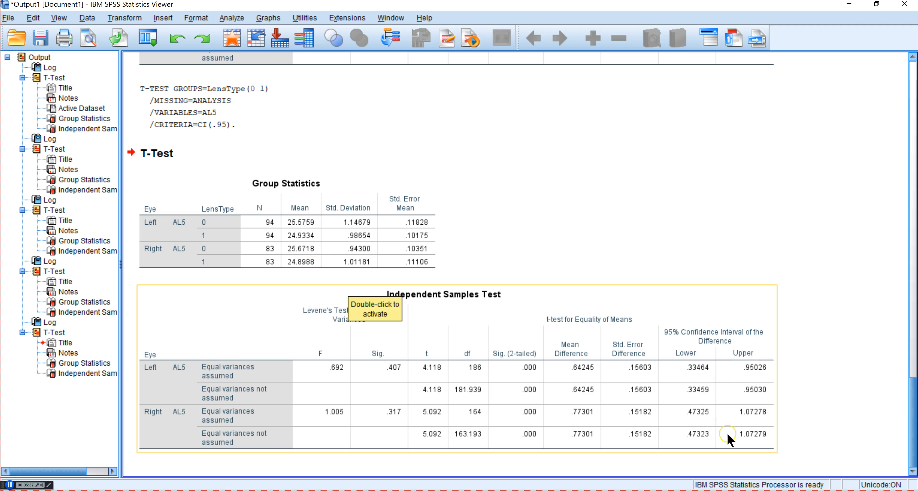
pyautogui.moveTo(701, 437)
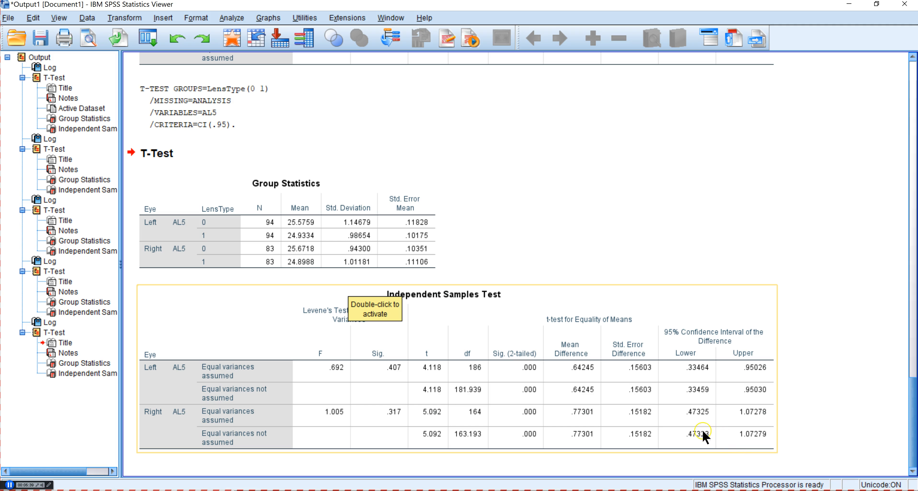
pyautogui.moveTo(582, 372)
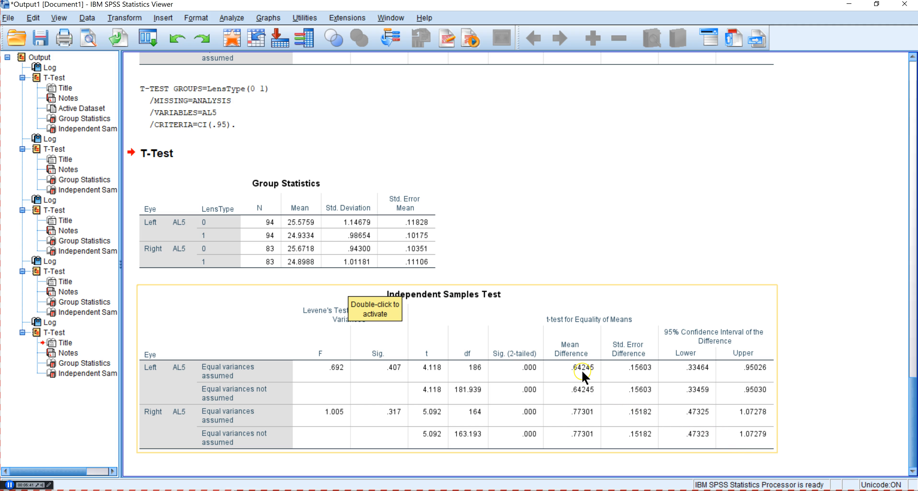
pyautogui.moveTo(574, 412)
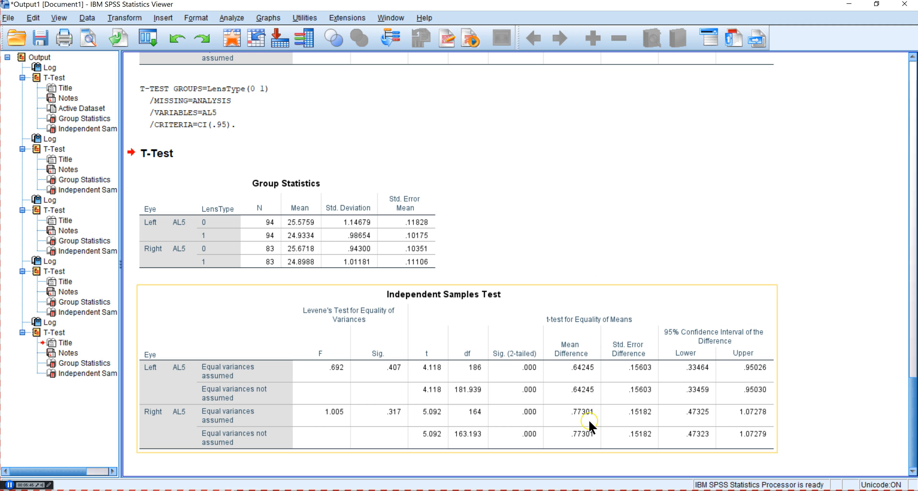
pyautogui.moveTo(589, 425)
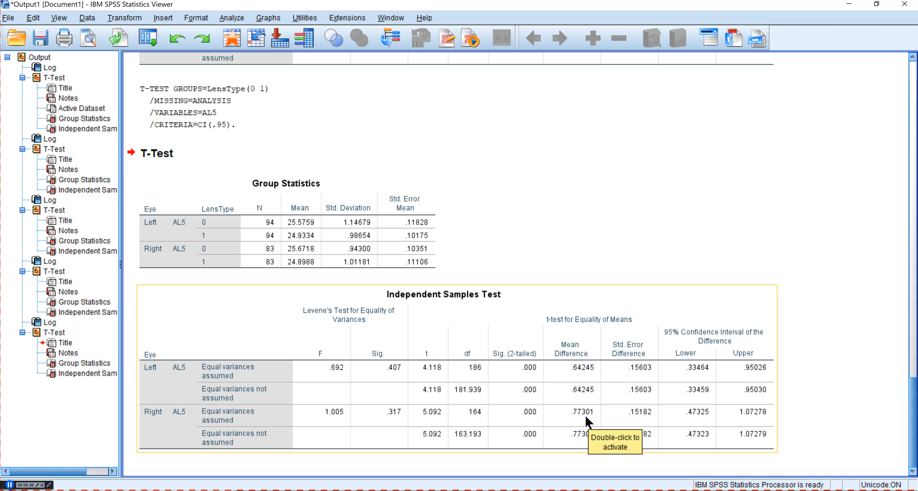
pyautogui.moveTo(605, 399)
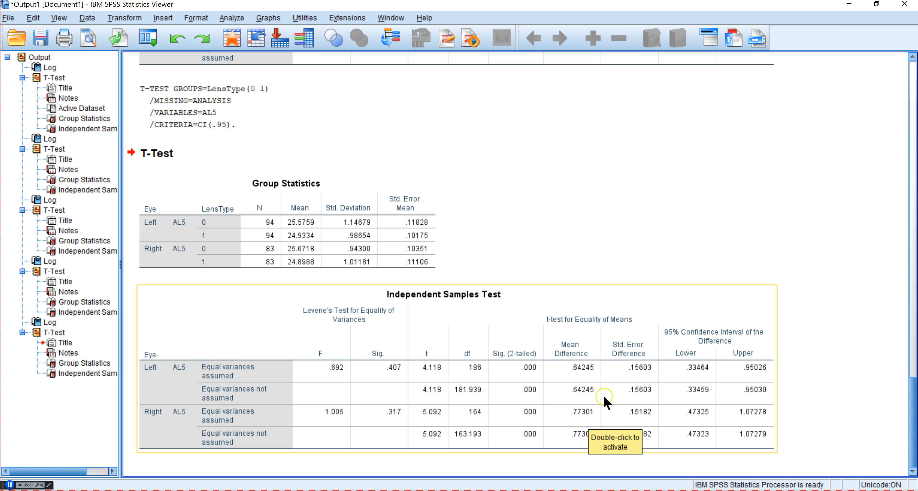
pyautogui.moveTo(571, 392)
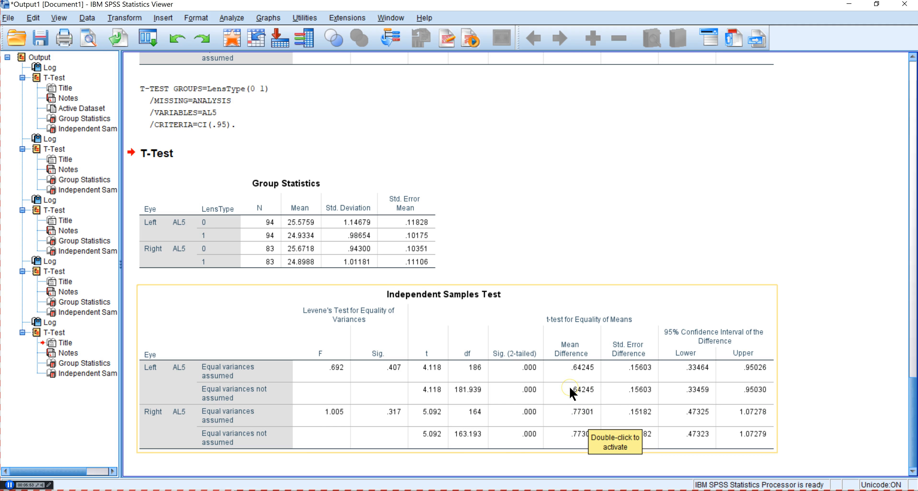
pyautogui.moveTo(591, 396)
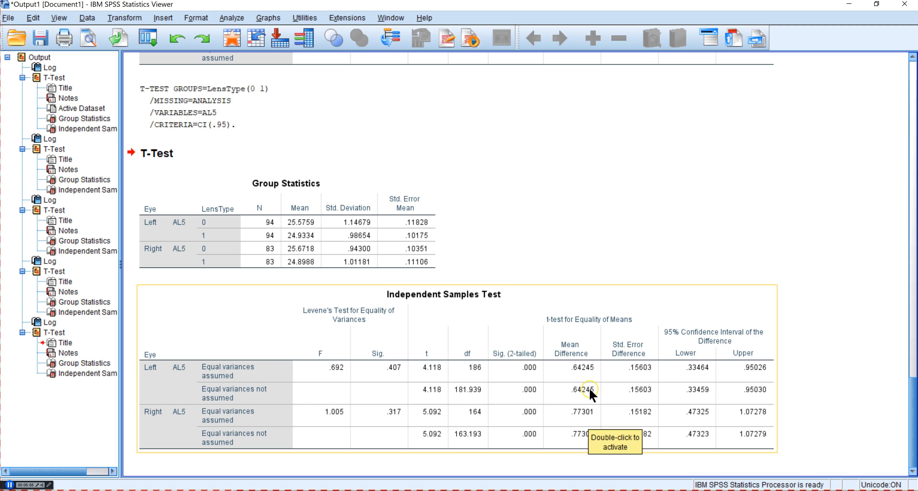
pyautogui.moveTo(548, 389)
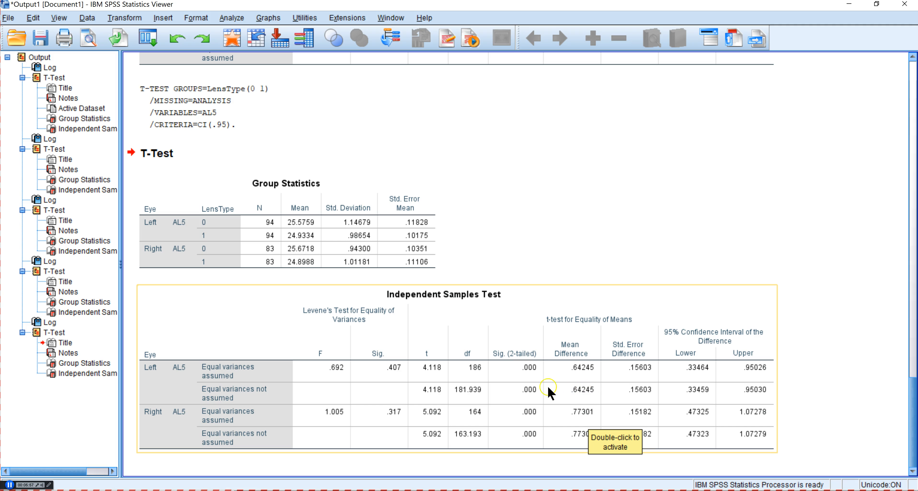
pyautogui.moveTo(504, 381)
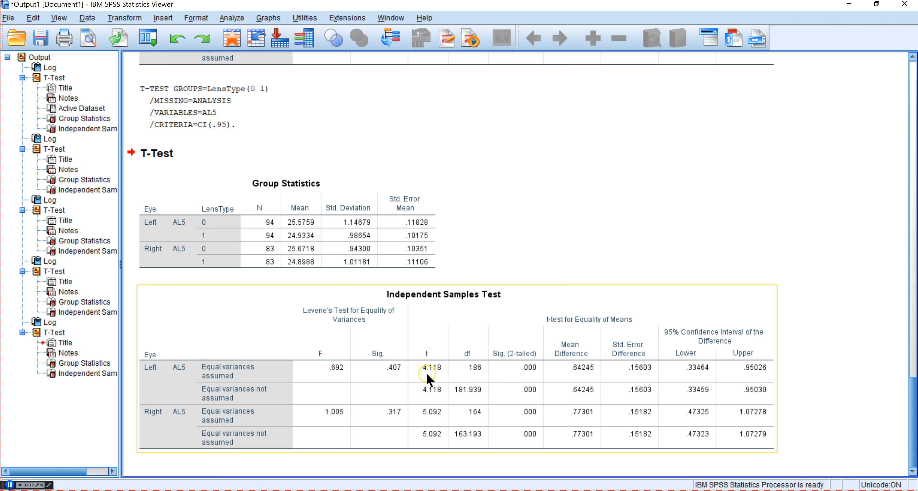
pyautogui.moveTo(435, 381)
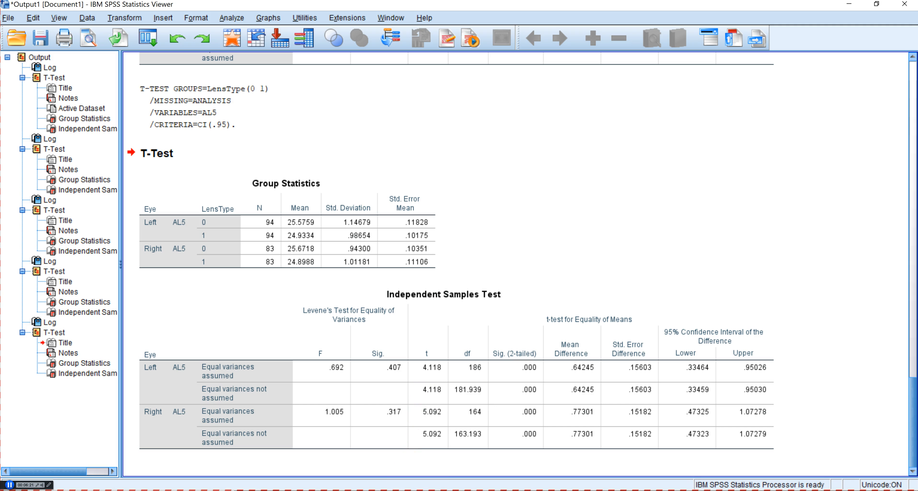
# - Copy the AL5 Group Statistics table from SPSS and paste it into the sheet at A1
pyautogui.rightClick(294, 258)
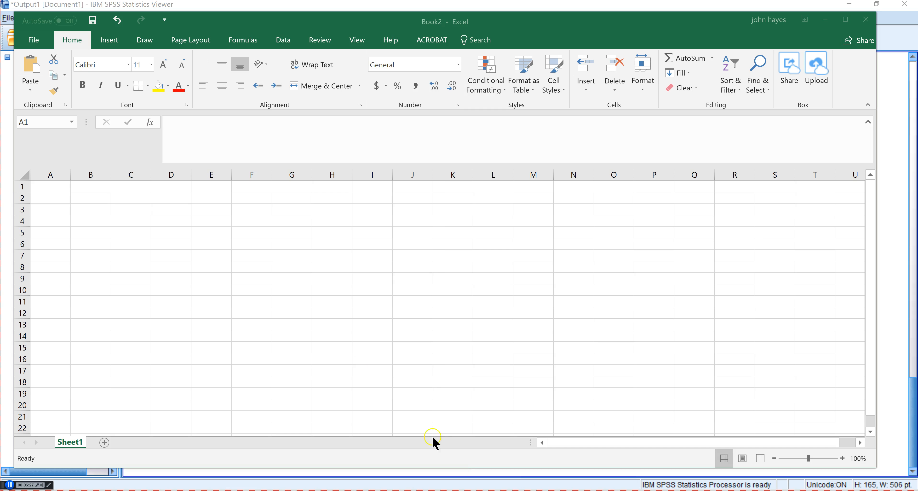
pyautogui.rightClick(51, 186)
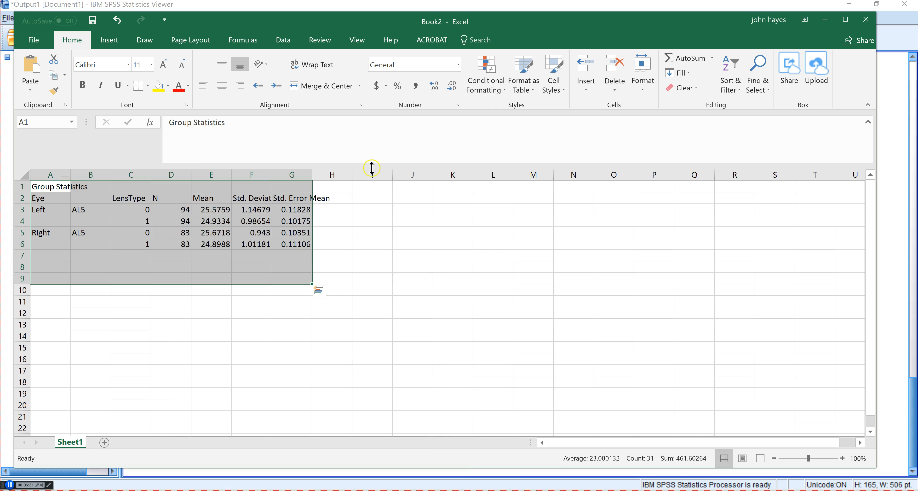
pyautogui.click(332, 209)
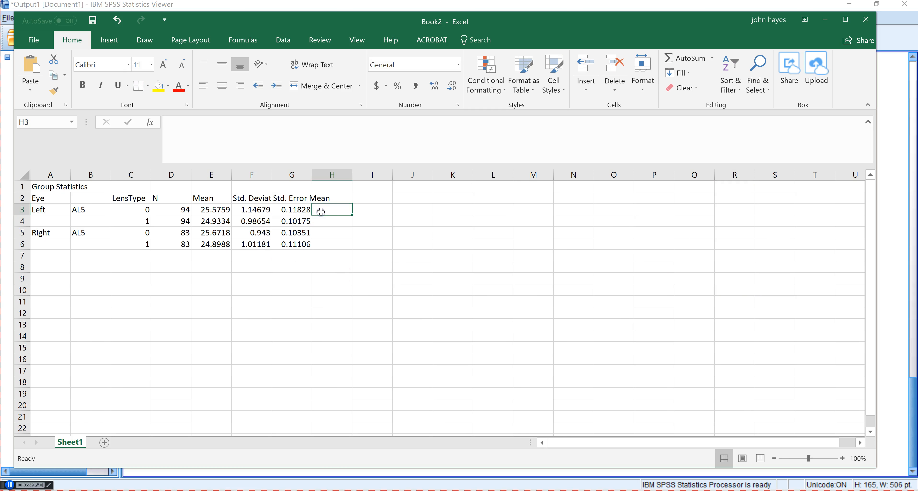
# - Enter an effect-size formula in H3 dividing the mean difference by AVERAGE(F3:F4), and copy it to H5
pyautogui.write('=')
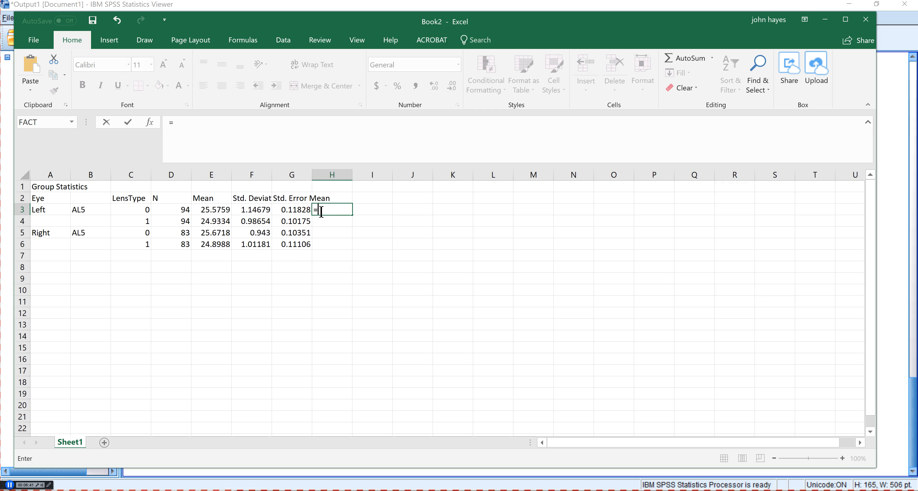
pyautogui.write('(')
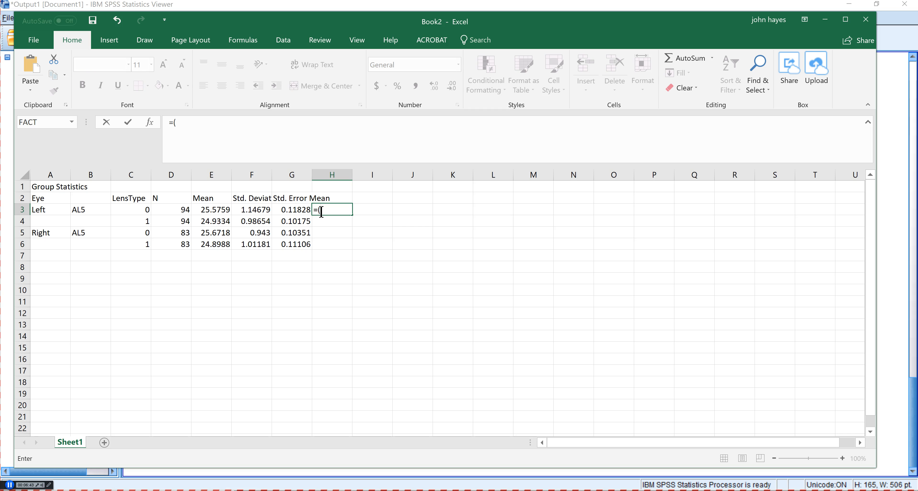
pyautogui.moveTo(214, 207)
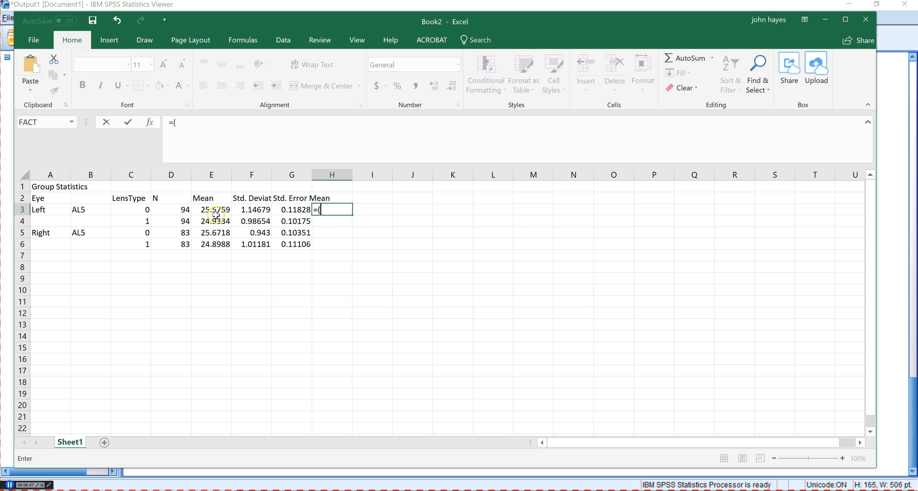
pyautogui.click(211, 221)
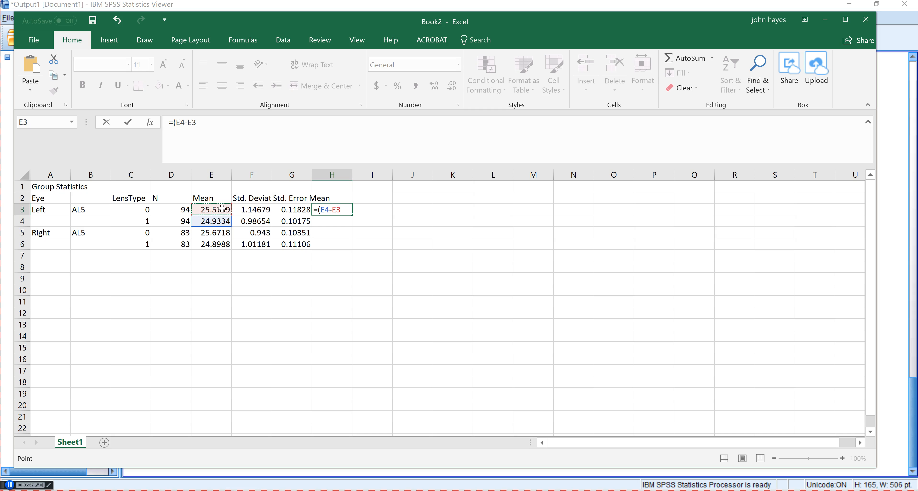
pyautogui.write('/')
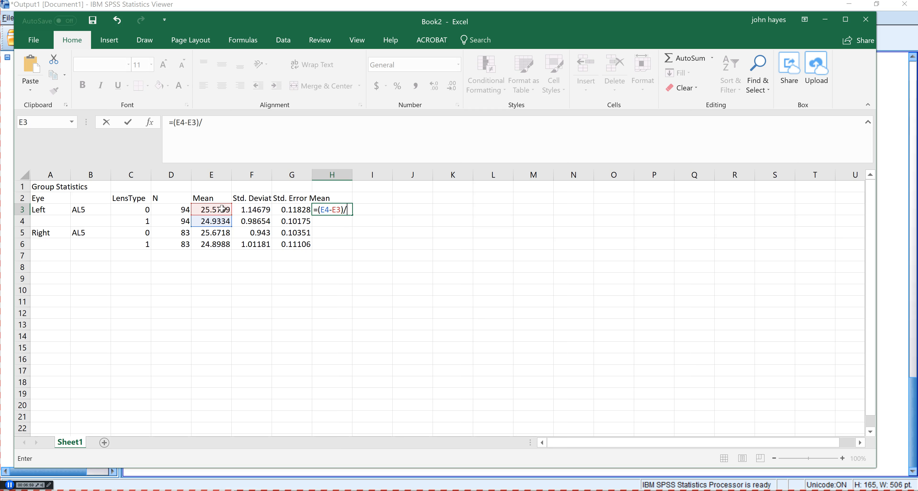
pyautogui.write('average')
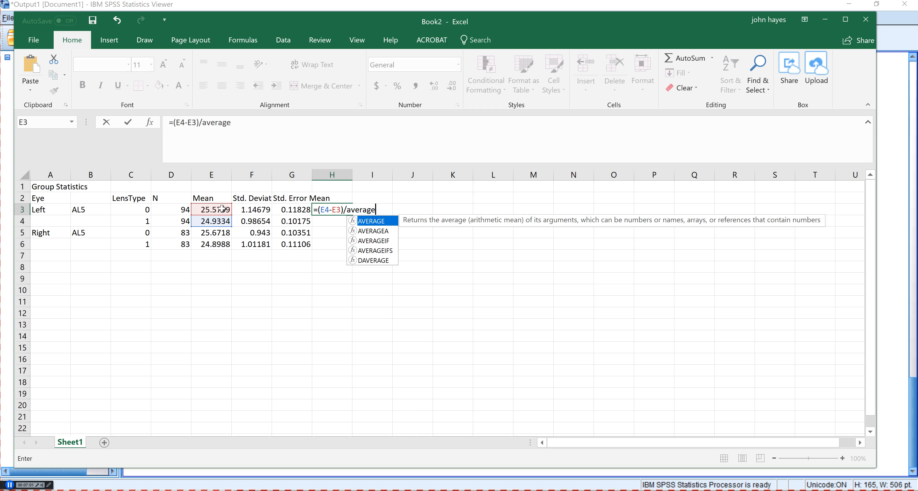
pyautogui.write('(')
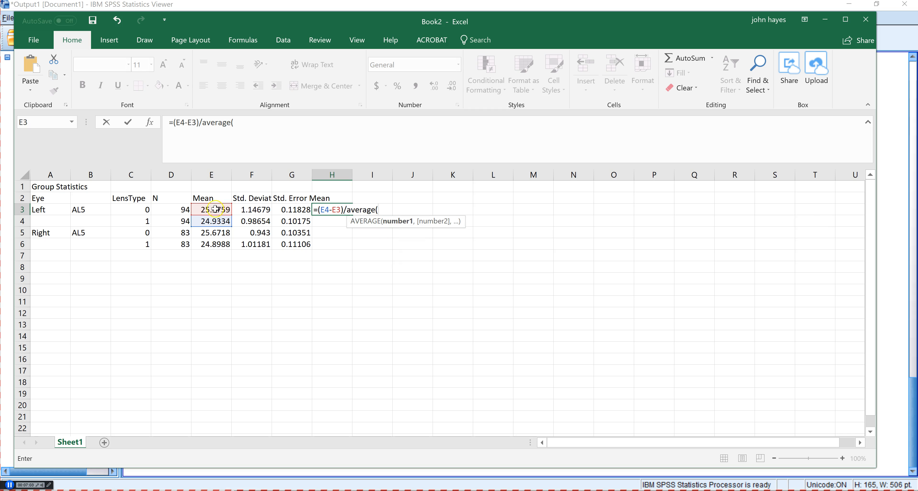
pyautogui.moveTo(251, 209); pyautogui.dragTo(251, 221)
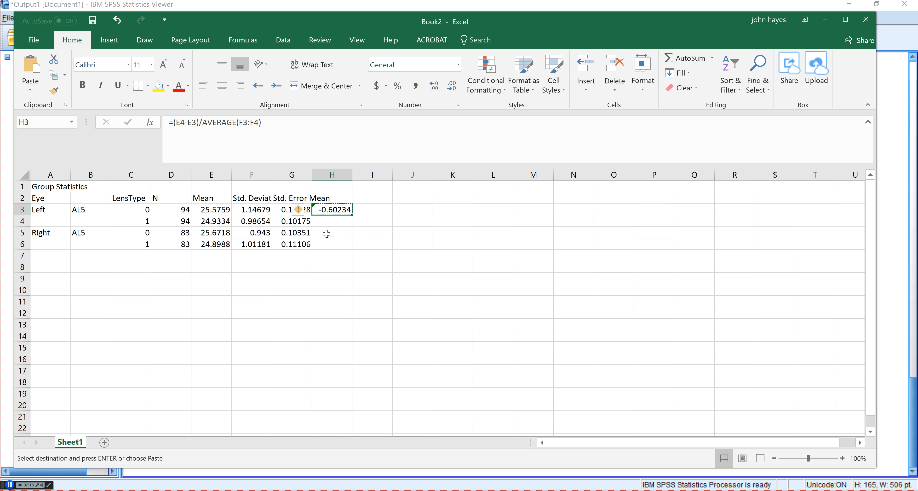
pyautogui.click(333, 233)
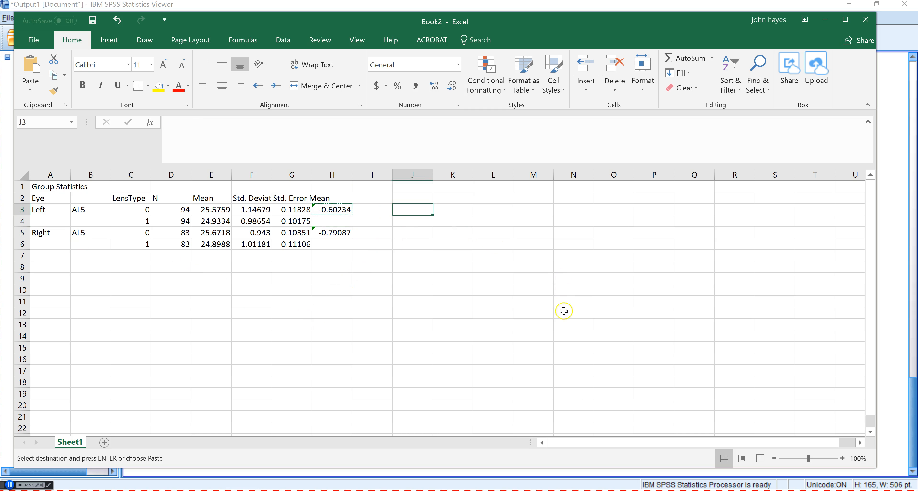
pyautogui.moveTo(560, 356)
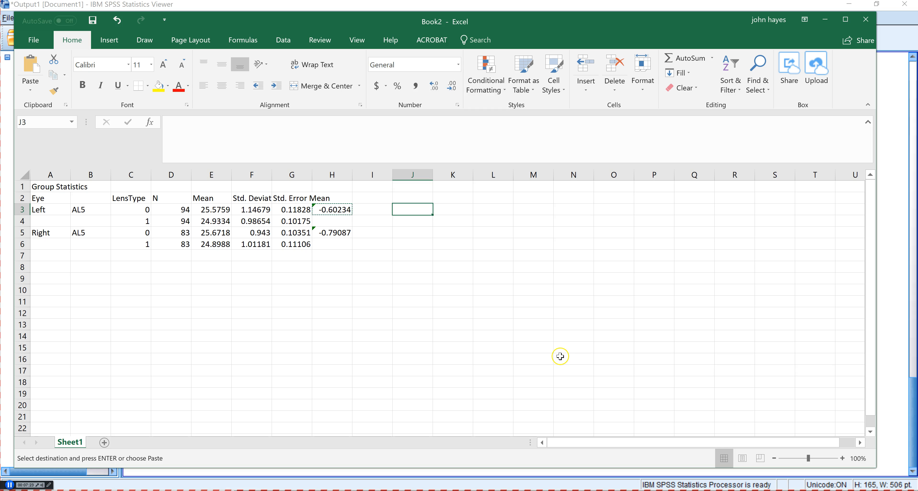
pyautogui.moveTo(111, 205)
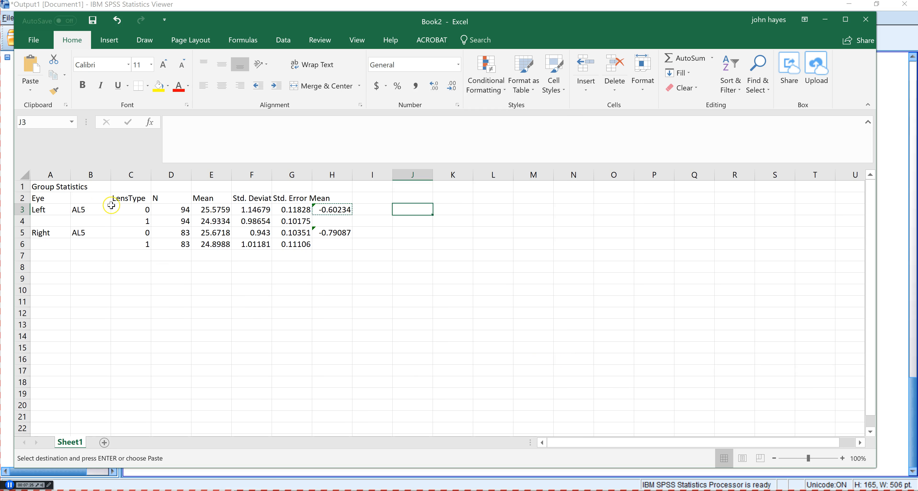
# - Replace the left eye's LensType codes 0 and 1 with Spherical and Aspherical
pyautogui.click(131, 209)
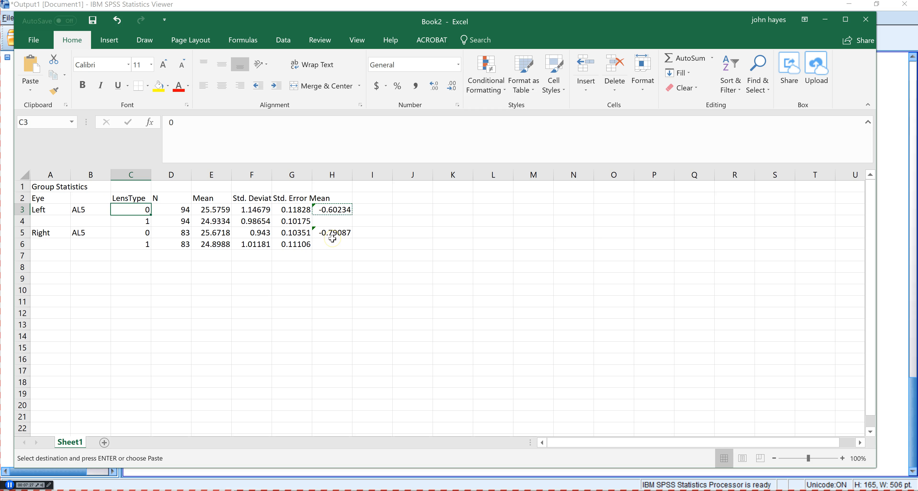
pyautogui.write('Sphere')
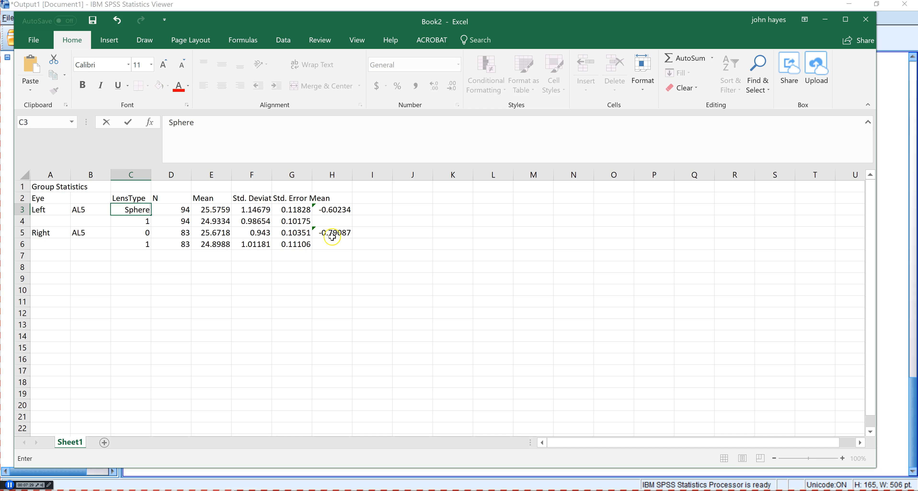
pyautogui.write('A')
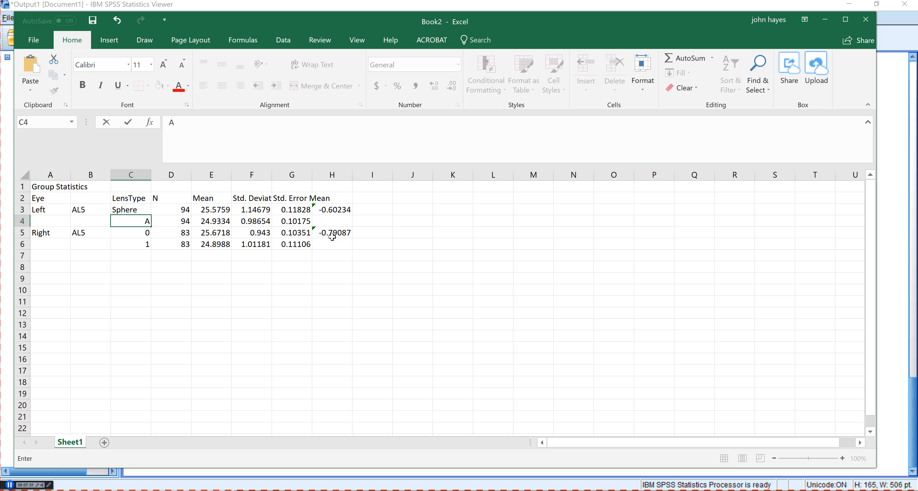
pyautogui.write('sphe')
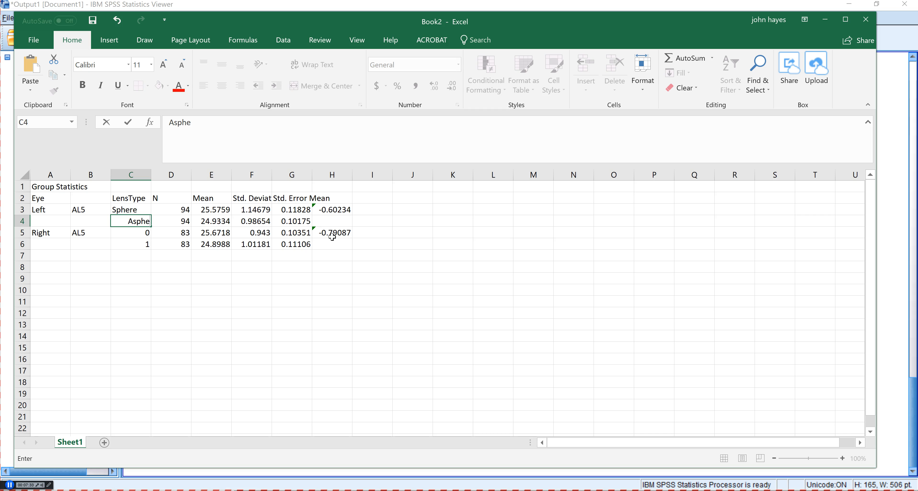
pyautogui.write('rical')
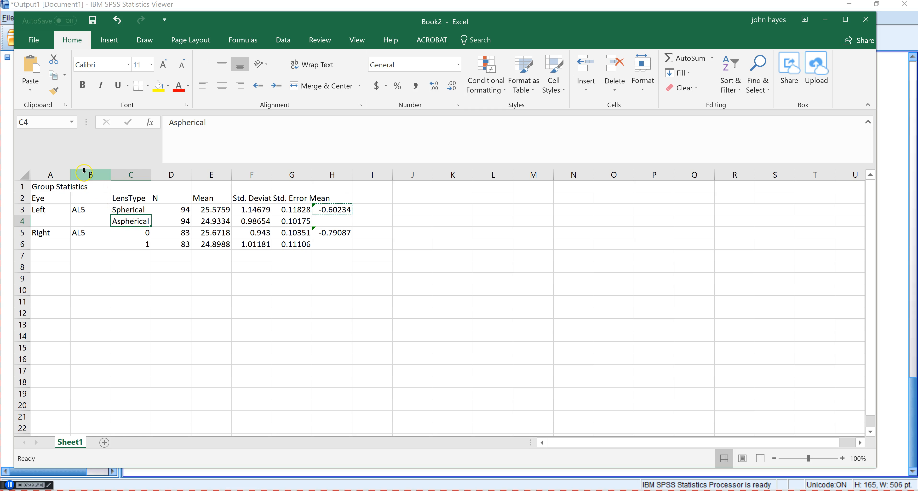
# - Delete the AL5 column and select the labelled table rows A3:C6
pyautogui.rightClick(90, 175)
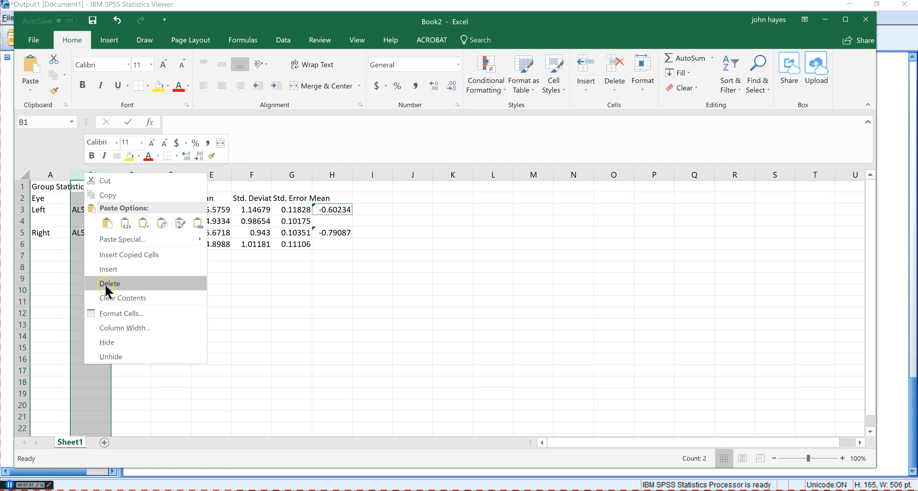
pyautogui.click(108, 284)
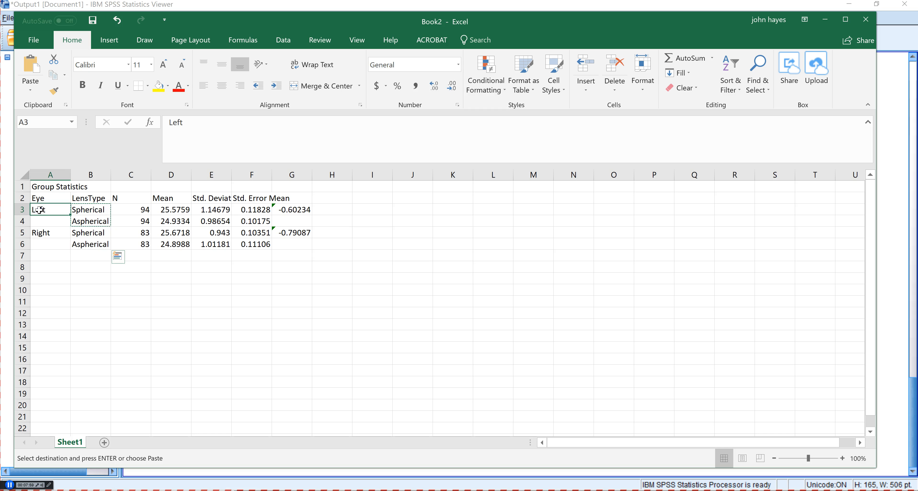
pyautogui.moveTo(50, 209); pyautogui.dragTo(130, 232)
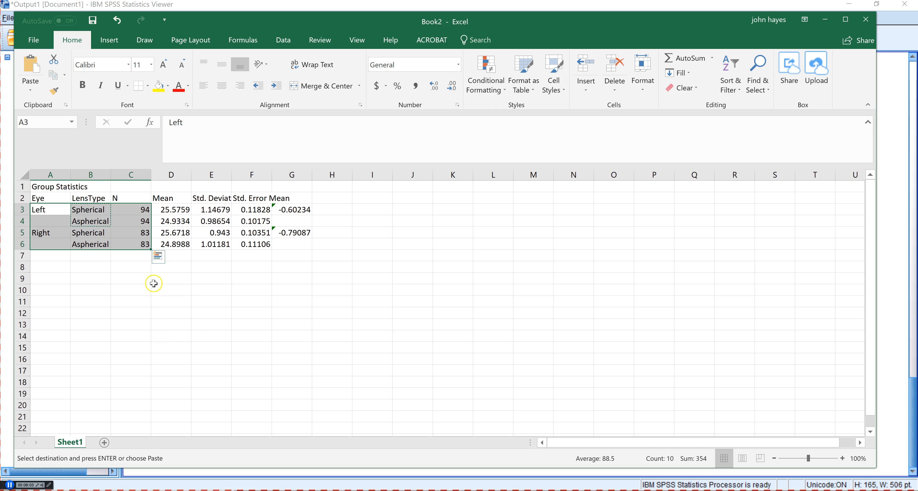
pyautogui.moveTo(137, 224)
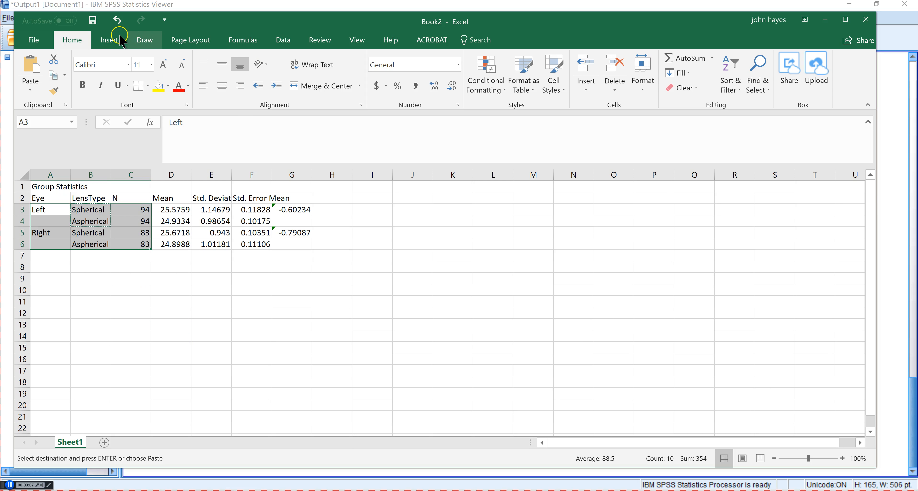
# - Insert a clustered column chart of the four means grouped by eye and lens type
pyautogui.click(109, 40)
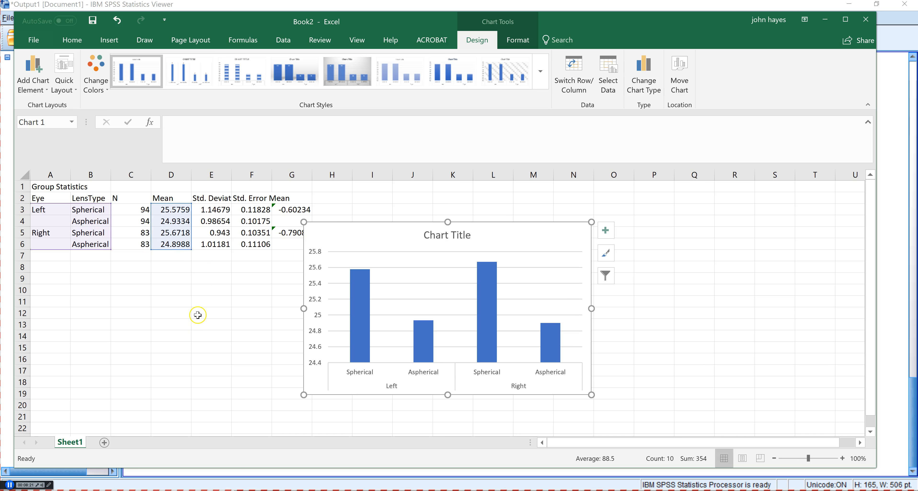
pyautogui.moveTo(198, 313)
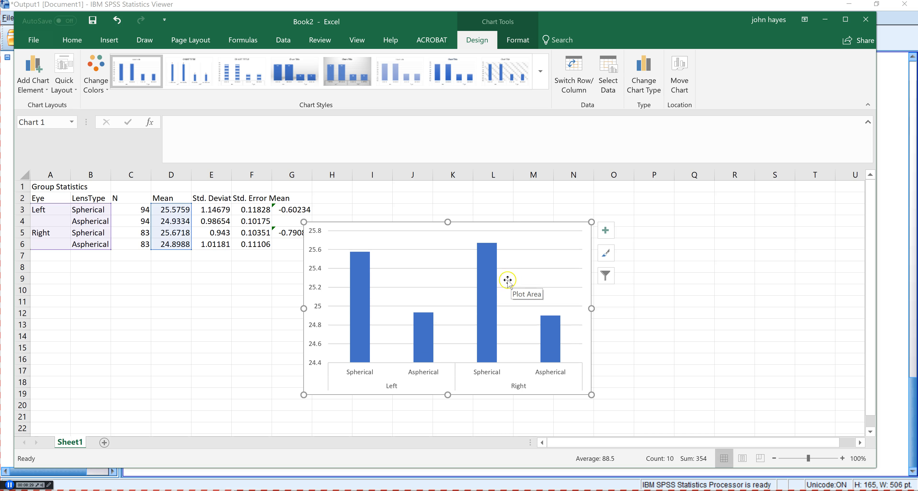
pyautogui.moveTo(312, 170)
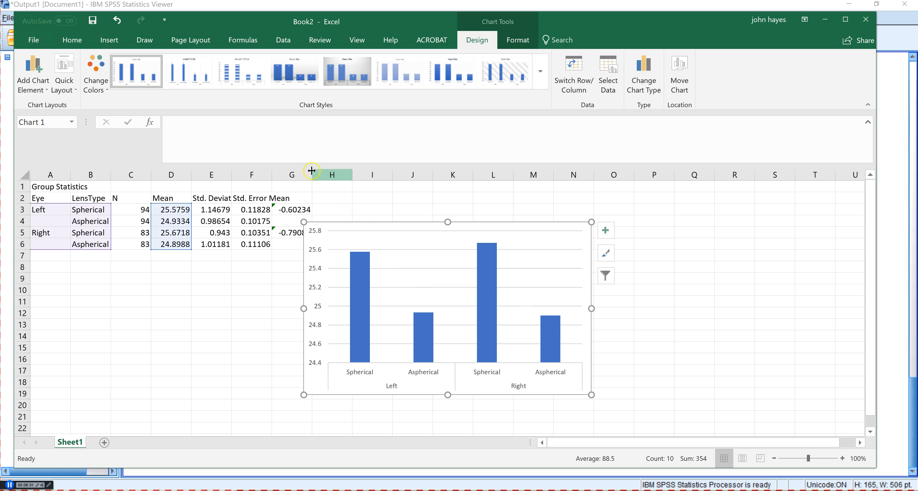
# - Shrink the chart's text twice via Decrease Font Size down to 8-point
pyautogui.click(72, 40)
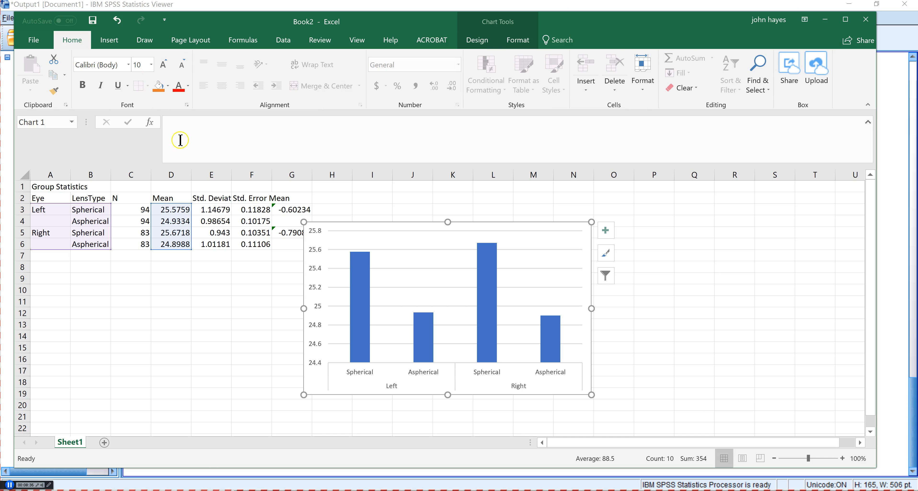
pyautogui.moveTo(373, 381)
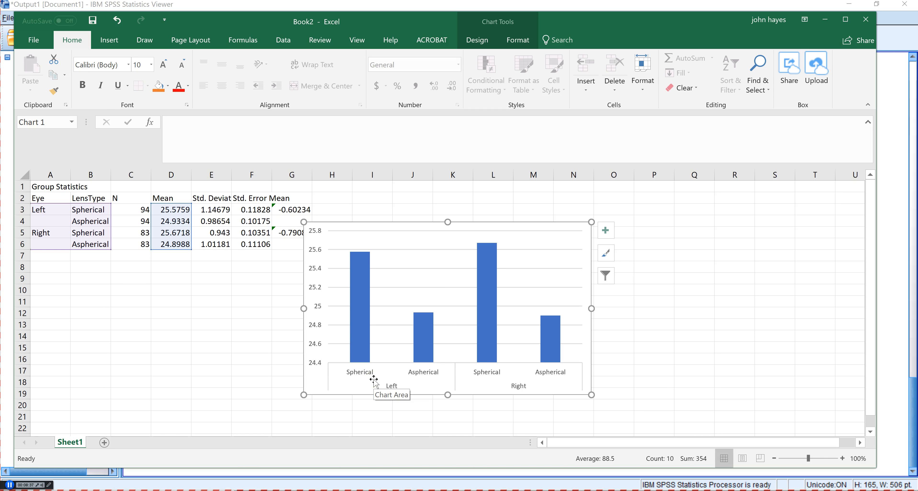
pyautogui.moveTo(181, 65)
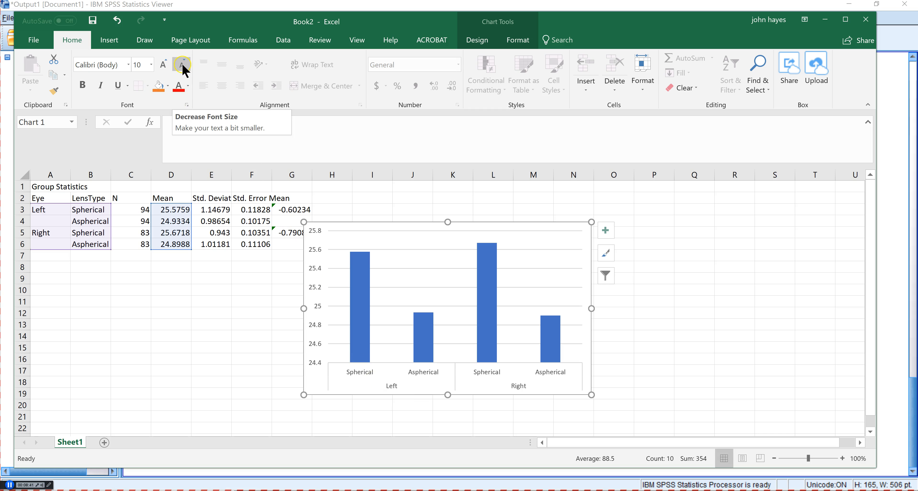
pyautogui.click(180, 65)
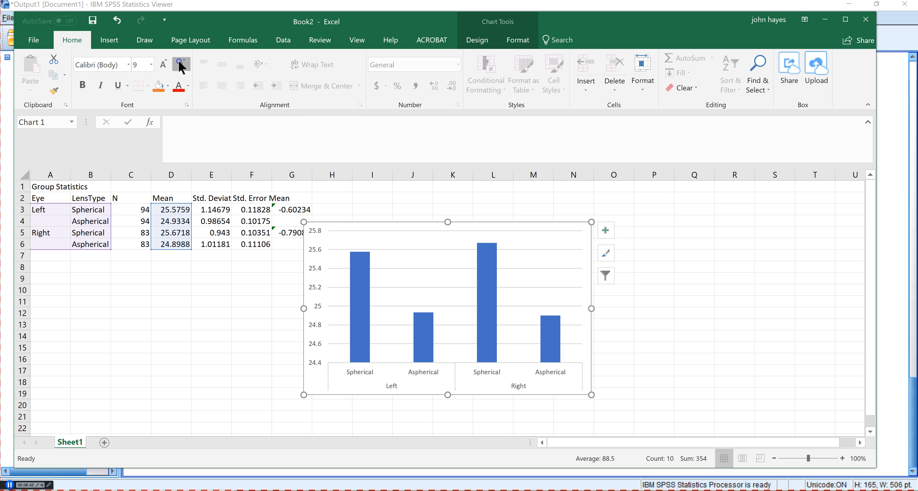
pyautogui.click(178, 64)
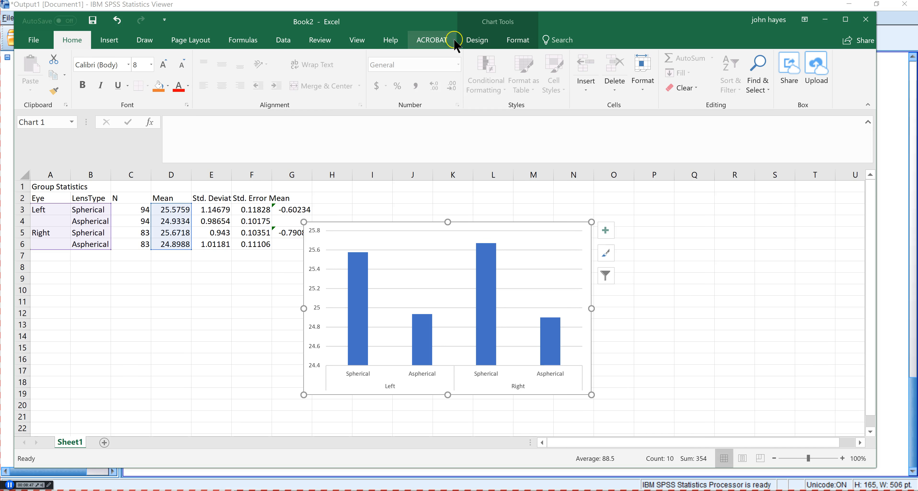
pyautogui.click(478, 40)
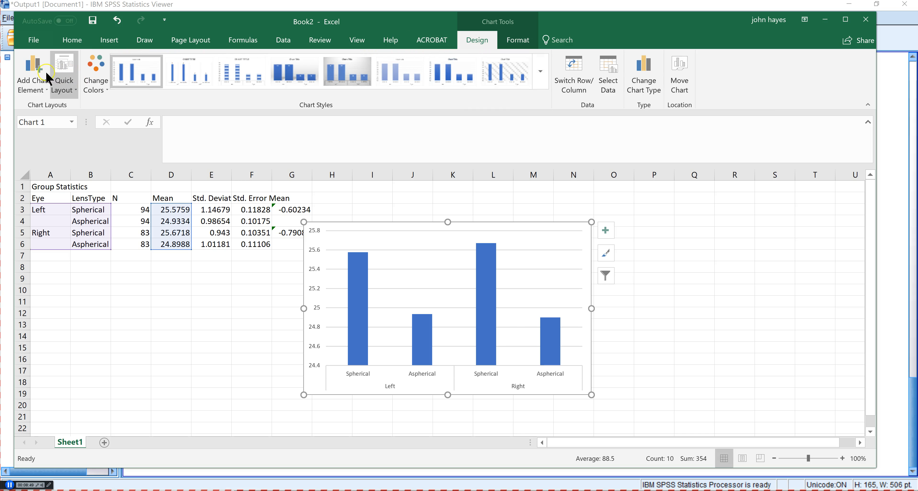
# - Add a primary vertical axis title 'Axial Length (mm)' and make it bold
pyautogui.click(32, 72)
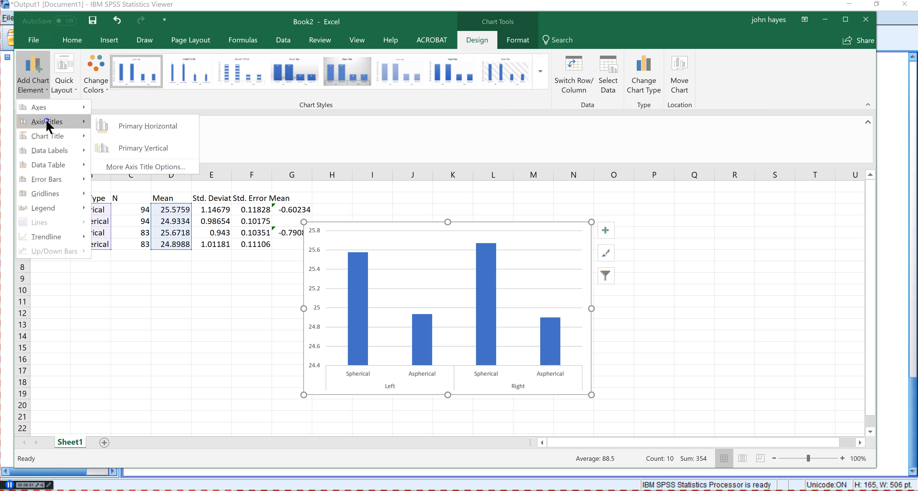
pyautogui.click(143, 148)
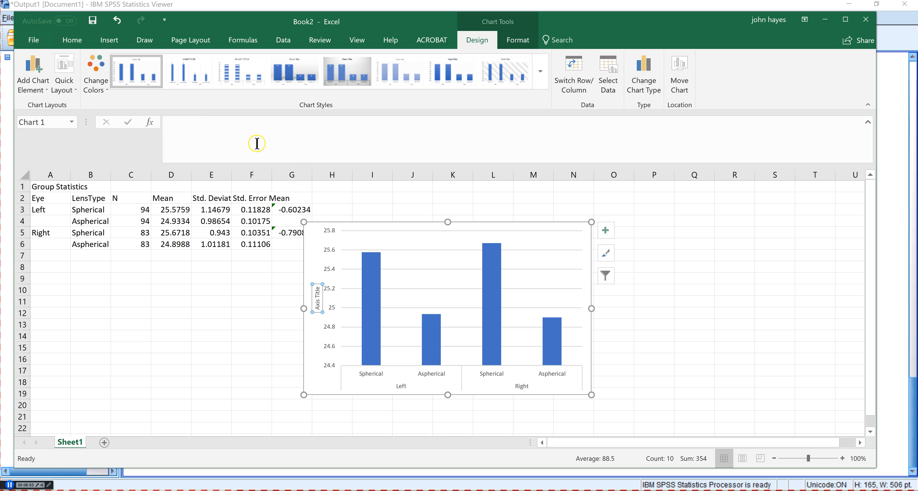
pyautogui.write('Axial Length (mm')
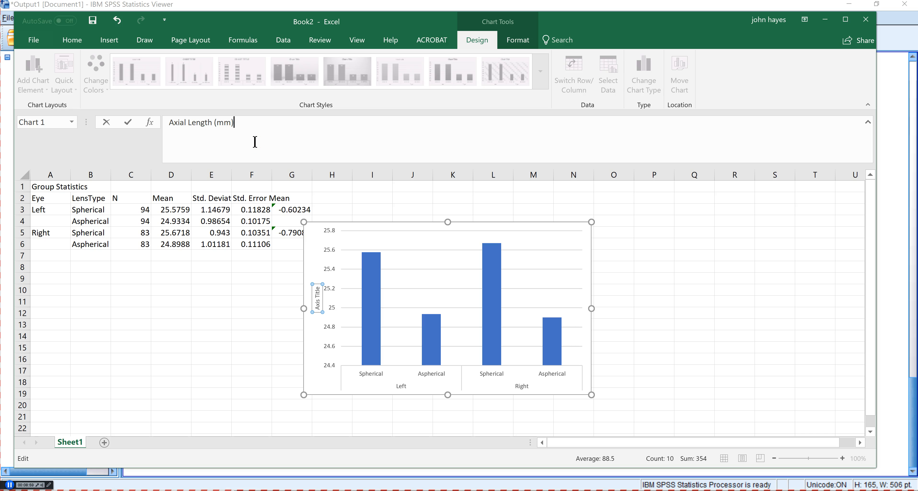
pyautogui.press('Enter')
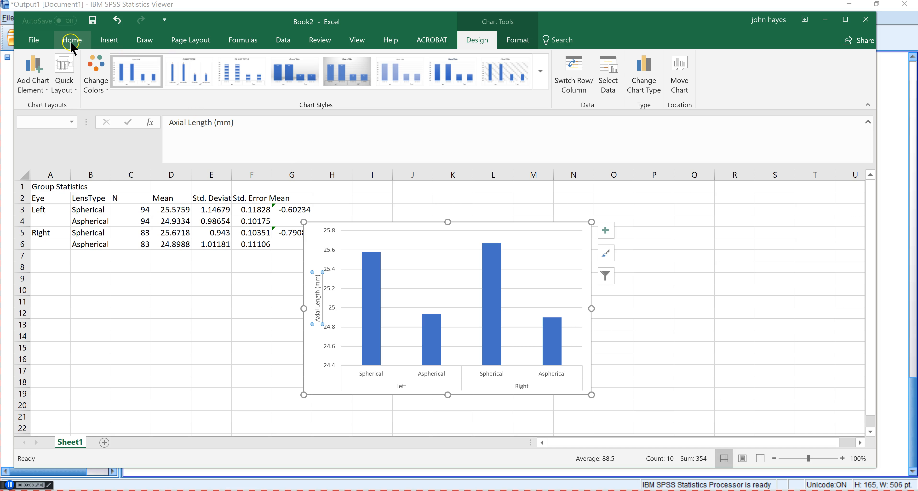
pyautogui.click(72, 41)
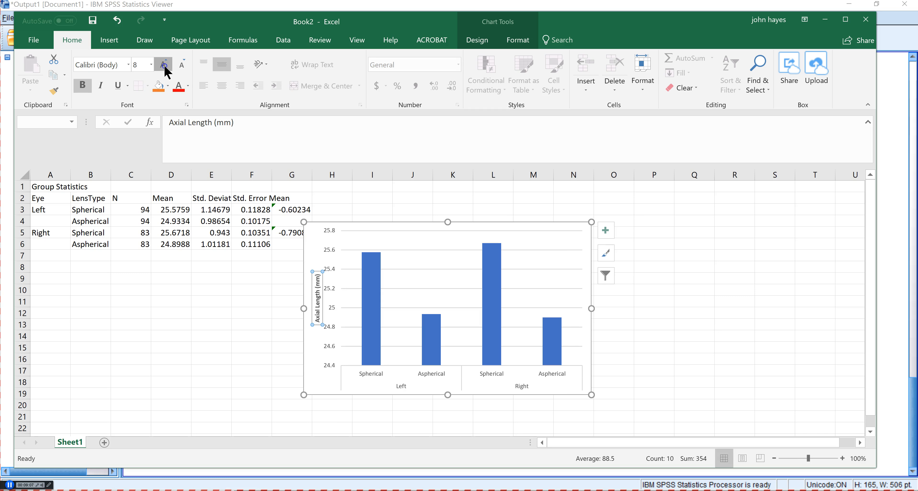
pyautogui.click(163, 65)
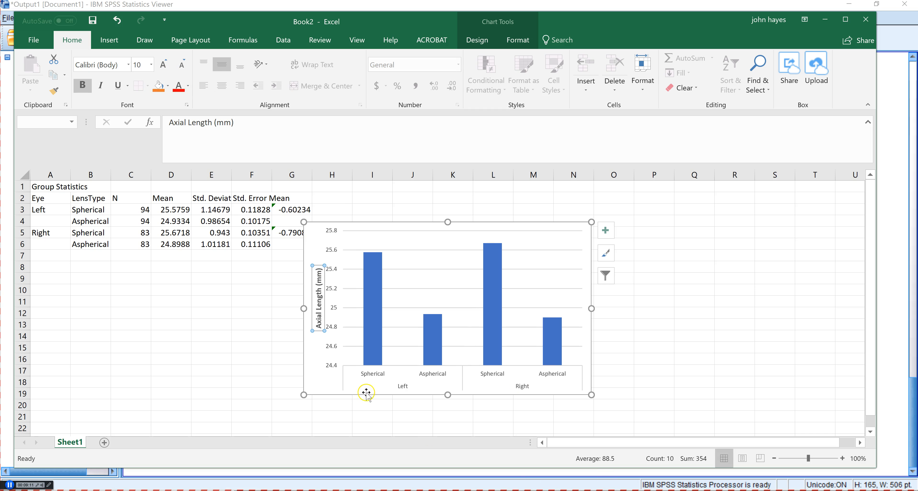
pyautogui.moveTo(378, 396)
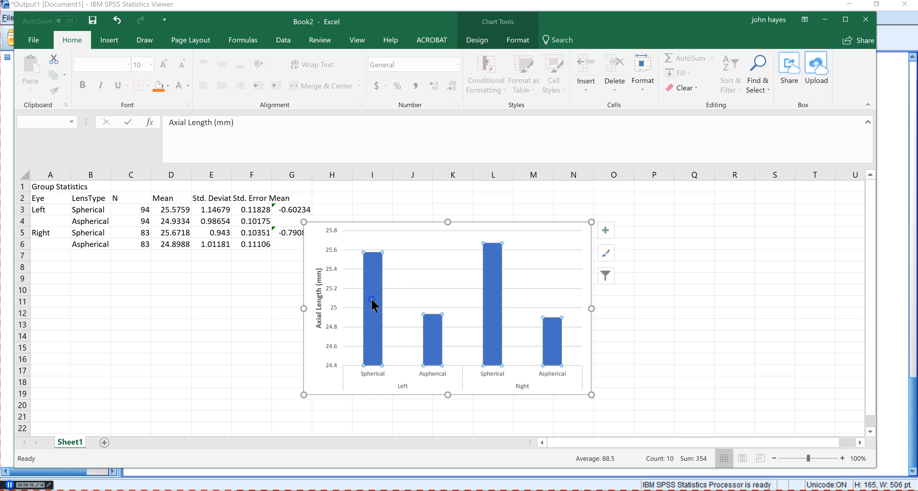
# - Give the mean bars a solid blue fill at about 49% transparency
pyautogui.click(372, 305)
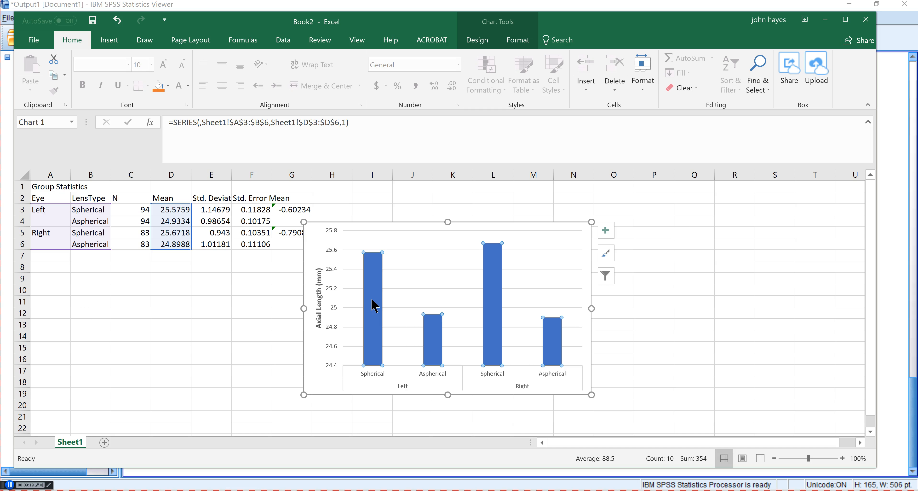
pyautogui.click(370, 293)
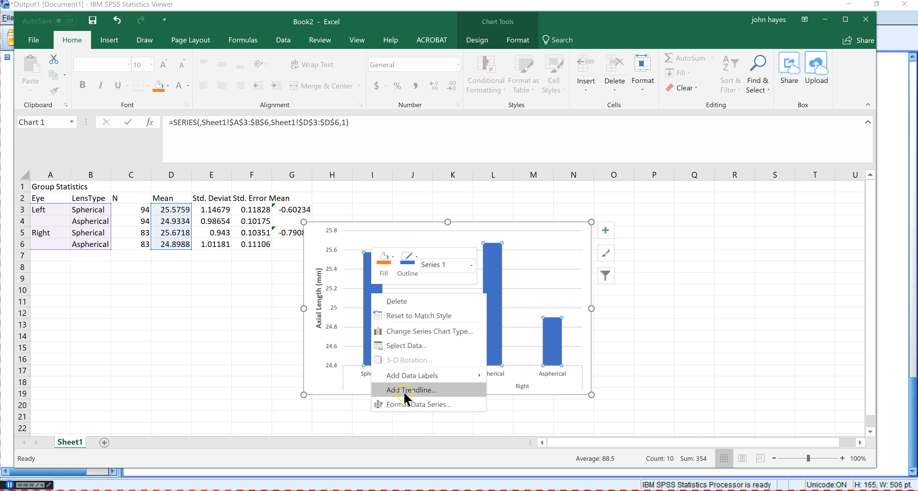
pyautogui.click(419, 404)
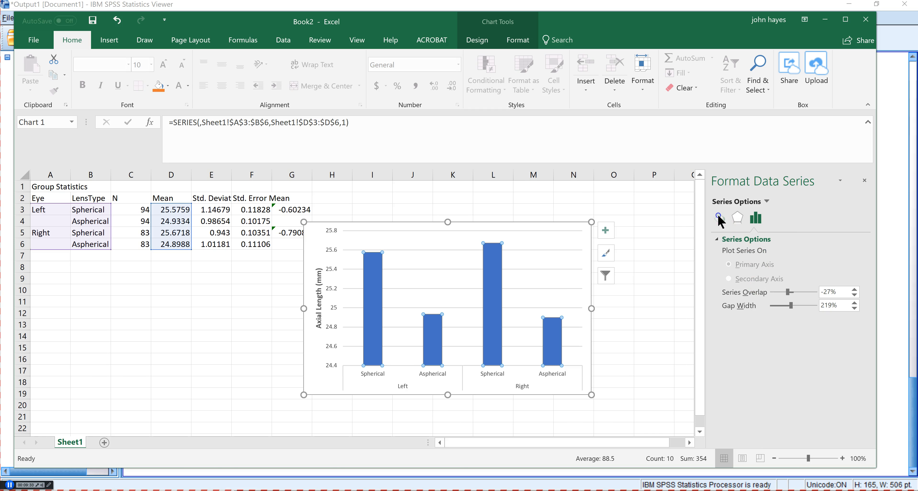
pyautogui.click(718, 218)
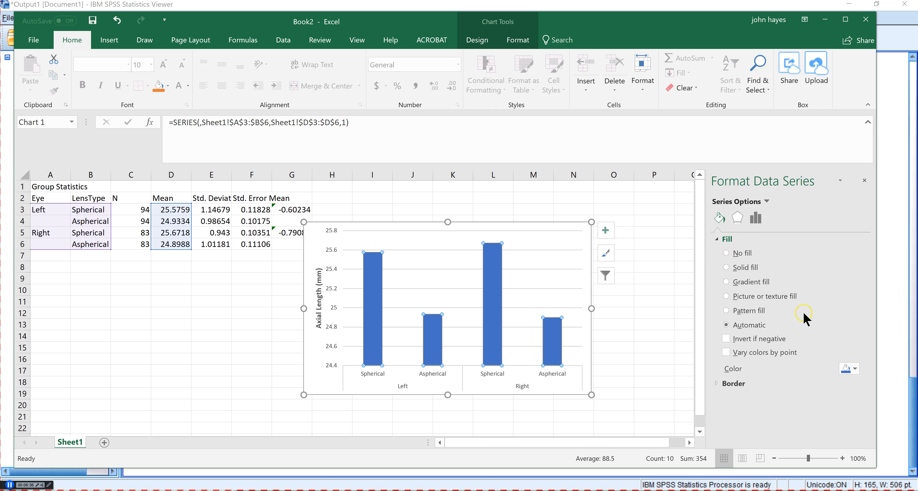
pyautogui.click(726, 268)
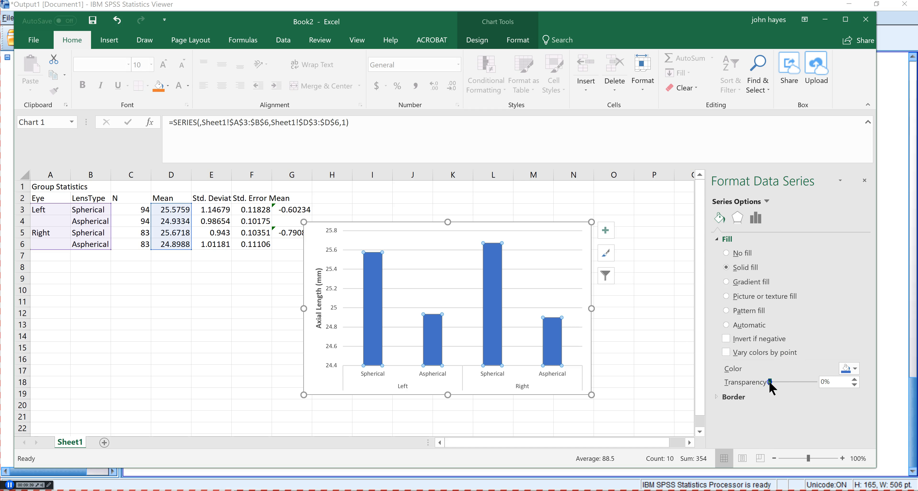
pyautogui.moveTo(771, 385); pyautogui.dragTo(784, 385)
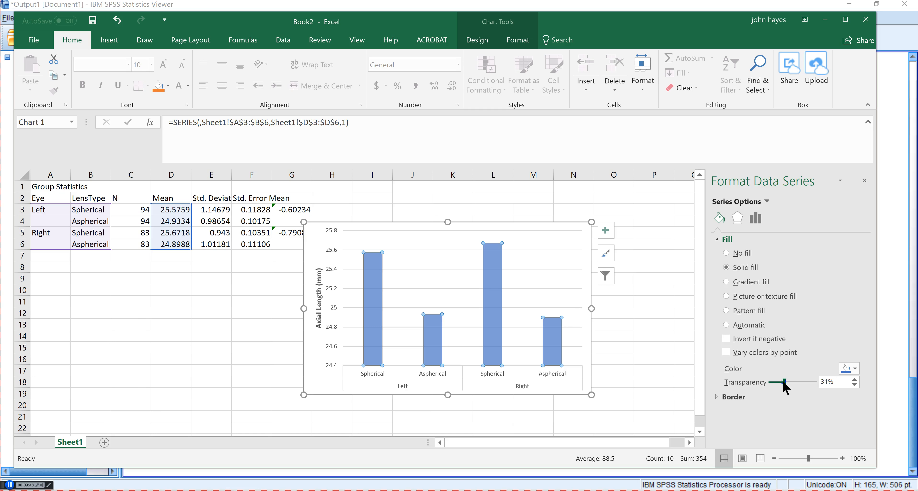
pyautogui.moveTo(785, 381); pyautogui.dragTo(793, 381)
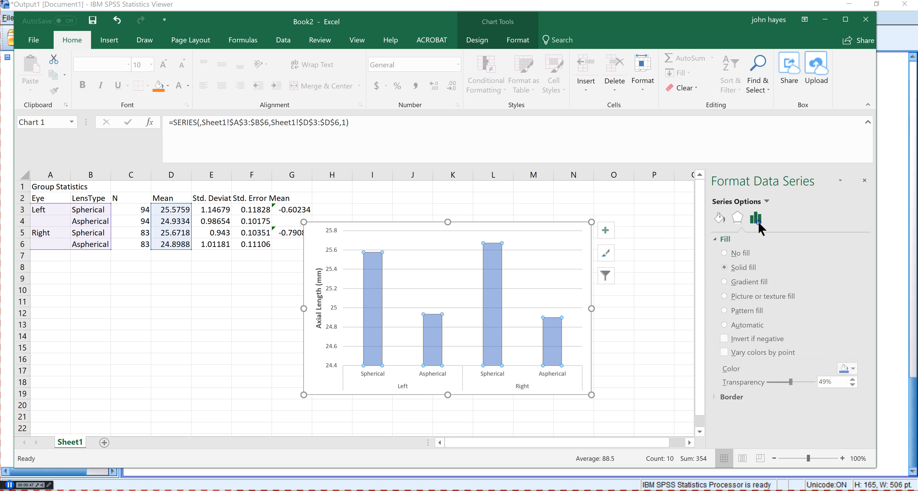
# - Set the series Gap Width to 50% so the bars become much wider
pyautogui.click(755, 219)
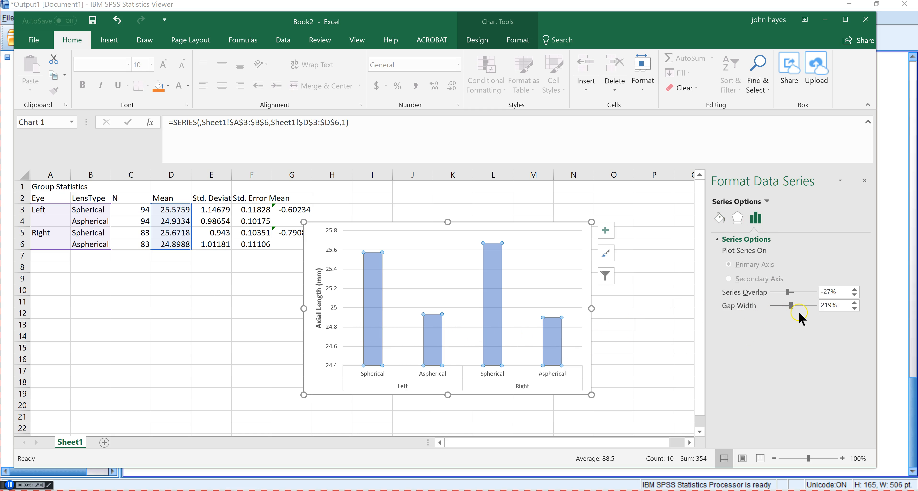
pyautogui.moveTo(792, 304); pyautogui.dragTo(779, 304)
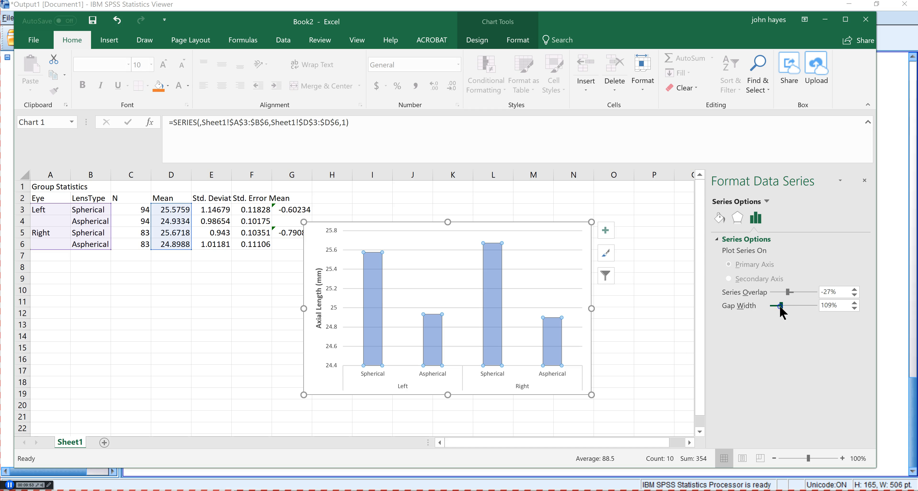
pyautogui.moveTo(780, 305); pyautogui.dragTo(775, 306)
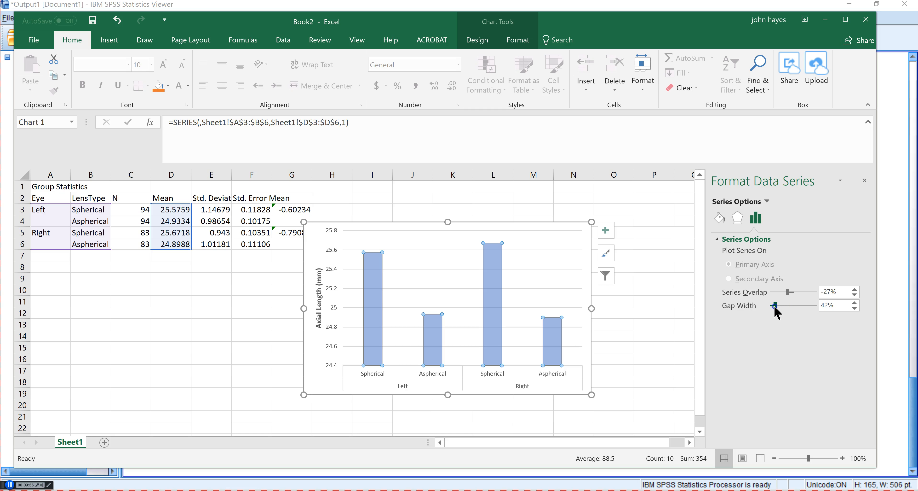
pyautogui.moveTo(773, 305); pyautogui.dragTo(790, 306)
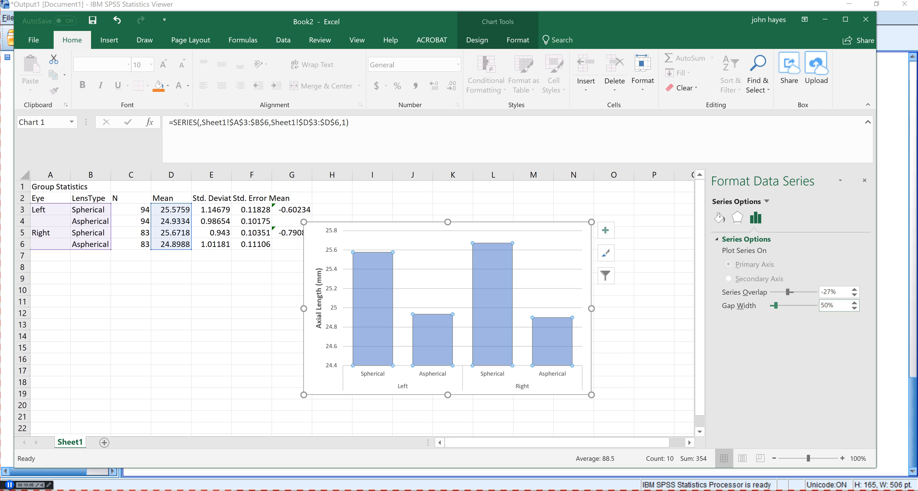
pyautogui.click(486, 364)
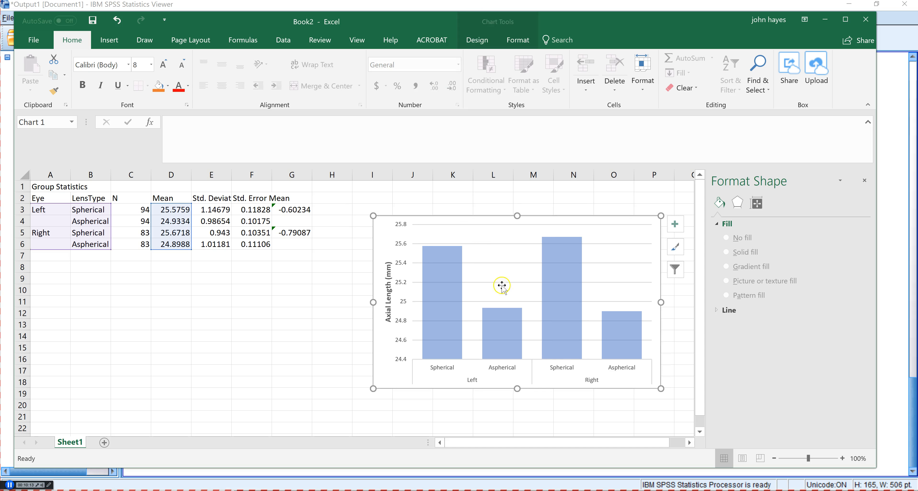
pyautogui.click(629, 430)
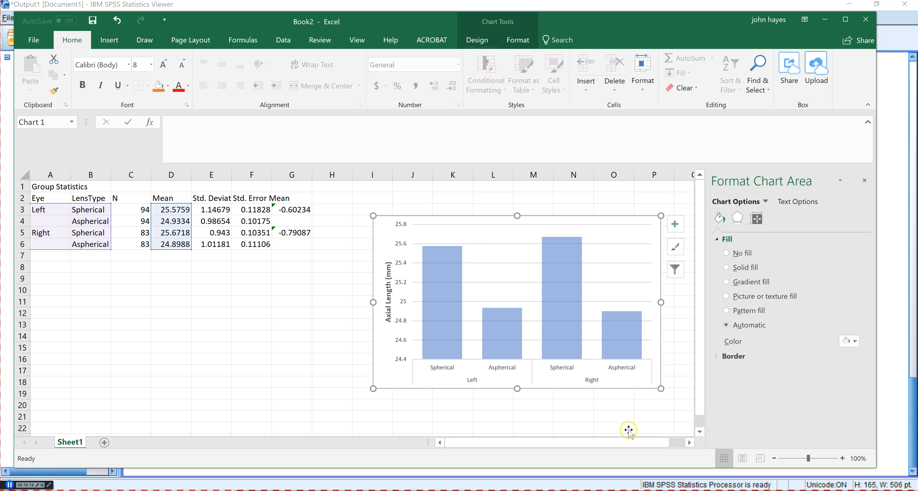
pyautogui.moveTo(457, 371)
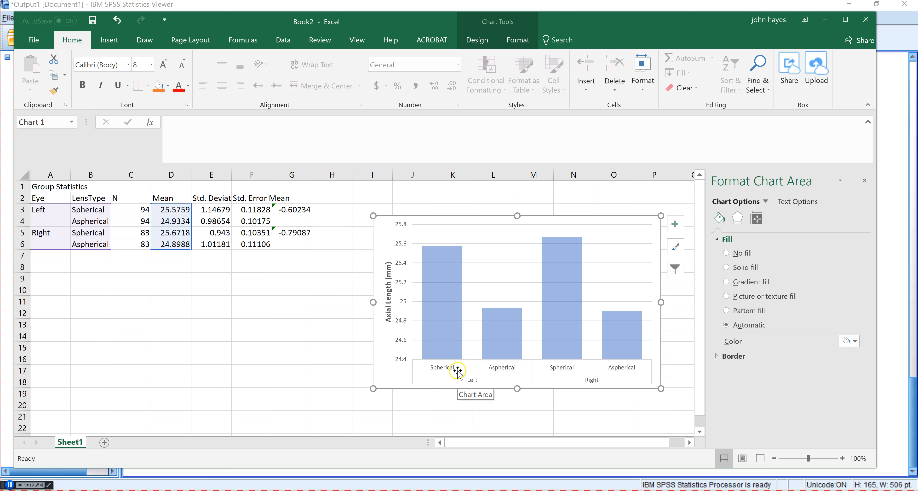
pyautogui.moveTo(449, 371)
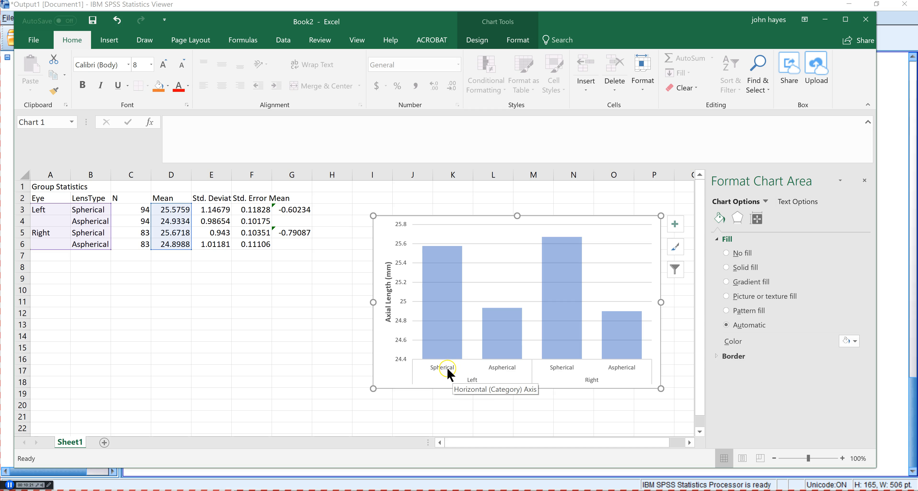
pyautogui.moveTo(451, 376)
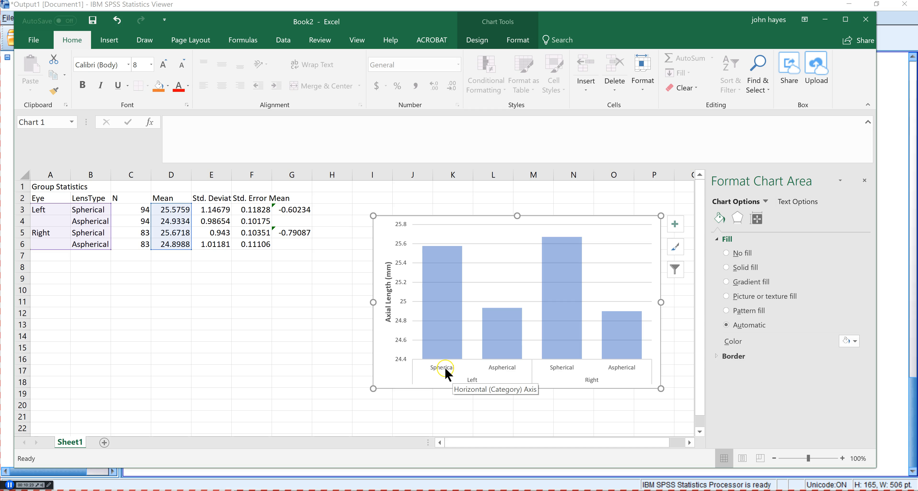
pyautogui.moveTo(444, 345)
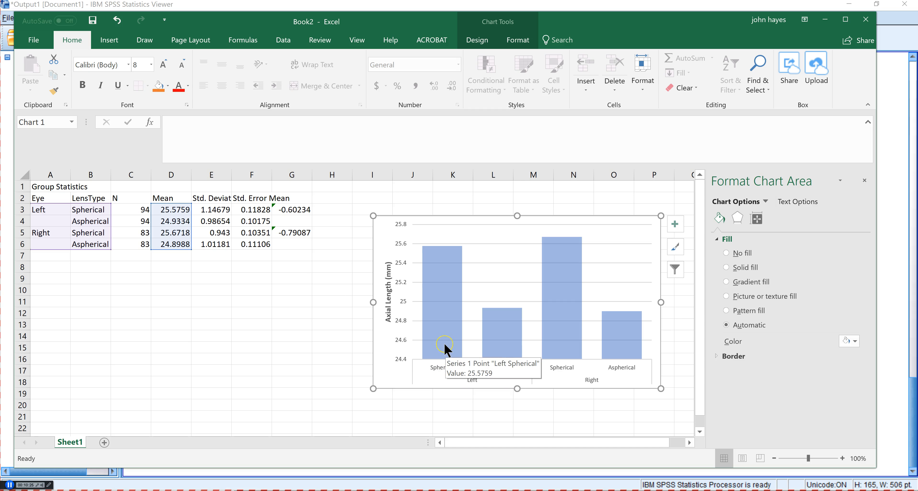
pyautogui.moveTo(446, 352)
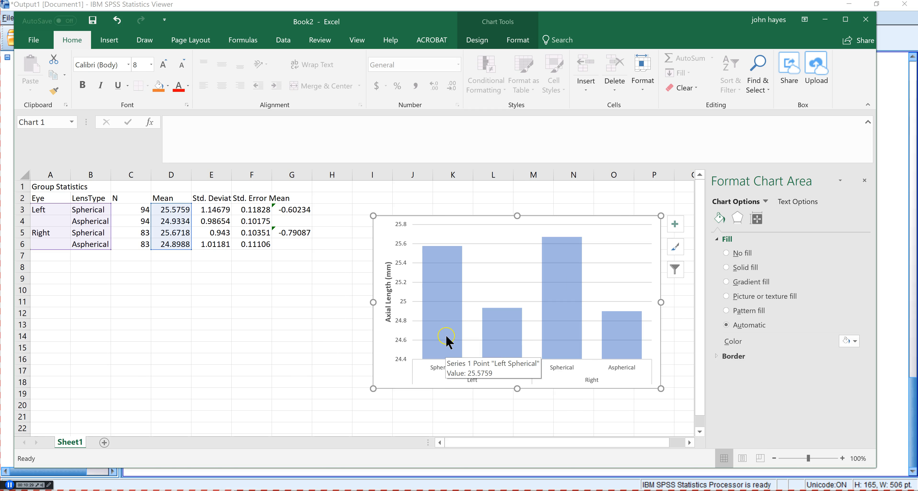
pyautogui.moveTo(447, 308)
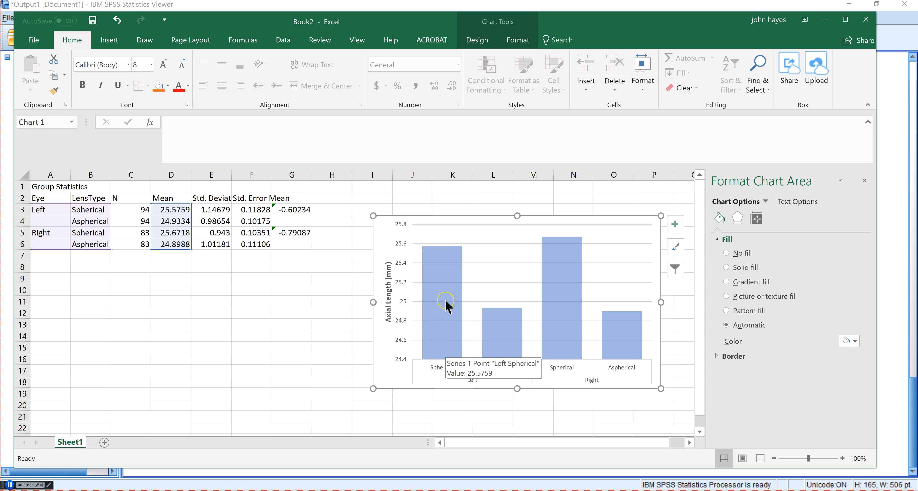
pyautogui.moveTo(458, 308)
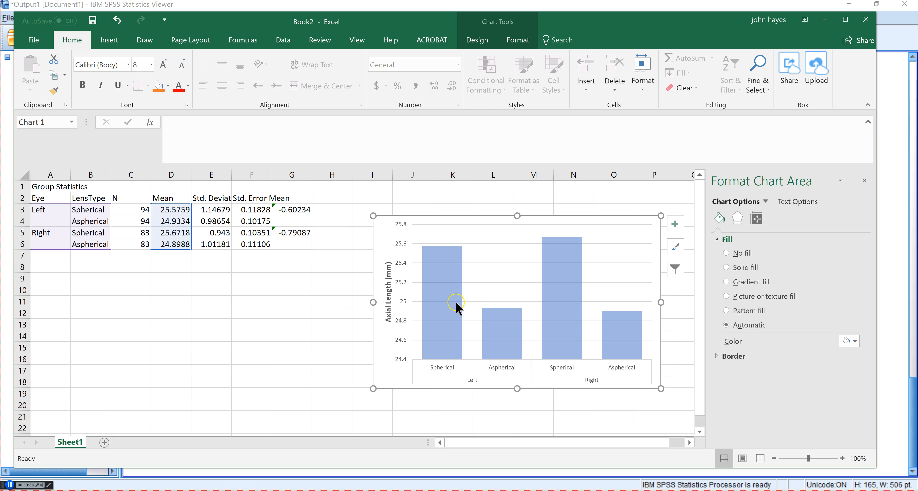
pyautogui.moveTo(452, 294)
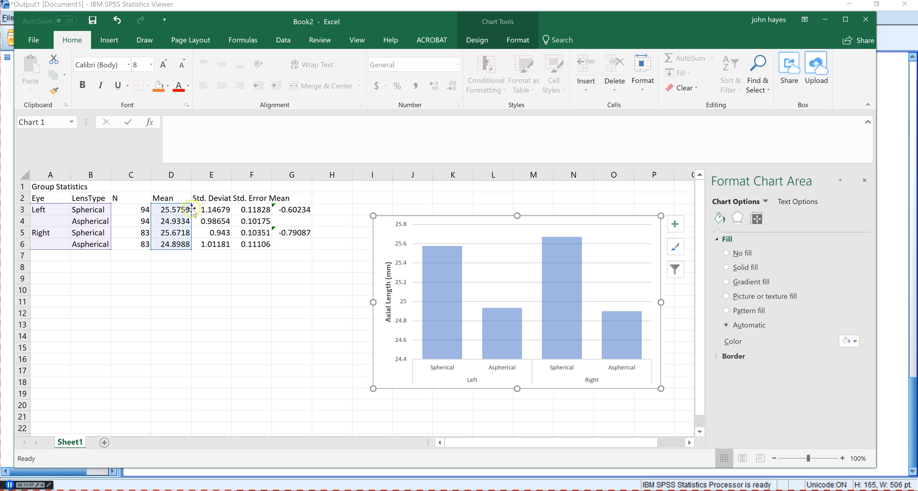
pyautogui.moveTo(250, 210)
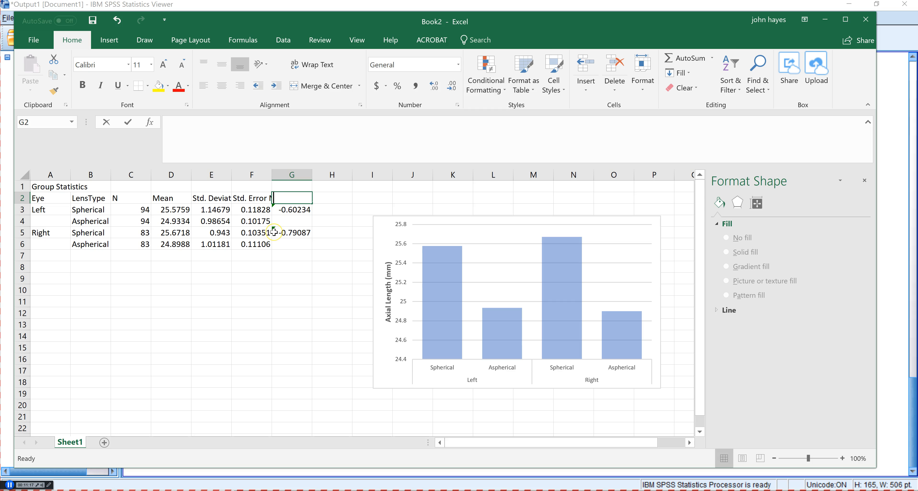
# - Head column G of the Group Statistics table with 'Effect size'
pyautogui.write('Effect size')
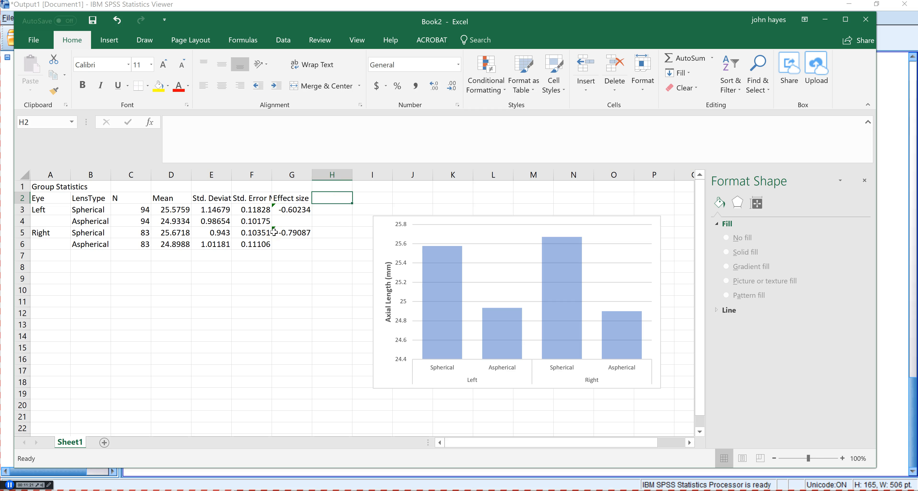
pyautogui.click(332, 209)
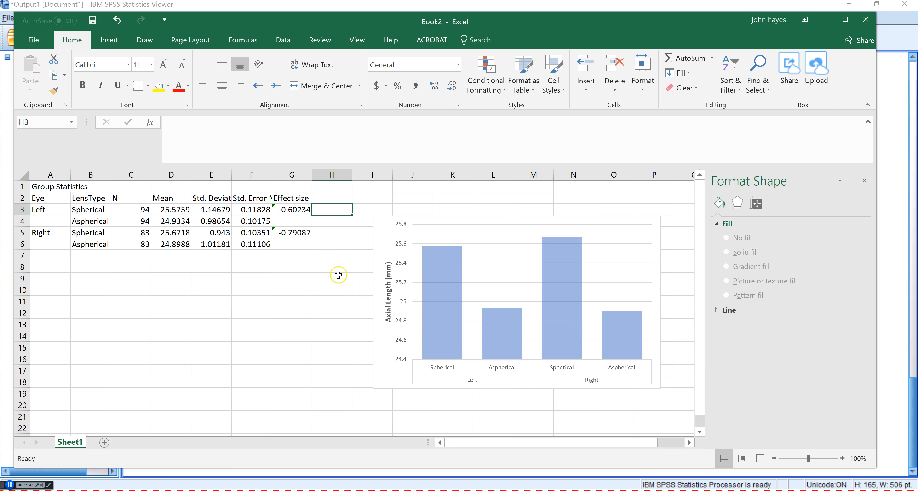
pyautogui.moveTo(333, 275)
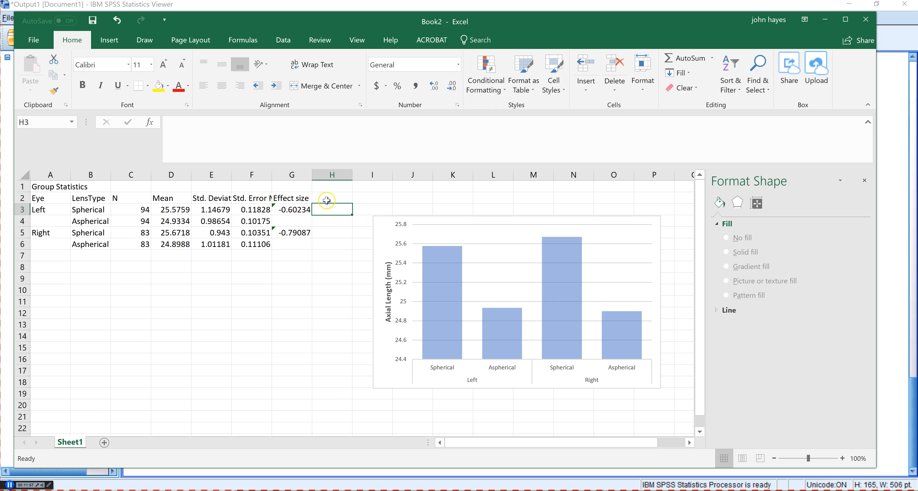
# - Head column H with 't' and compute =TINV(.16,C3-1) in H3, giving 1.416397
pyautogui.write('t')
pyautogui.write('=')
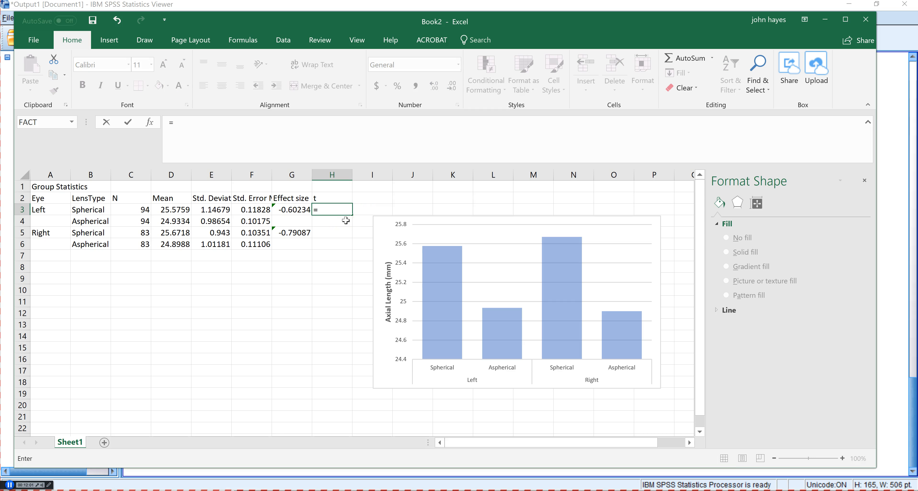
pyautogui.write('tinv(')
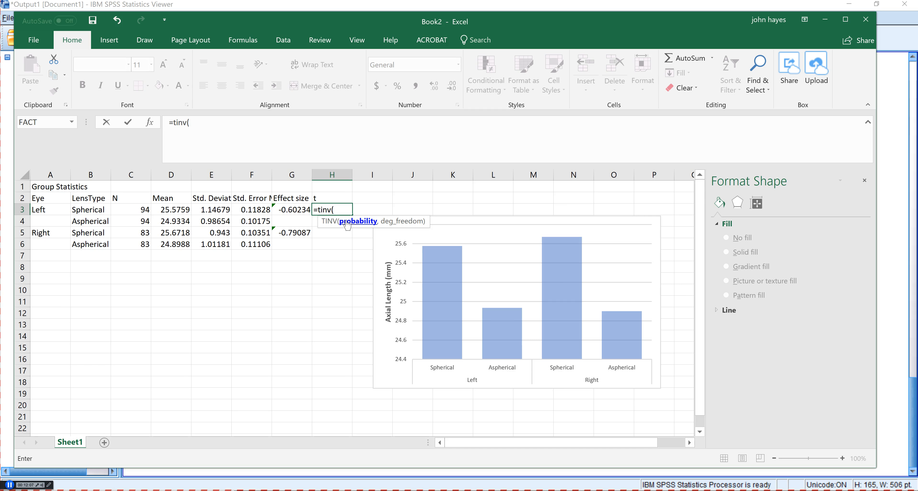
pyautogui.write('.1')
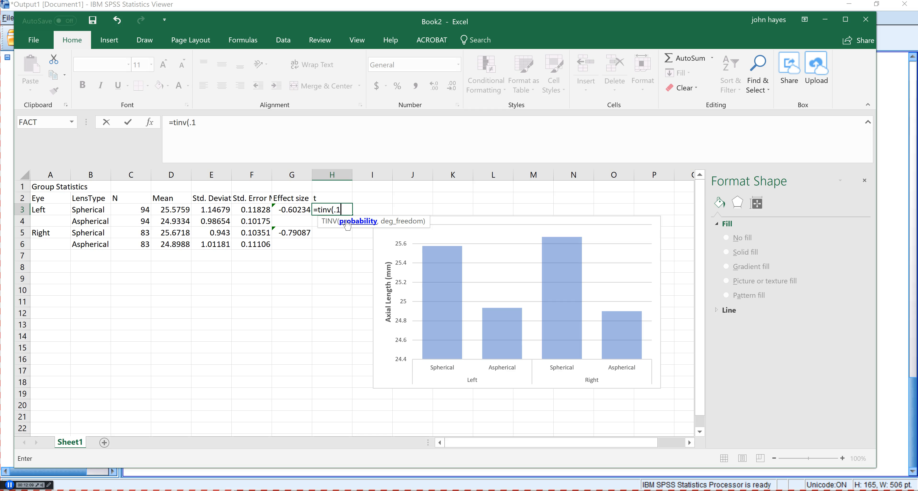
pyautogui.write('6')
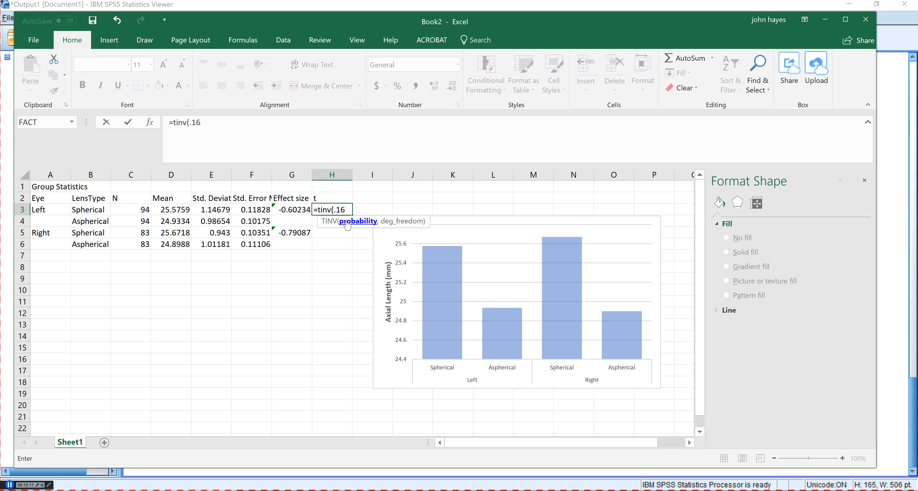
pyautogui.write(',')
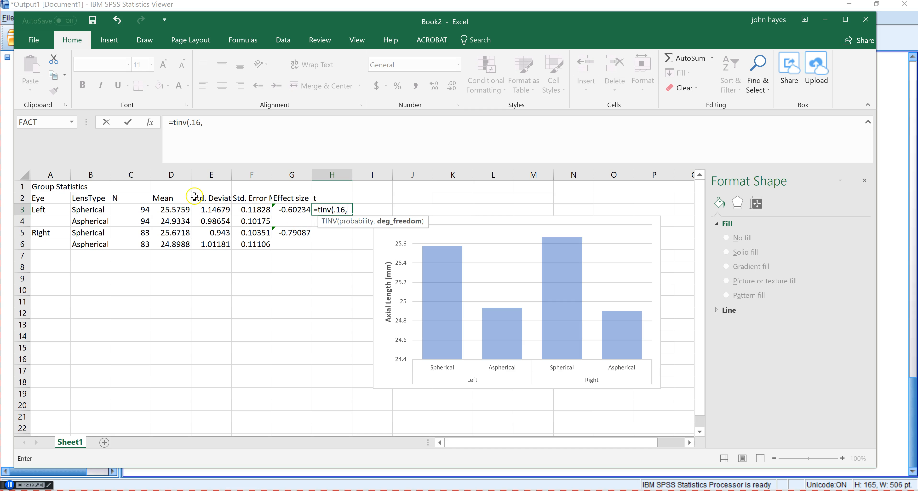
pyautogui.click(140, 210)
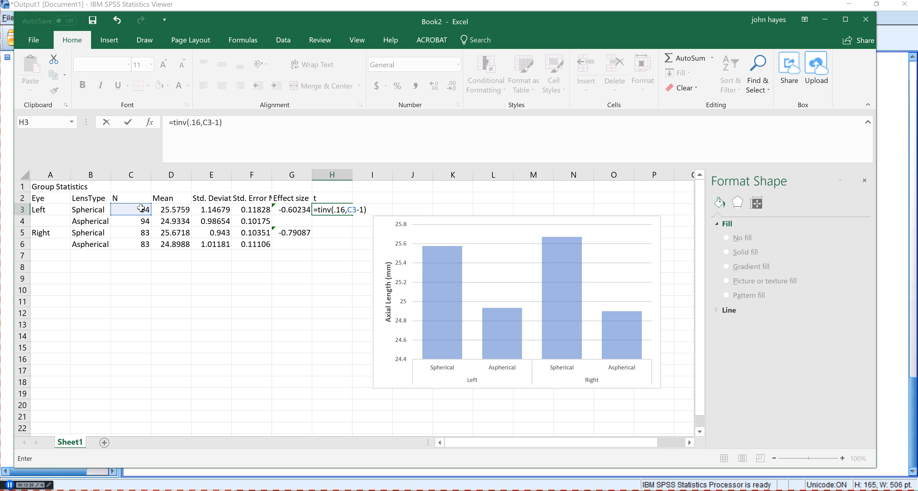
pyautogui.press('Enter')
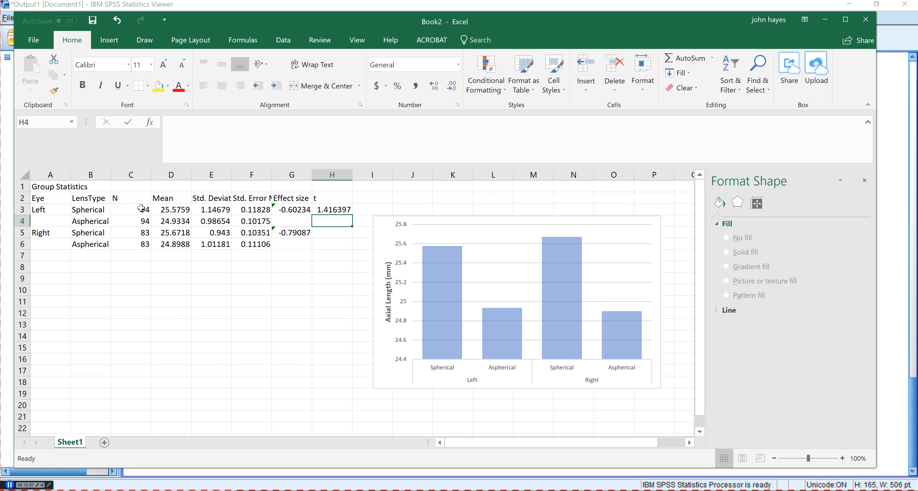
pyautogui.moveTo(362, 208)
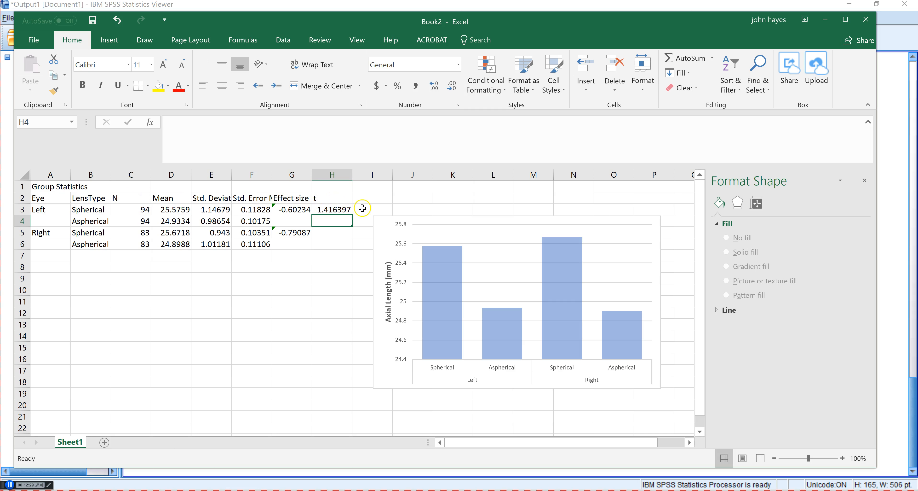
pyautogui.click(366, 198)
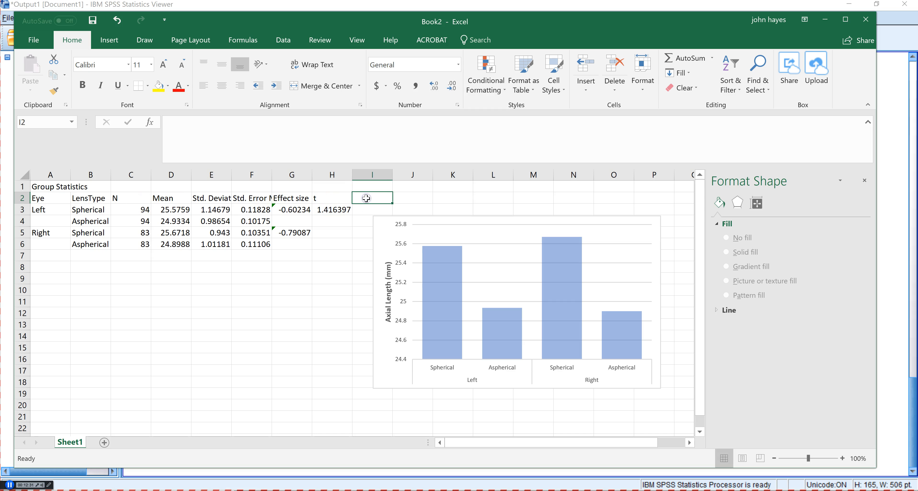
# - Head column I with 'ci', compute =H3*F3, and fill ci and t down to row 6
pyautogui.write('ci')
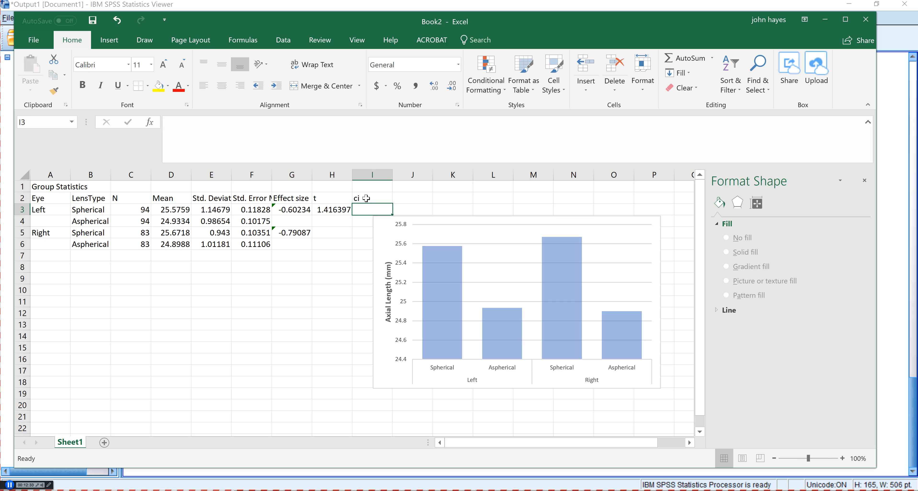
pyautogui.write('=H3*')
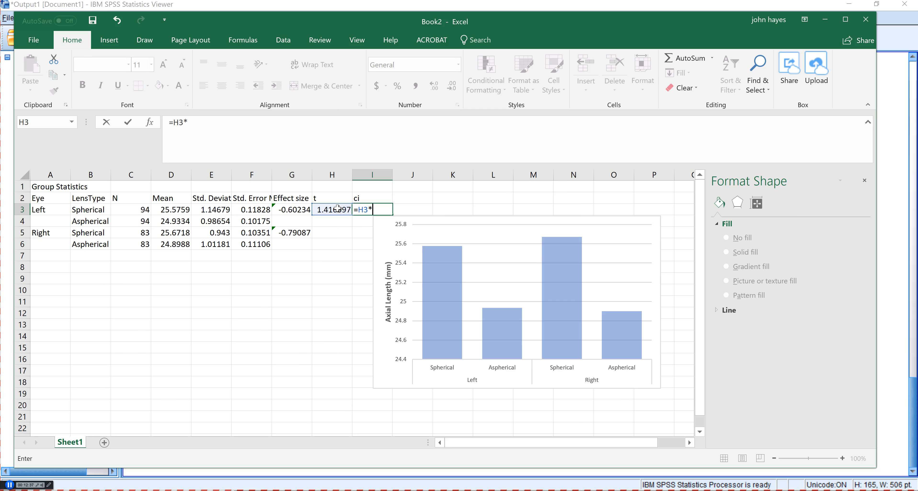
pyautogui.click(251, 210)
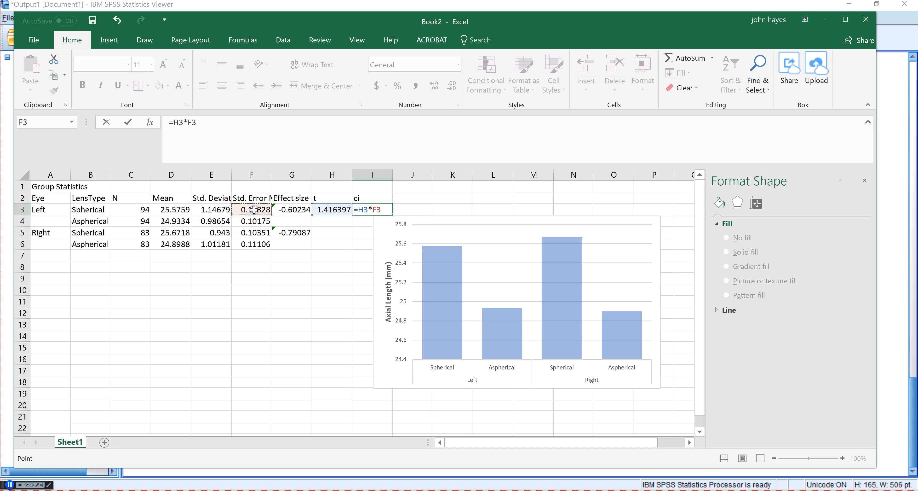
pyautogui.press('Enter')
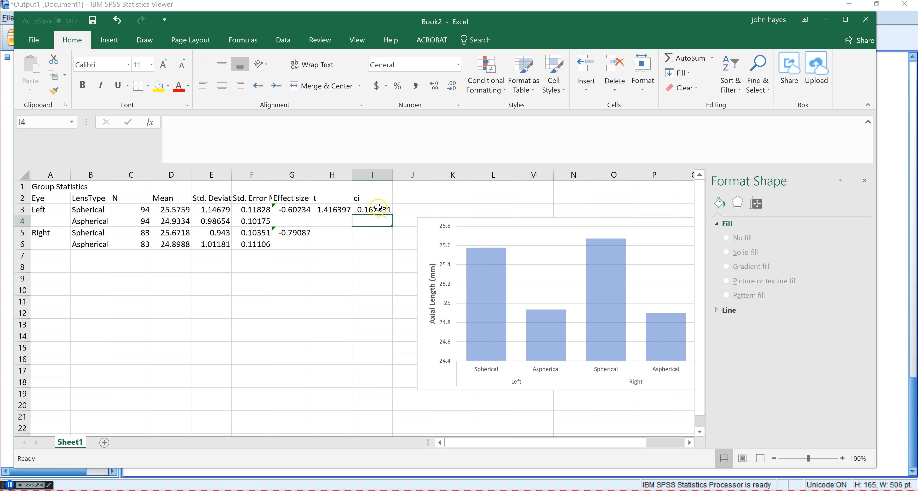
pyautogui.click(376, 209)
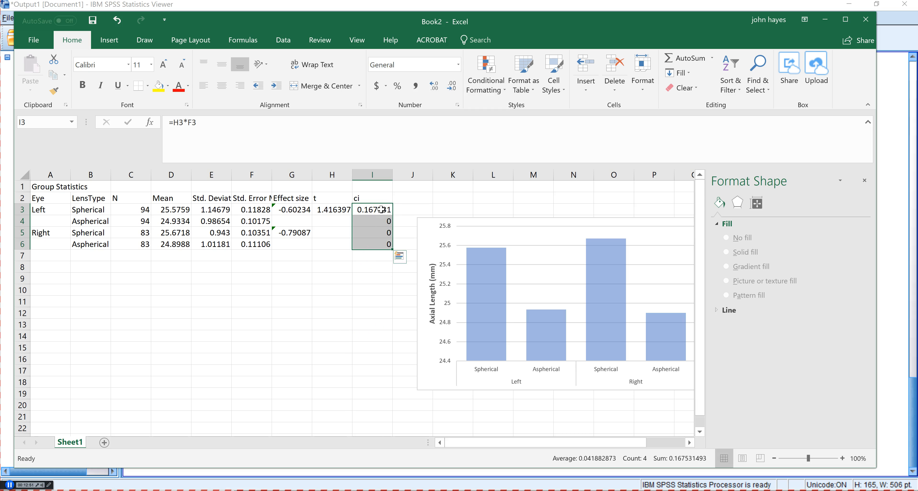
pyautogui.click(332, 210)
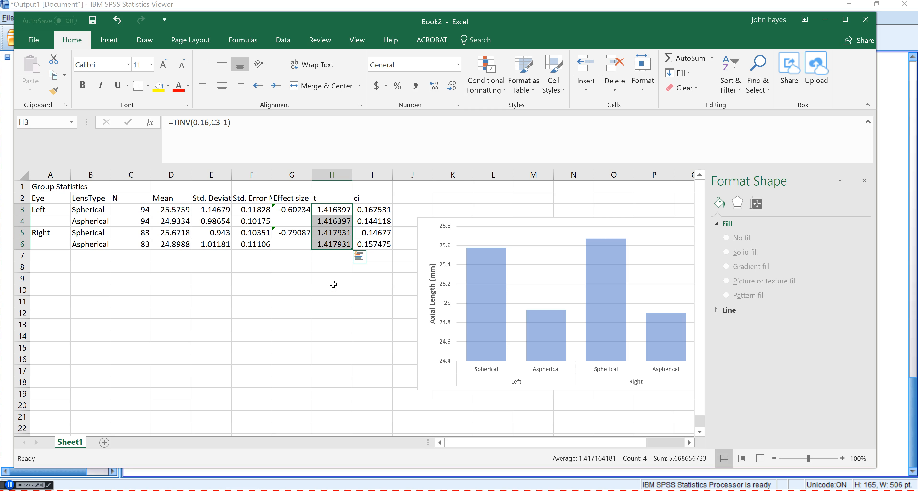
pyautogui.moveTo(325, 286)
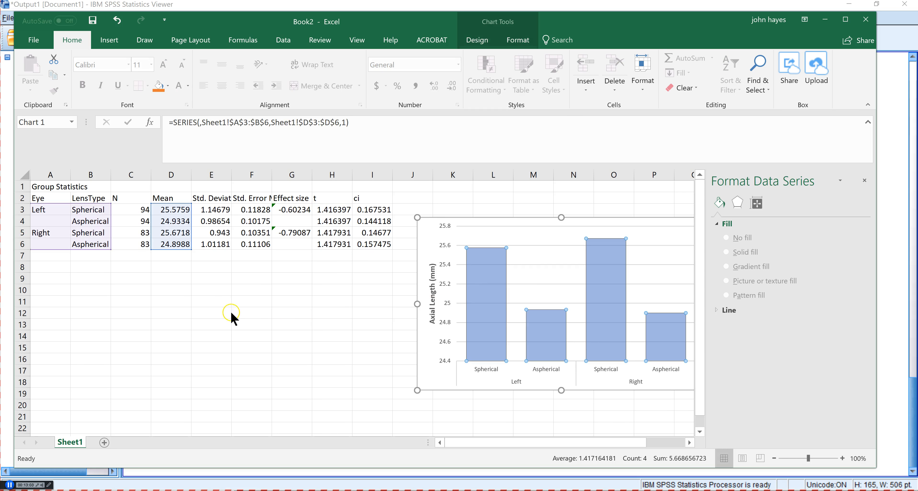
# - Add error bars with More Error Bars Options to the chart's mean bar series
pyautogui.click(755, 203)
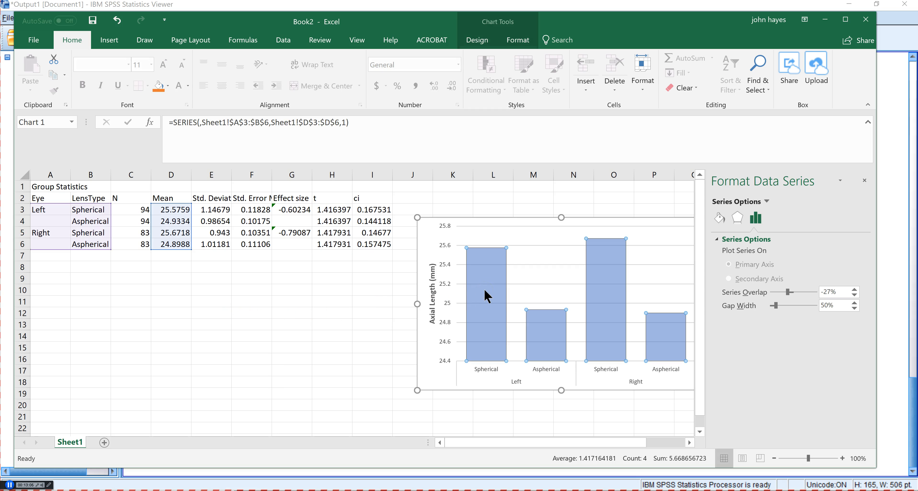
pyautogui.moveTo(539, 298)
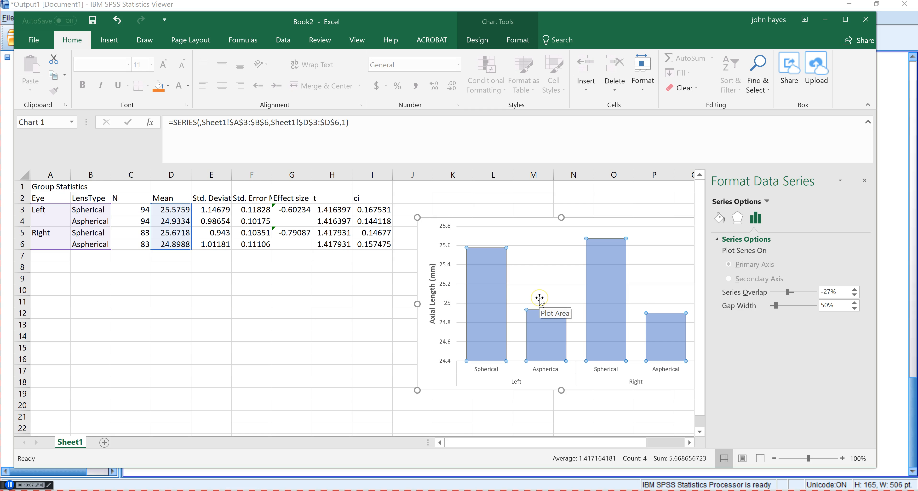
pyautogui.moveTo(535, 296)
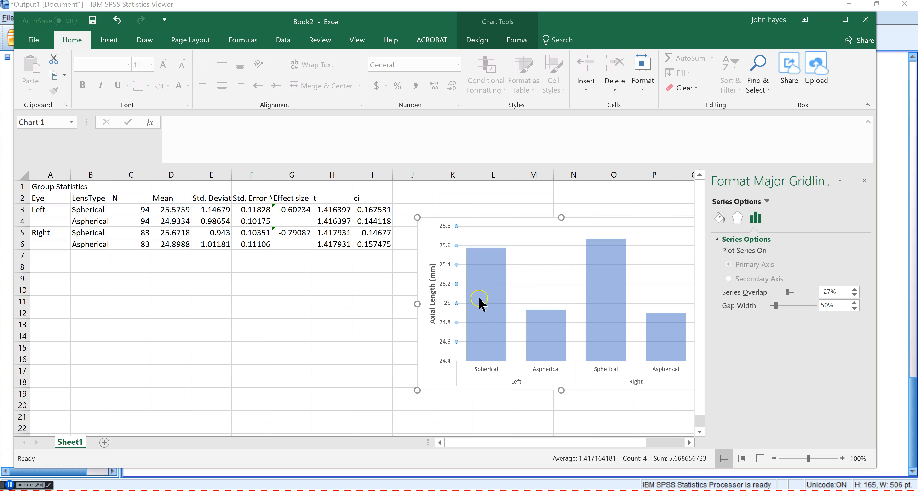
pyautogui.click(481, 298)
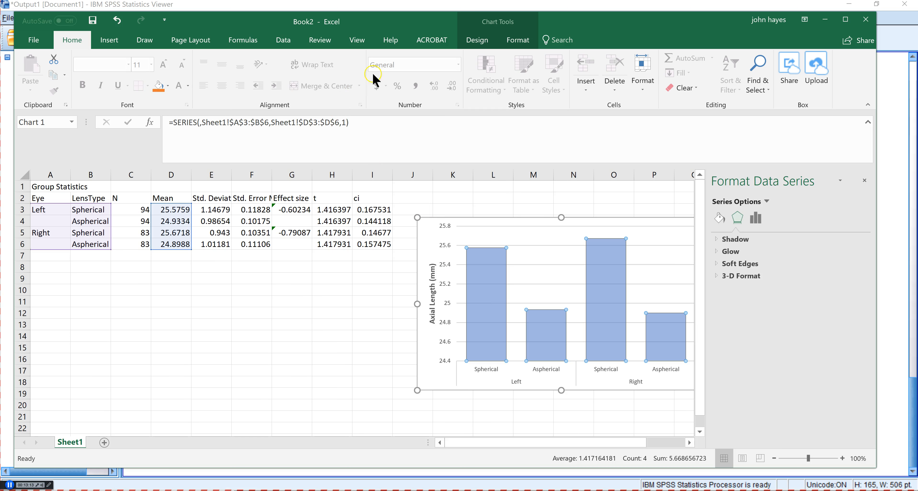
pyautogui.click(477, 40)
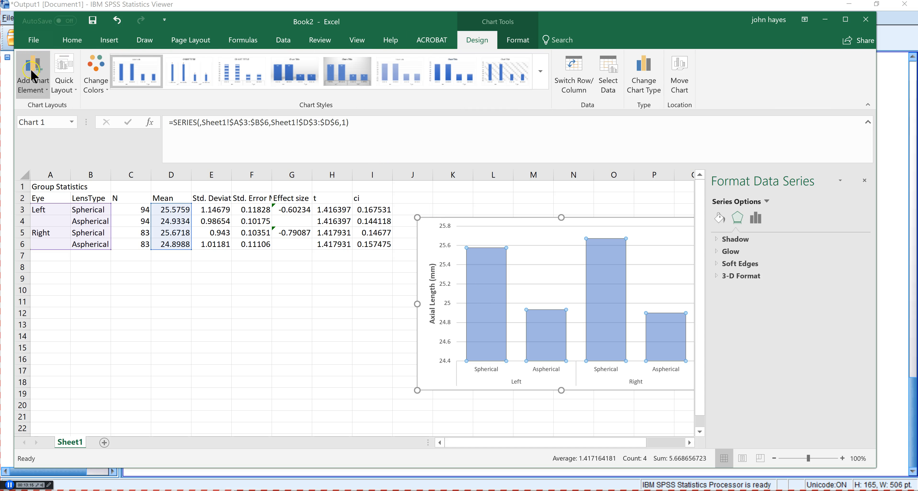
pyautogui.click(33, 72)
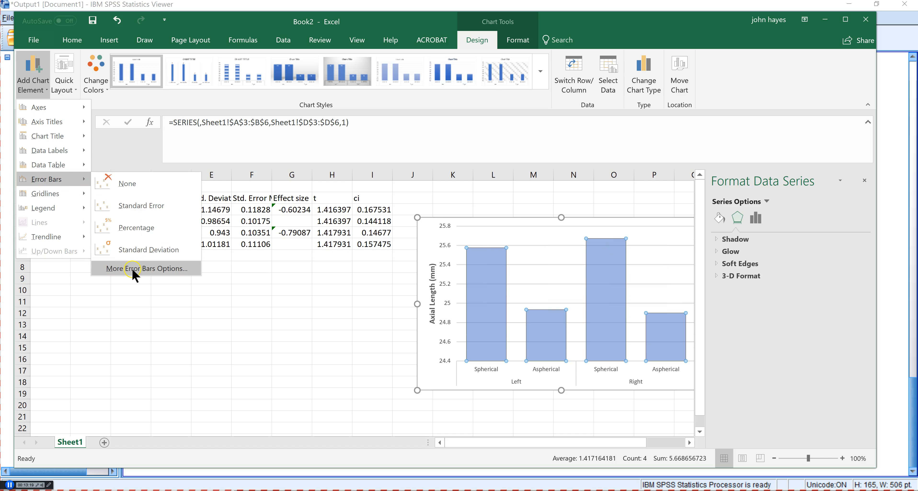
pyautogui.click(145, 268)
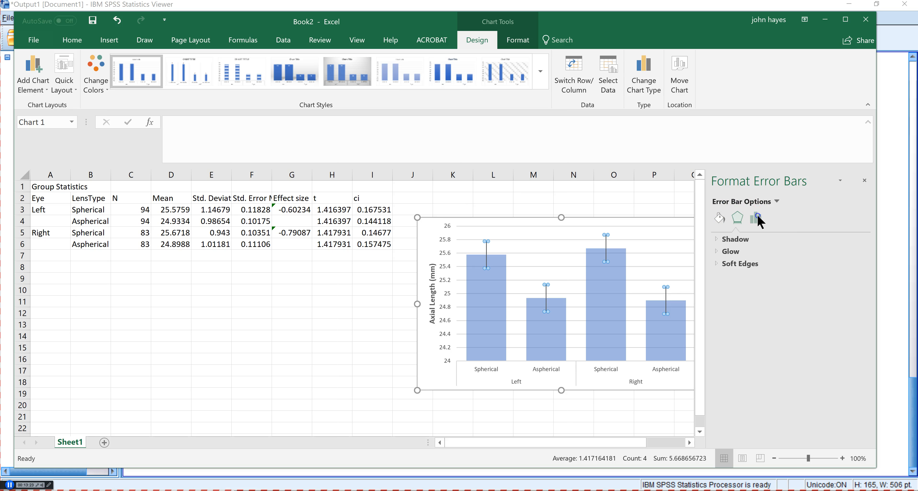
# - Switch the error bar amounts to Custom and begin specifying the values
pyautogui.click(755, 218)
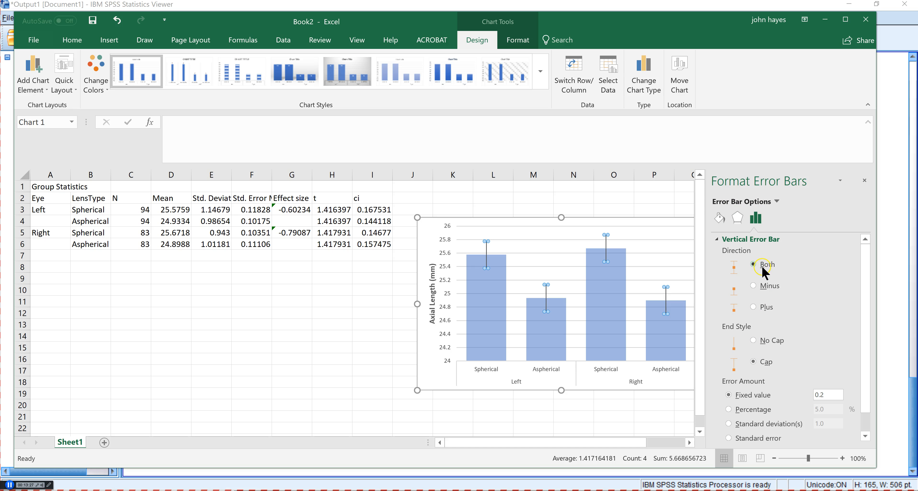
pyautogui.moveTo(726, 220)
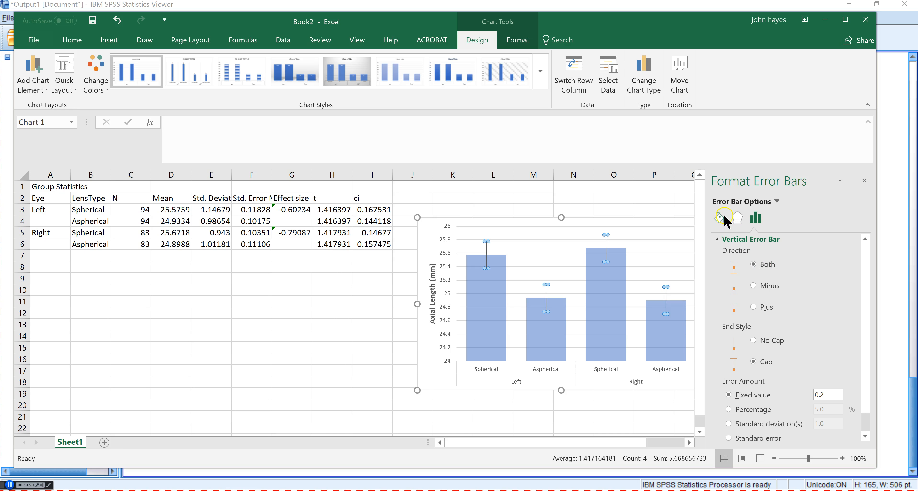
pyautogui.moveTo(753, 221)
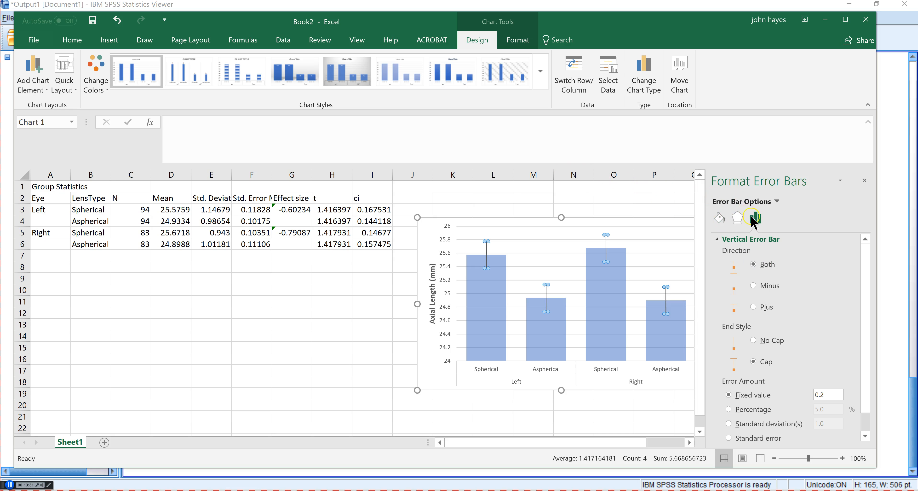
pyautogui.moveTo(752, 218)
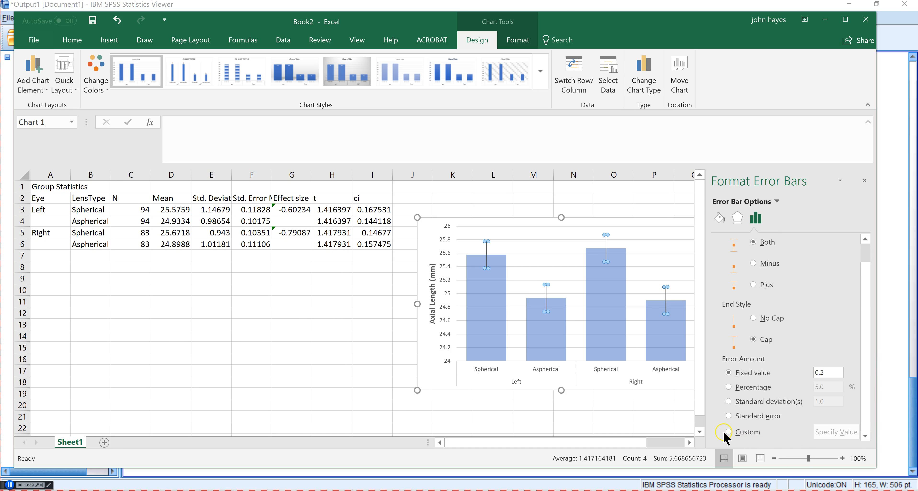
pyautogui.click(729, 432)
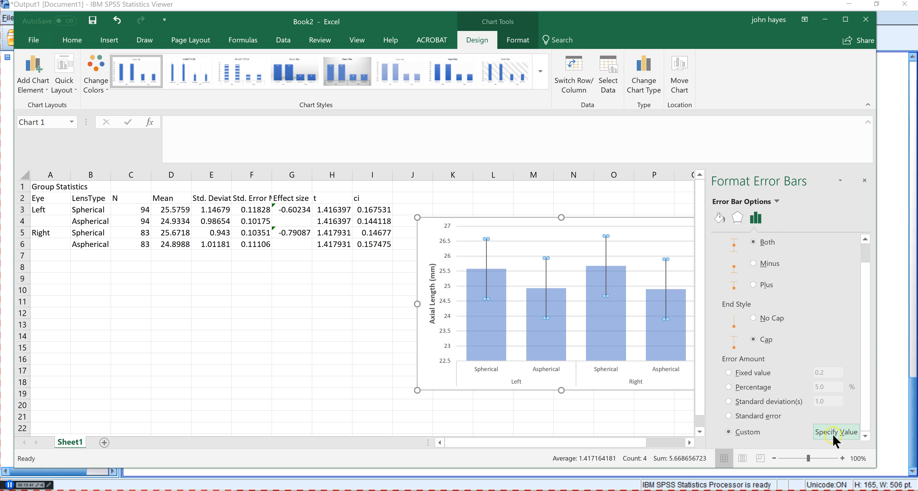
pyautogui.click(833, 432)
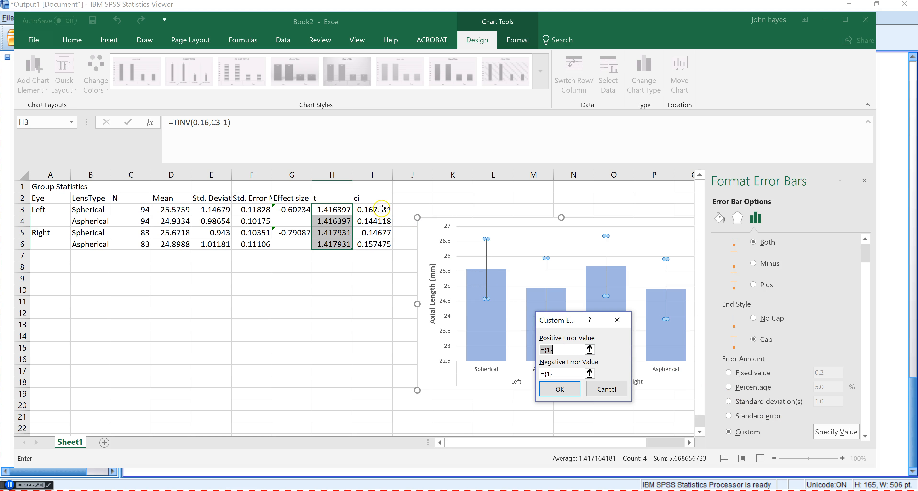
pyautogui.moveTo(379, 210)
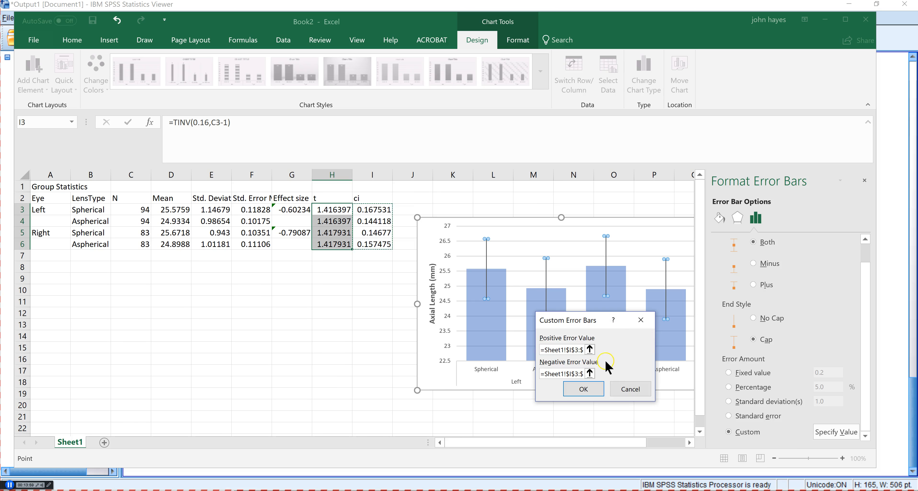
# - Confirm I3:I6 as the positive and negative custom error values
pyautogui.click(584, 388)
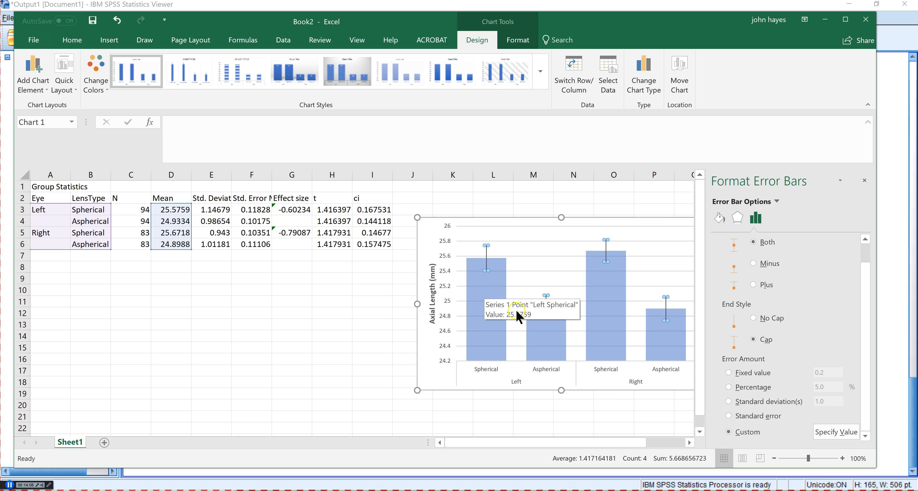
pyautogui.moveTo(534, 313)
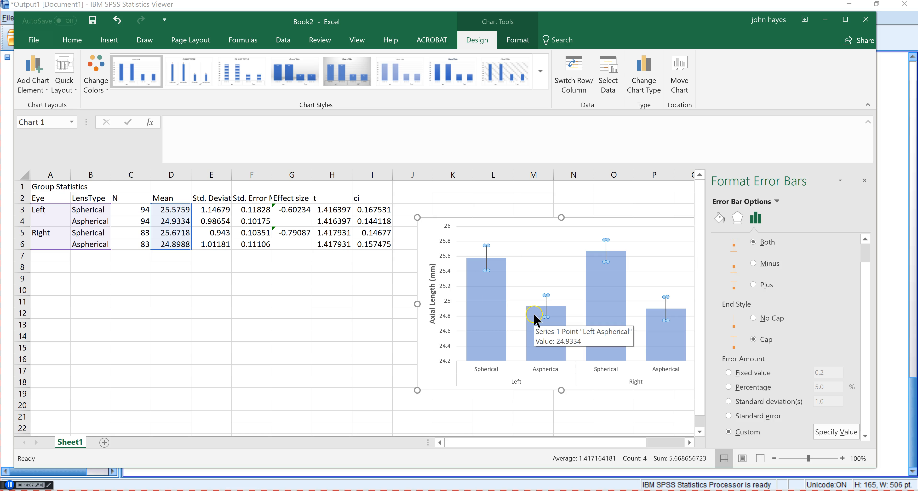
pyautogui.moveTo(604, 279)
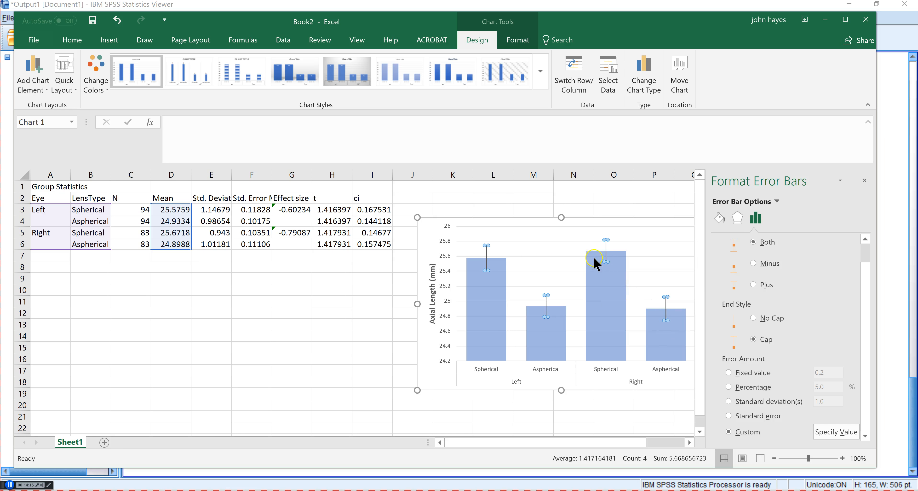
pyautogui.moveTo(638, 299)
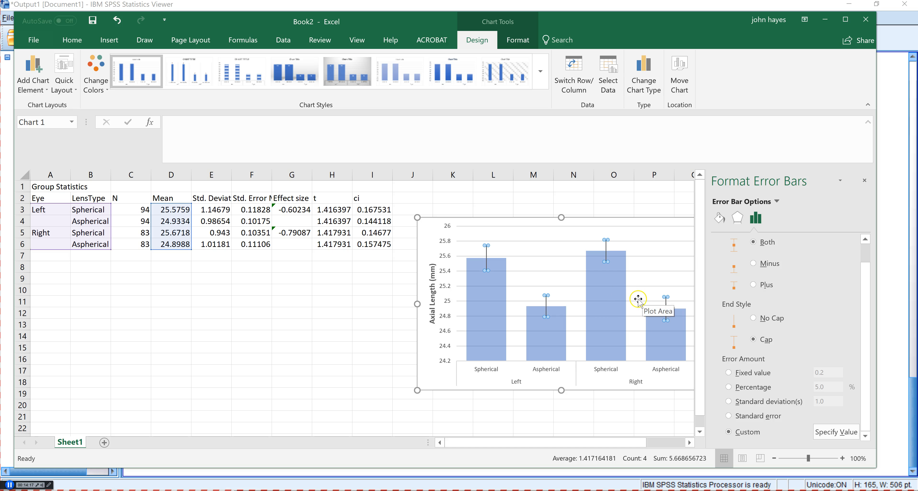
pyautogui.moveTo(616, 276)
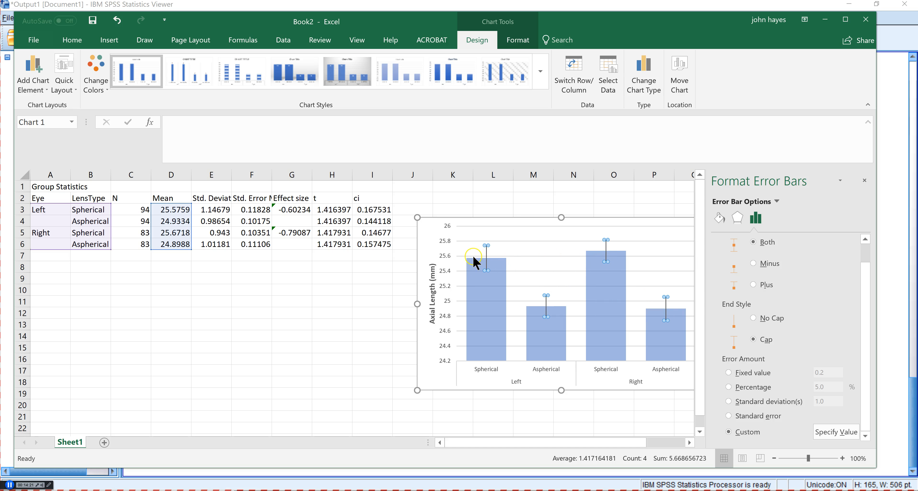
pyautogui.moveTo(477, 265)
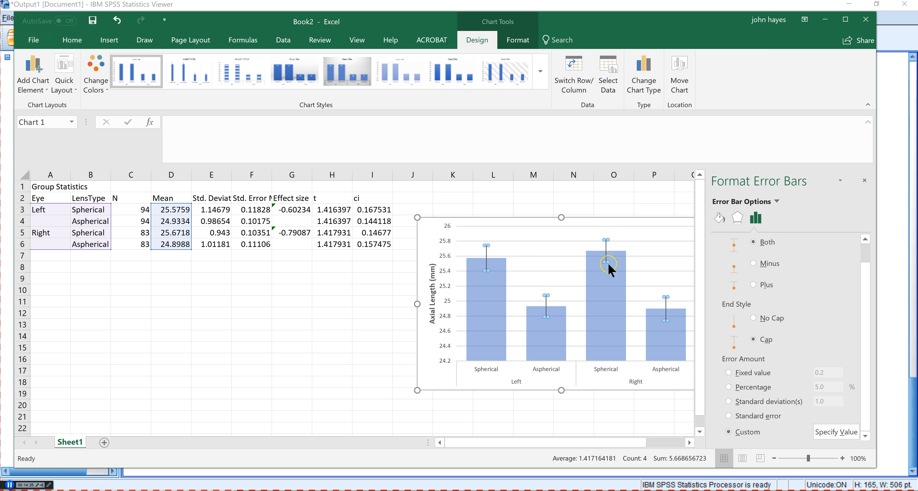
pyautogui.moveTo(675, 314)
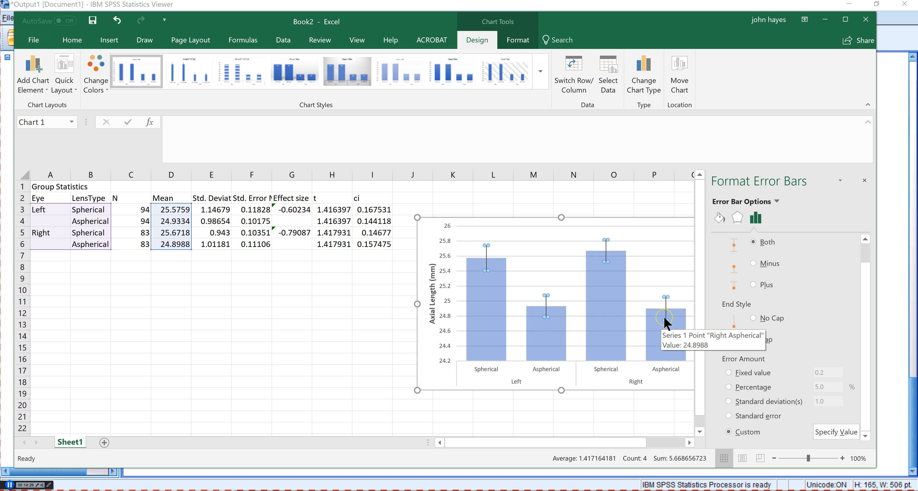
# - Inspect the custom ci error bars capping the four mean columns
pyautogui.click(753, 339)
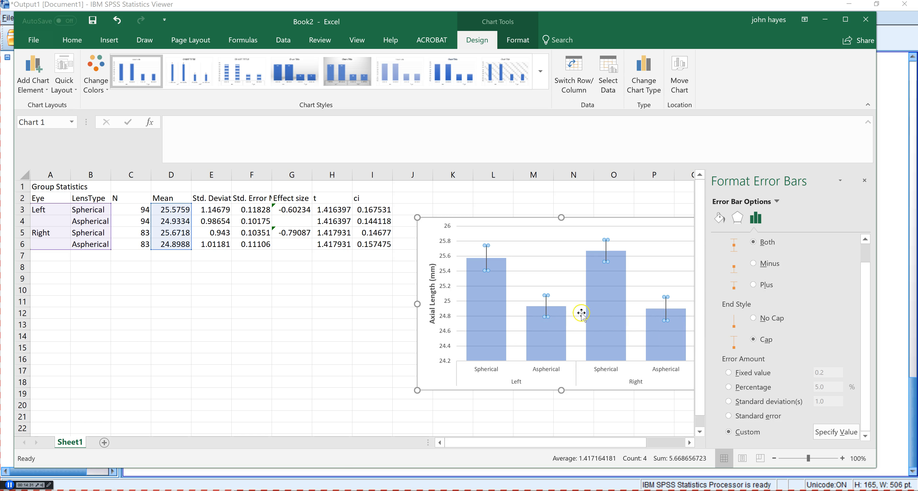
pyautogui.moveTo(546, 317)
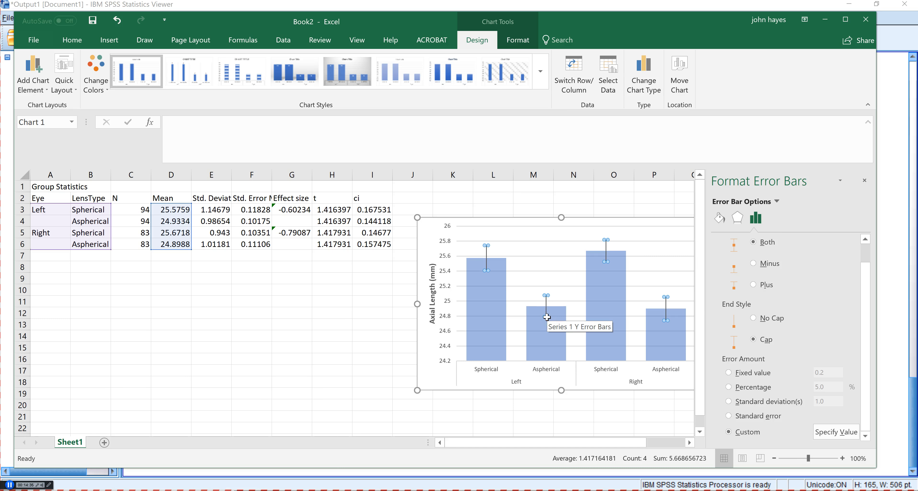
pyautogui.moveTo(552, 323)
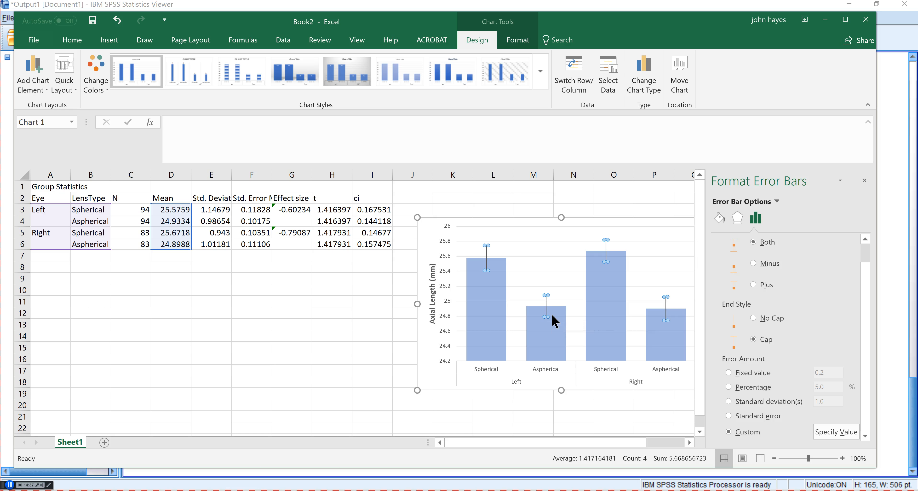
pyautogui.moveTo(549, 315)
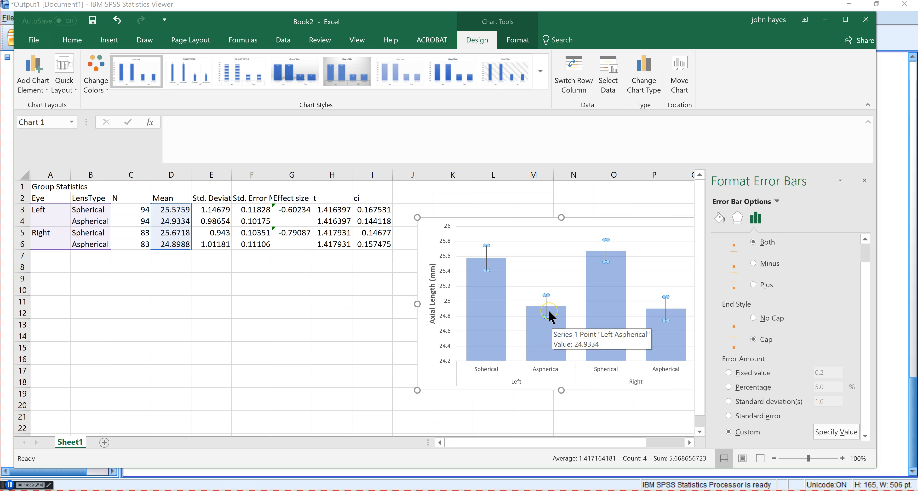
pyautogui.moveTo(554, 315)
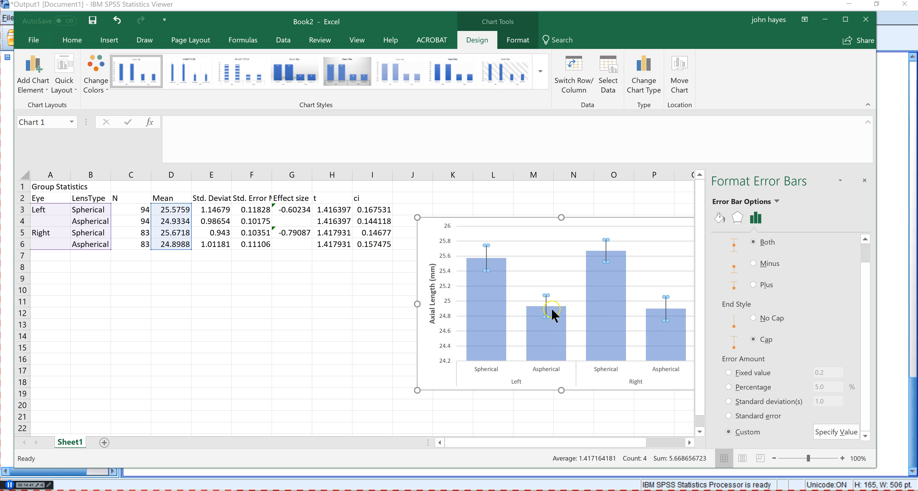
pyautogui.moveTo(600, 300)
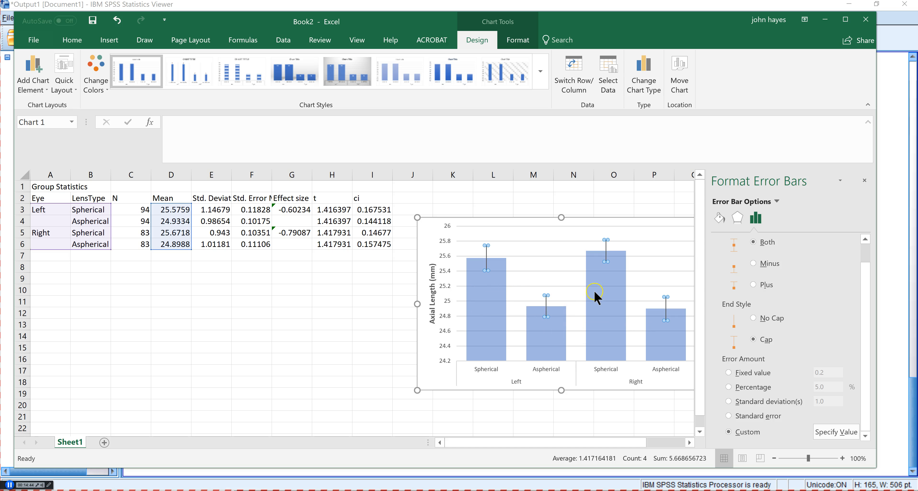
pyautogui.moveTo(487, 307)
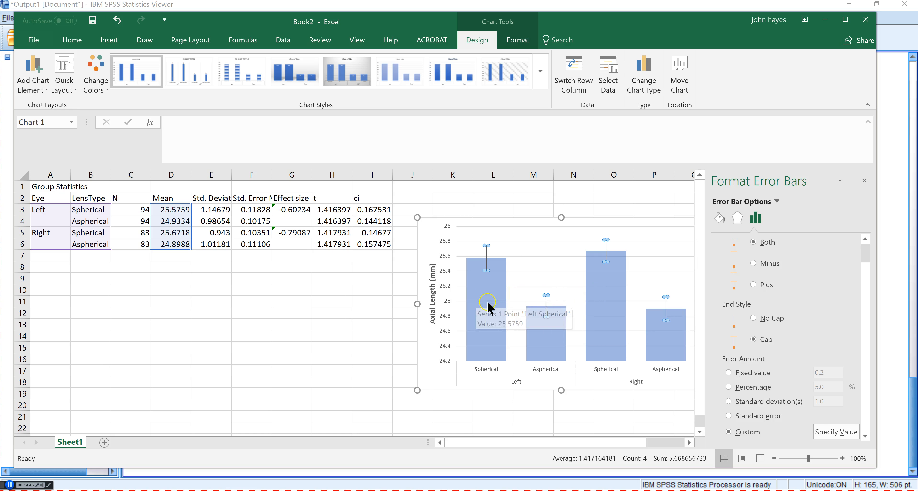
pyautogui.moveTo(589, 332)
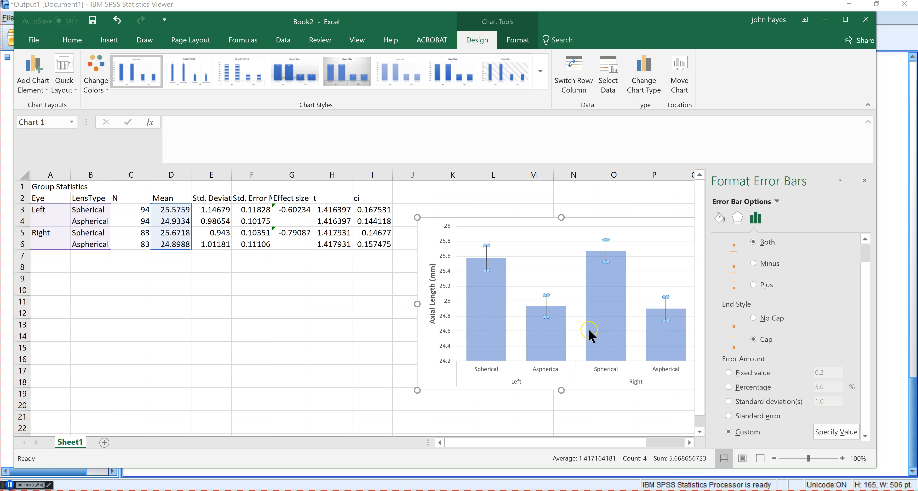
pyautogui.moveTo(542, 330)
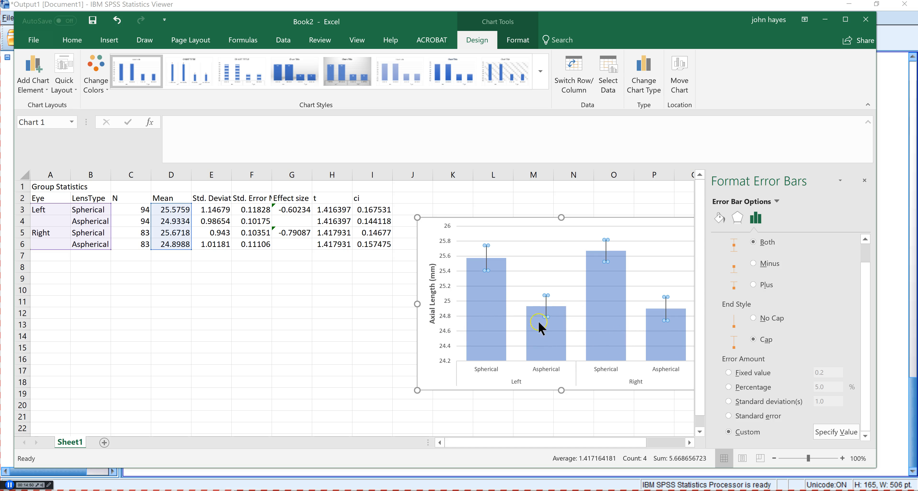
pyautogui.moveTo(485, 279)
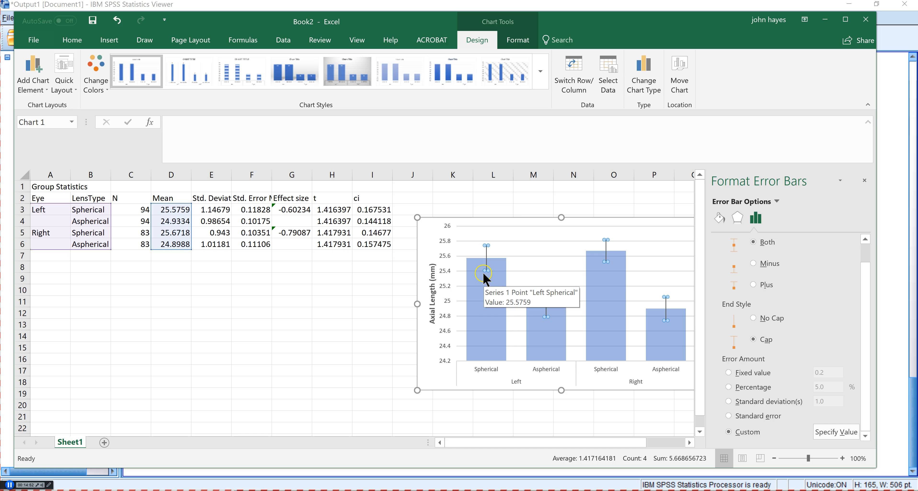
pyautogui.moveTo(611, 272)
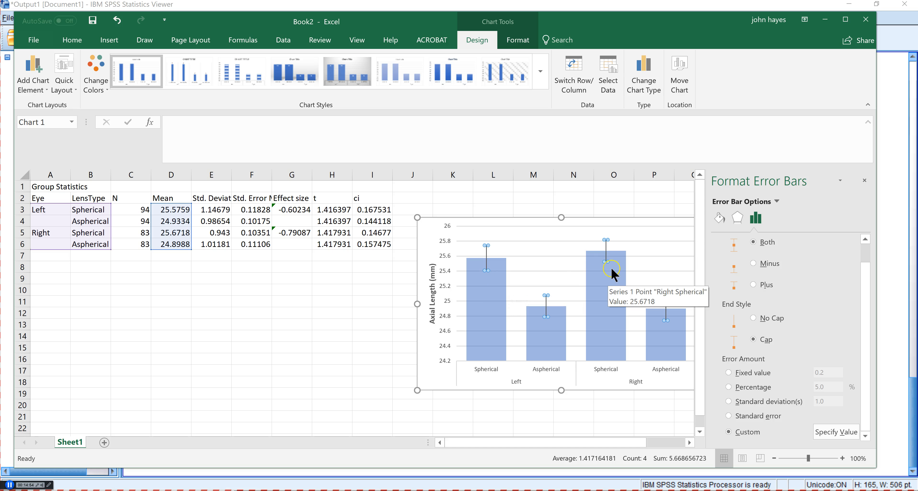
pyautogui.moveTo(485, 263)
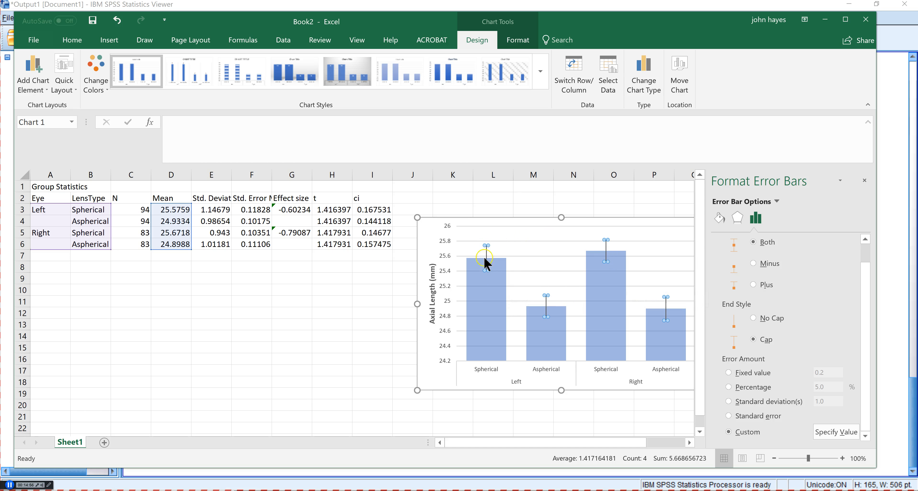
pyautogui.moveTo(601, 263)
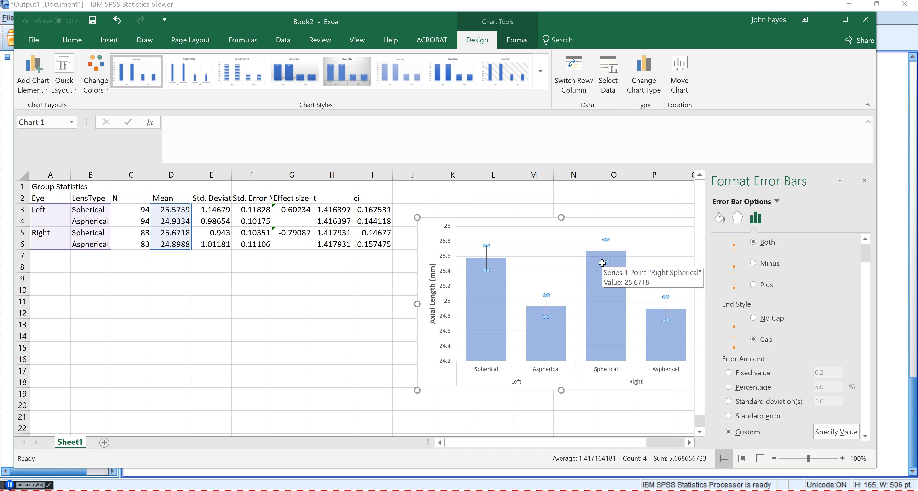
pyautogui.moveTo(530, 244)
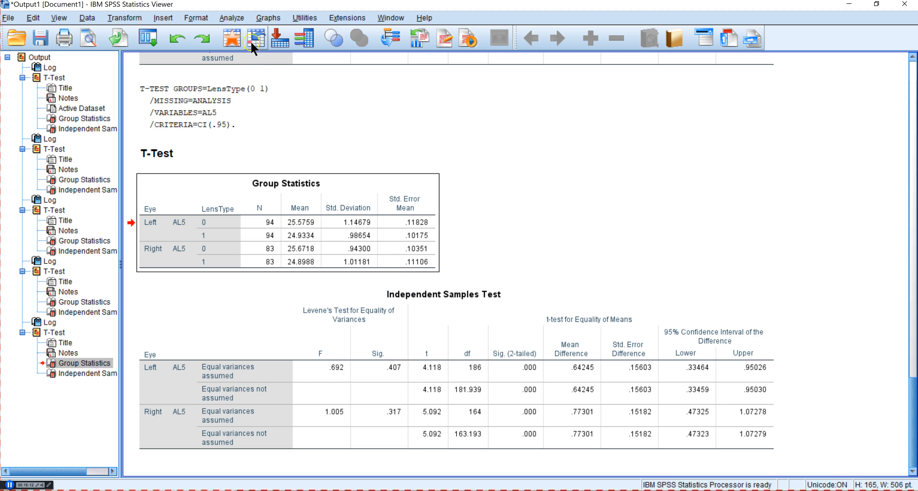
# - Run a Paired-Samples T Test with AL0 and AL5 as Pair 1
pyautogui.click(231, 18)
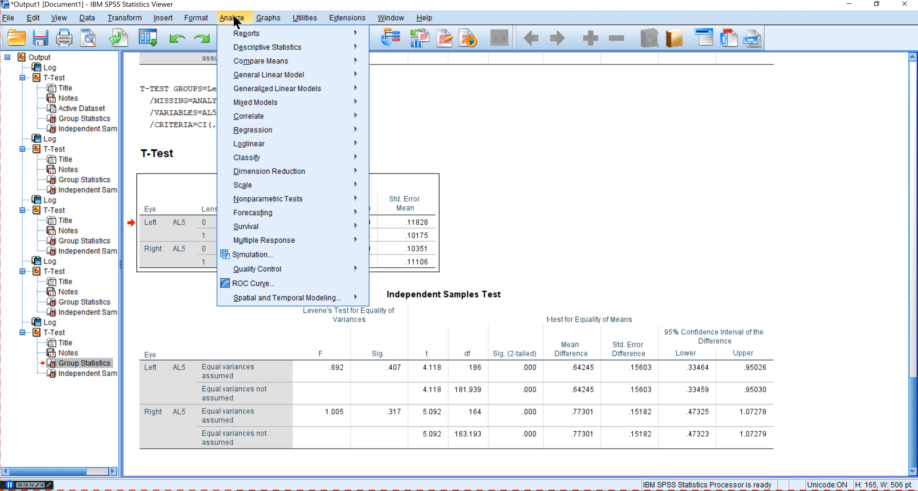
pyautogui.moveTo(261, 61)
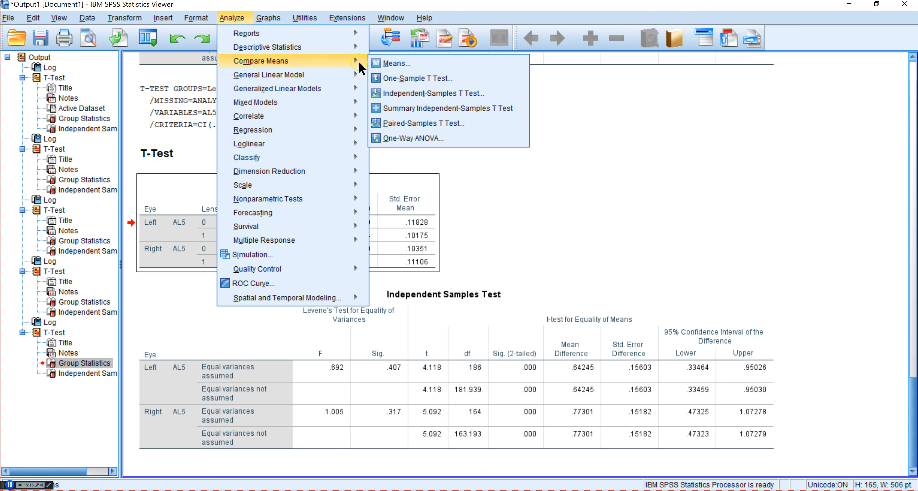
pyautogui.moveTo(389, 69)
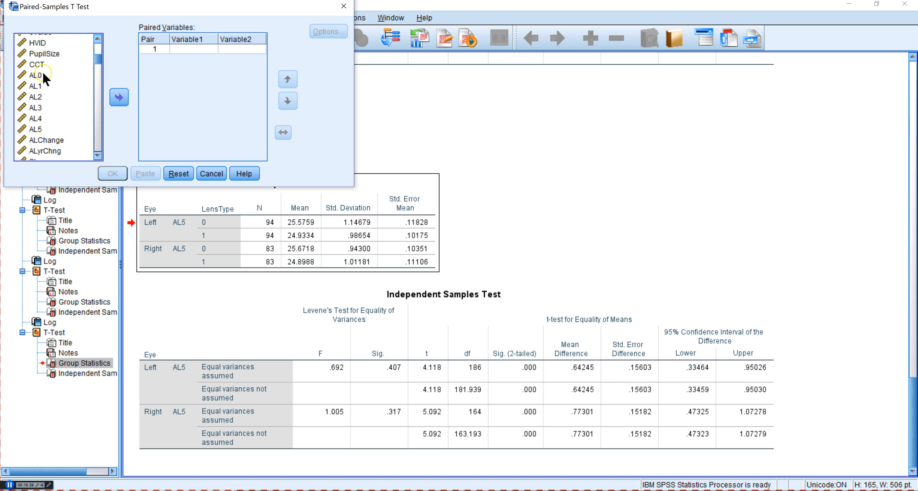
pyautogui.click(35, 75)
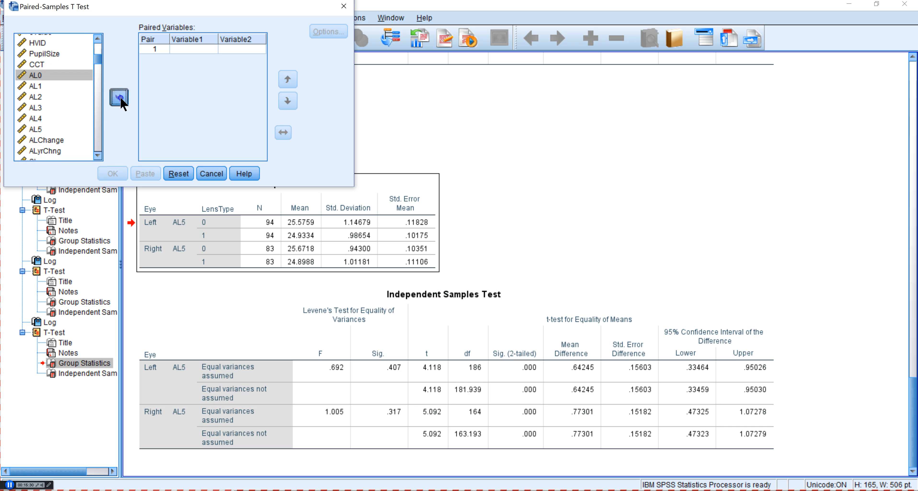
pyautogui.click(118, 97)
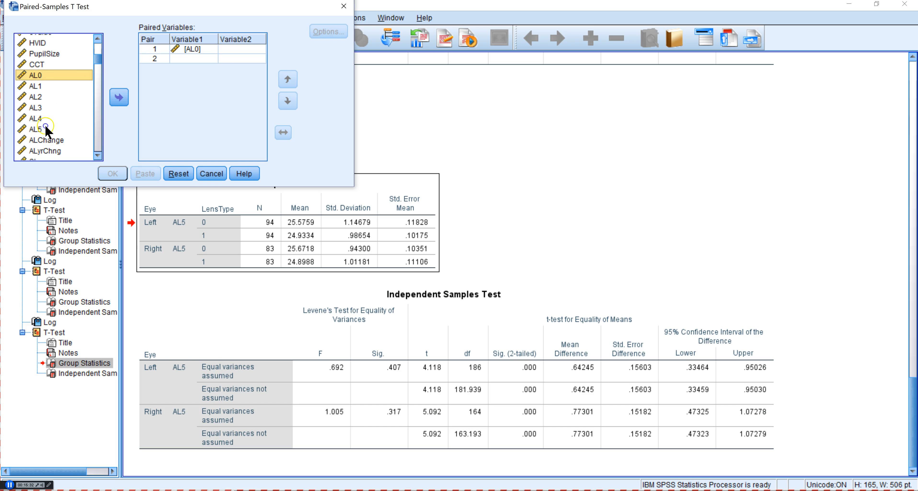
pyautogui.click(119, 98)
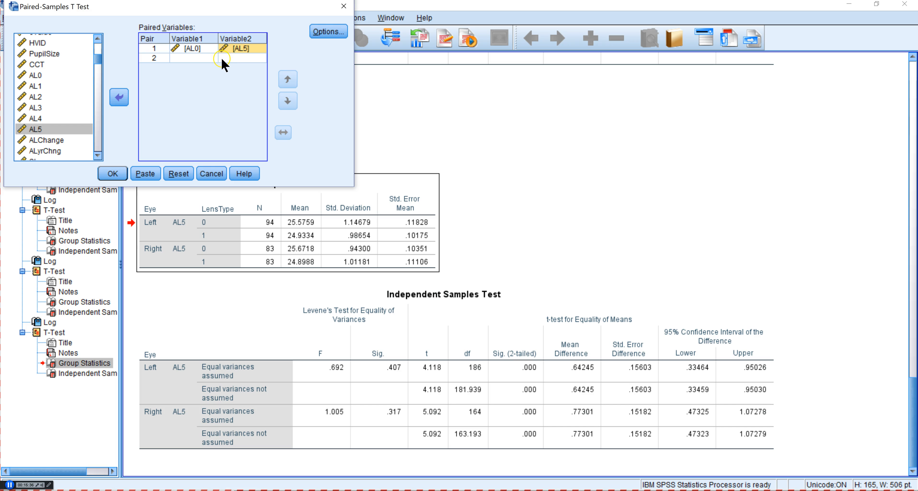
pyautogui.moveTo(211, 68)
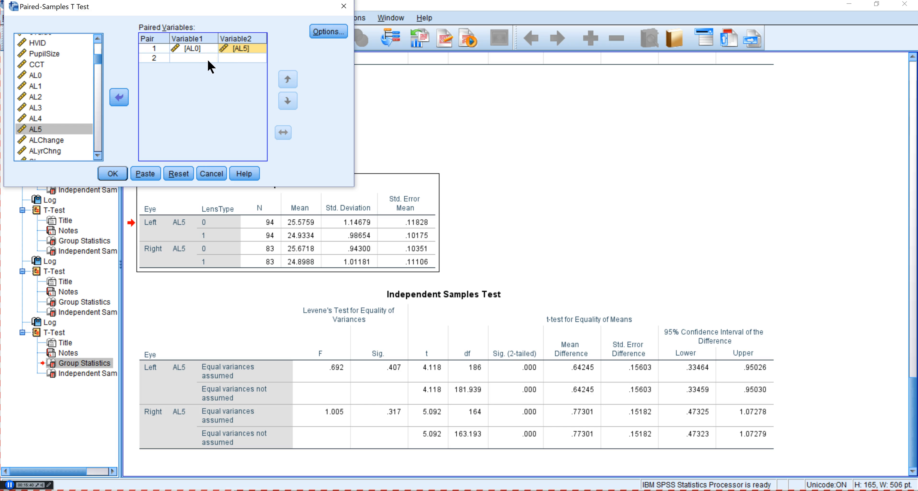
pyautogui.moveTo(208, 69)
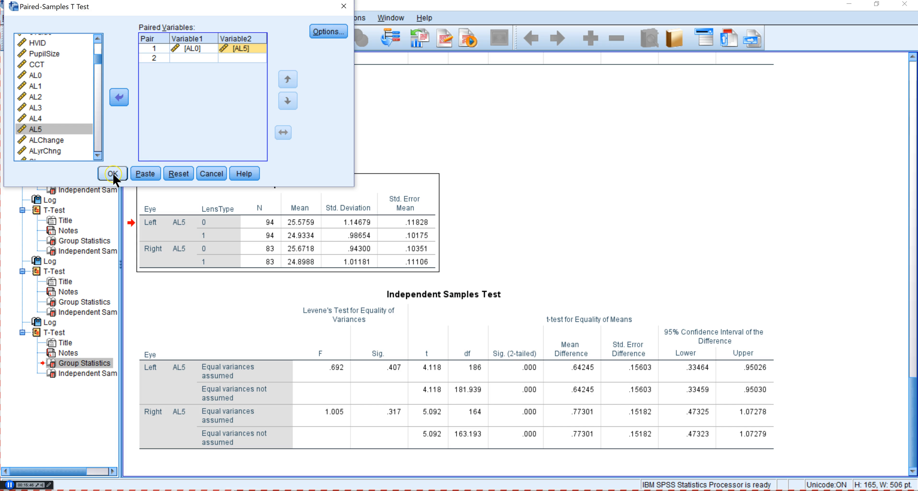
pyautogui.click(113, 174)
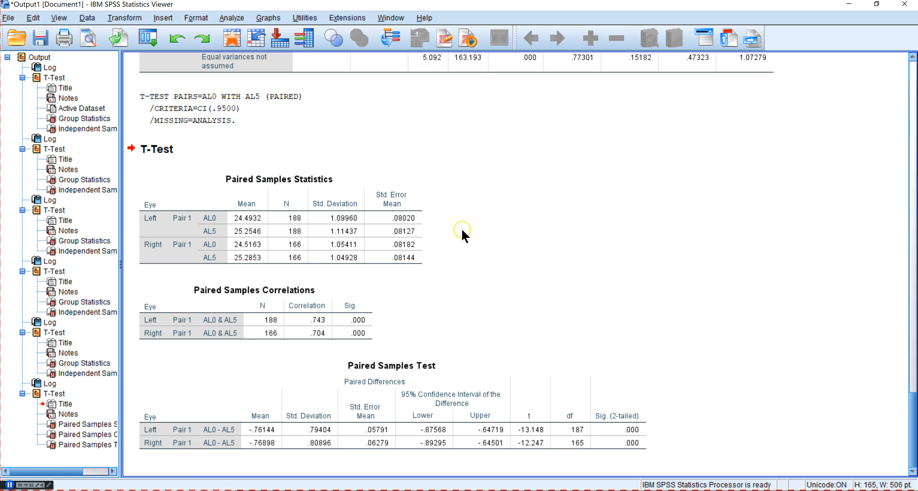
pyautogui.click(255, 320)
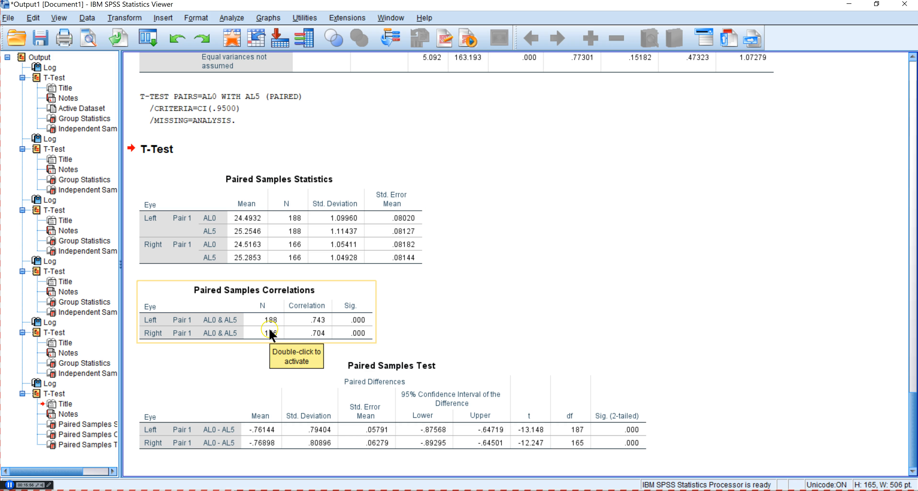
pyautogui.moveTo(269, 334)
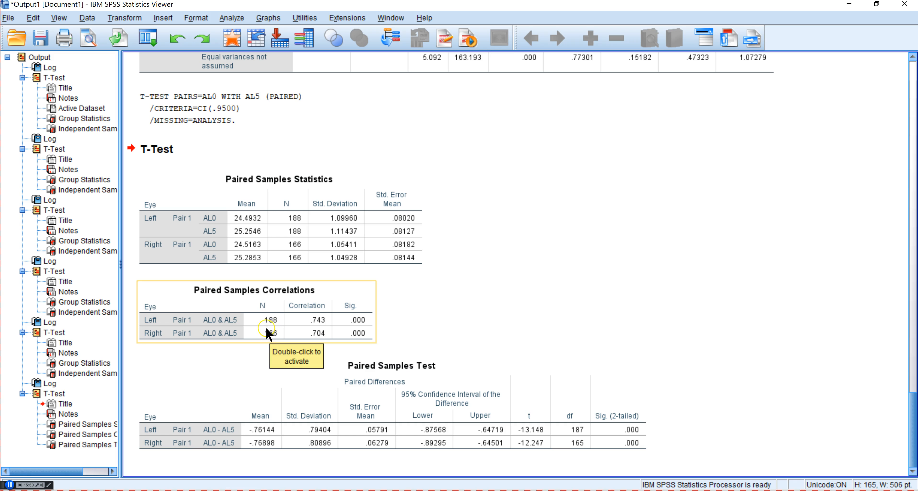
pyautogui.moveTo(339, 332)
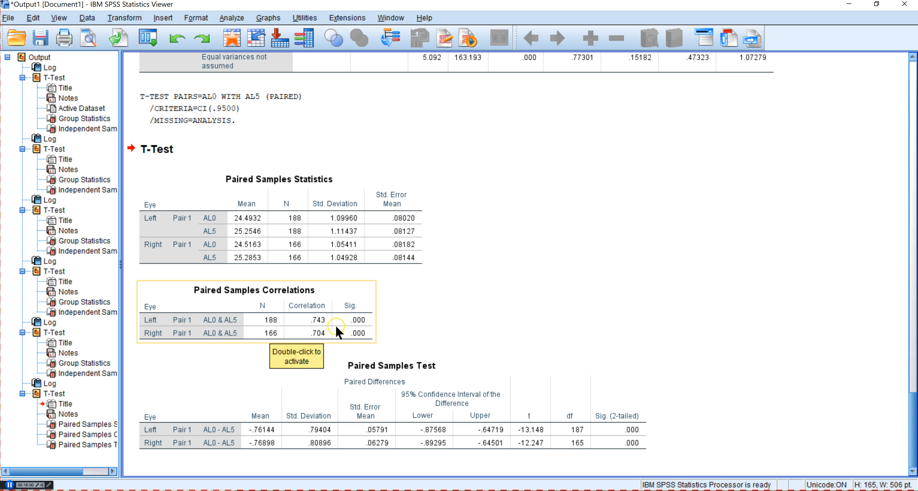
pyautogui.moveTo(324, 334)
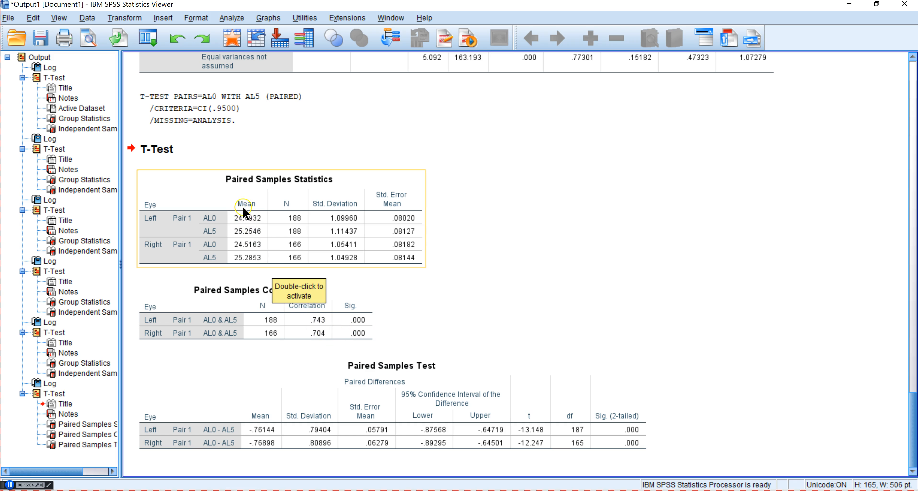
pyautogui.moveTo(246, 260)
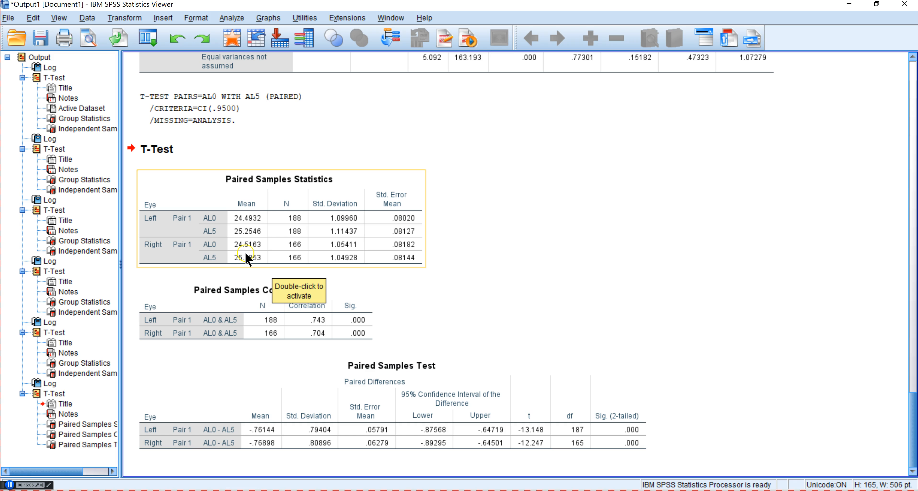
pyautogui.moveTo(273, 408)
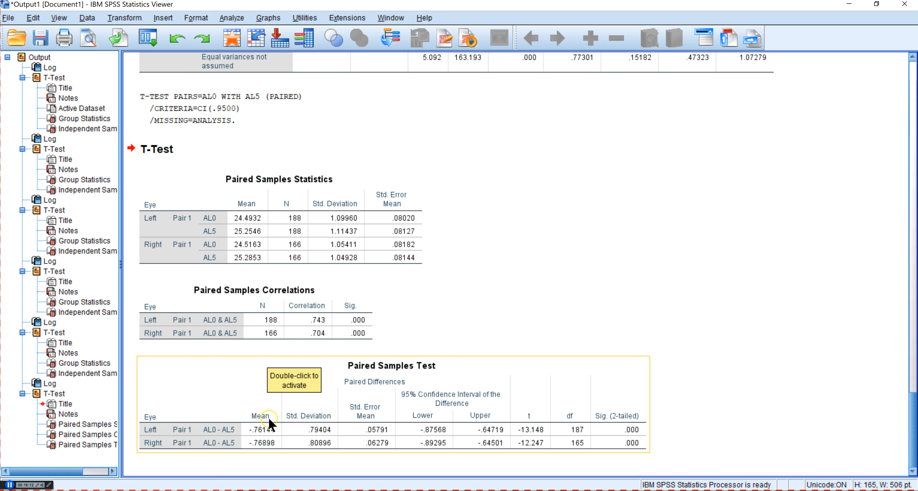
pyautogui.moveTo(245, 444)
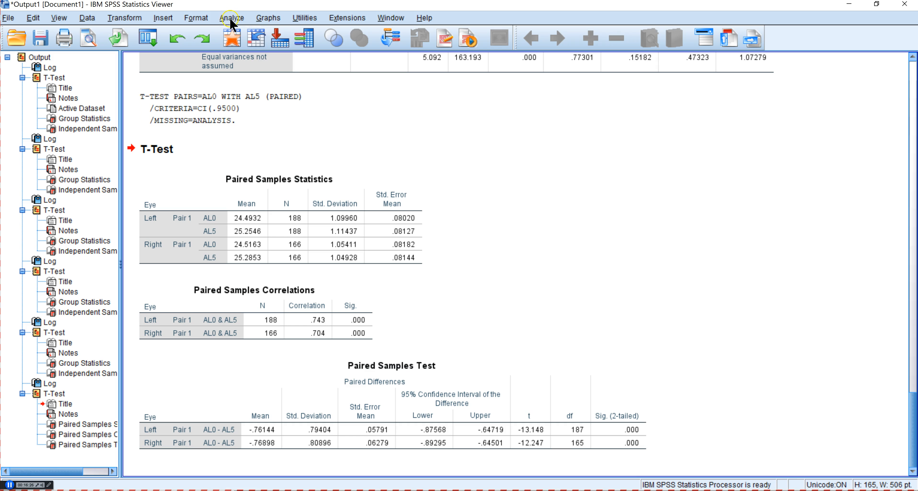
# - Swap pair 1 to AL5 then AL0 and run the reversed paired-samples t-test
pyautogui.click(232, 19)
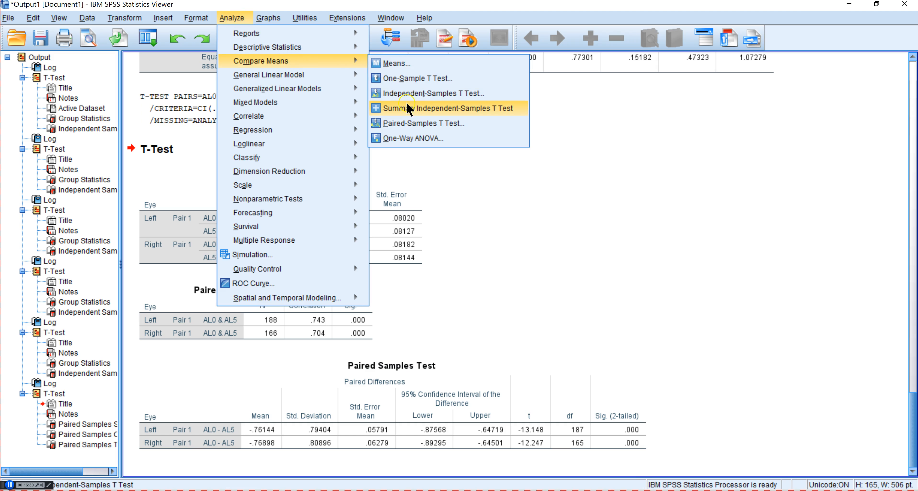
pyautogui.click(424, 124)
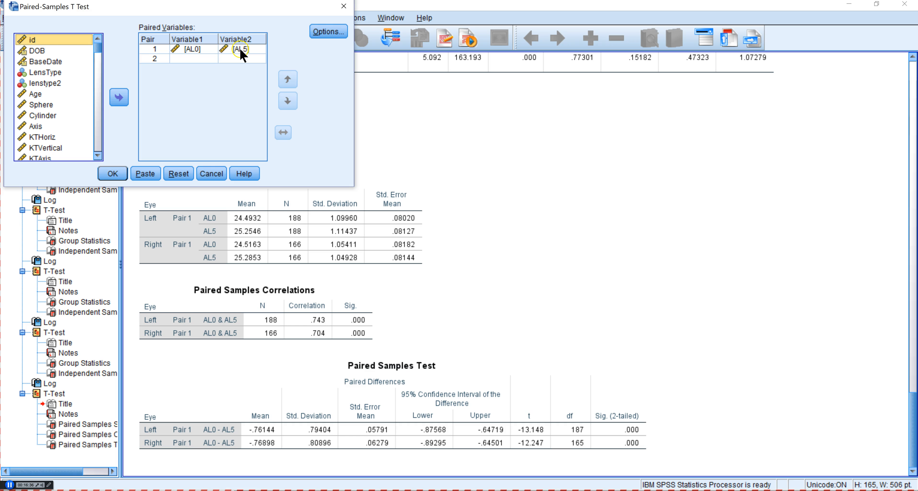
pyautogui.moveTo(283, 140)
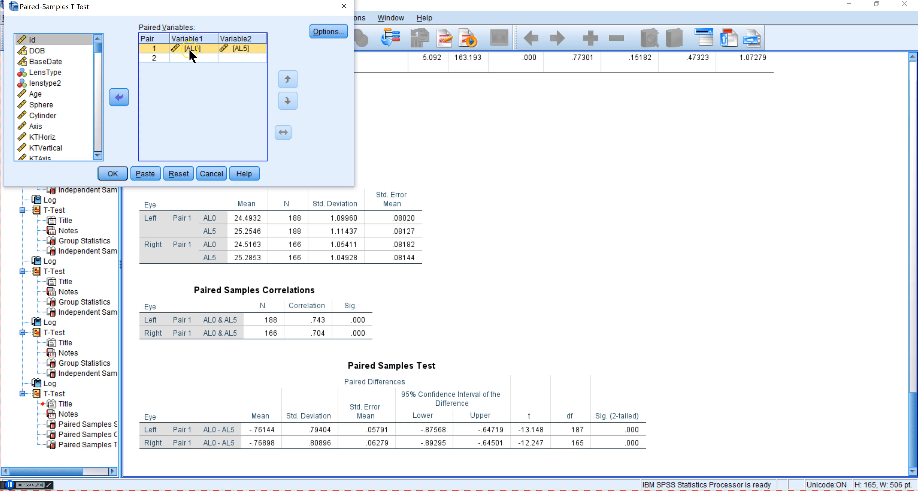
pyautogui.click(235, 48)
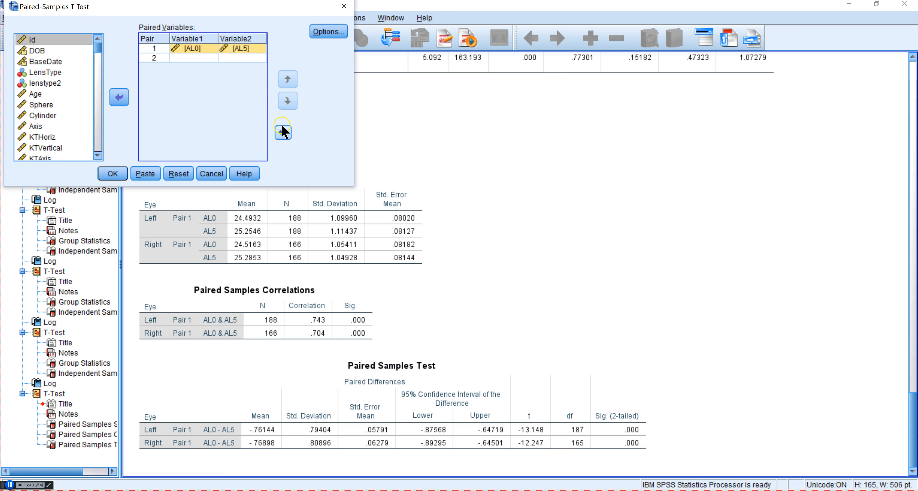
pyautogui.click(282, 132)
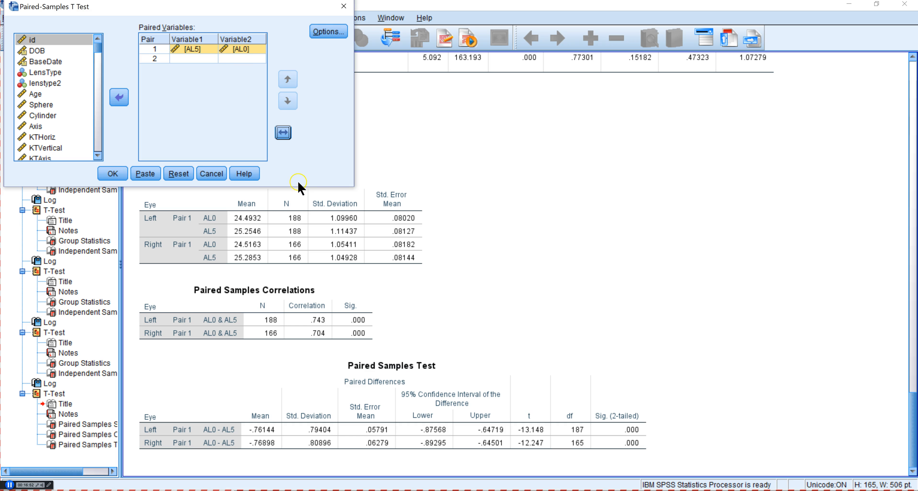
pyautogui.click(112, 173)
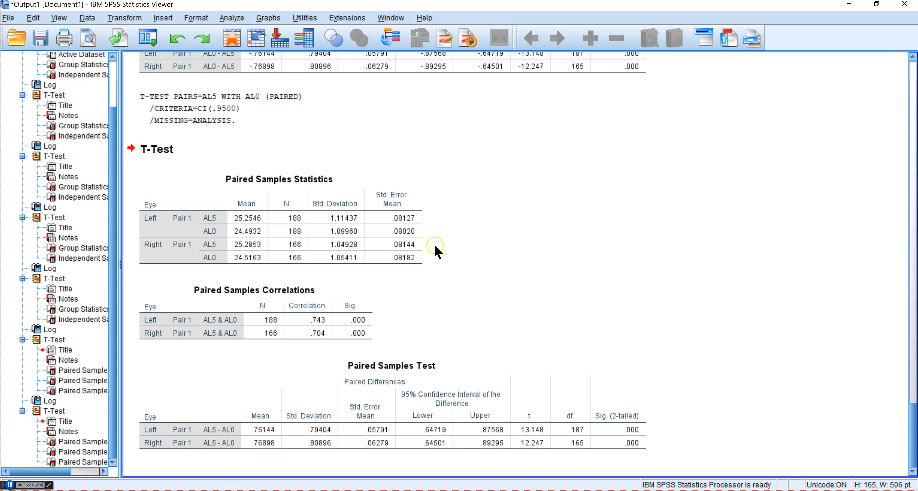
pyautogui.moveTo(315, 462)
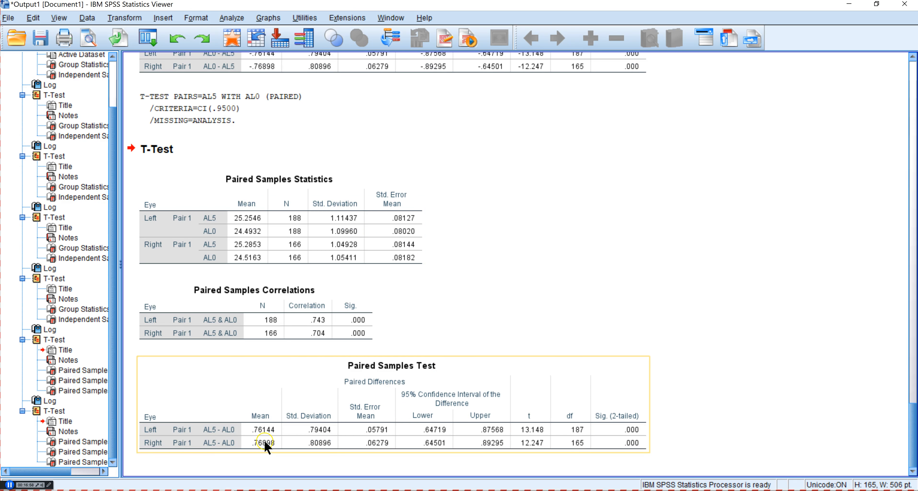
pyautogui.moveTo(264, 446)
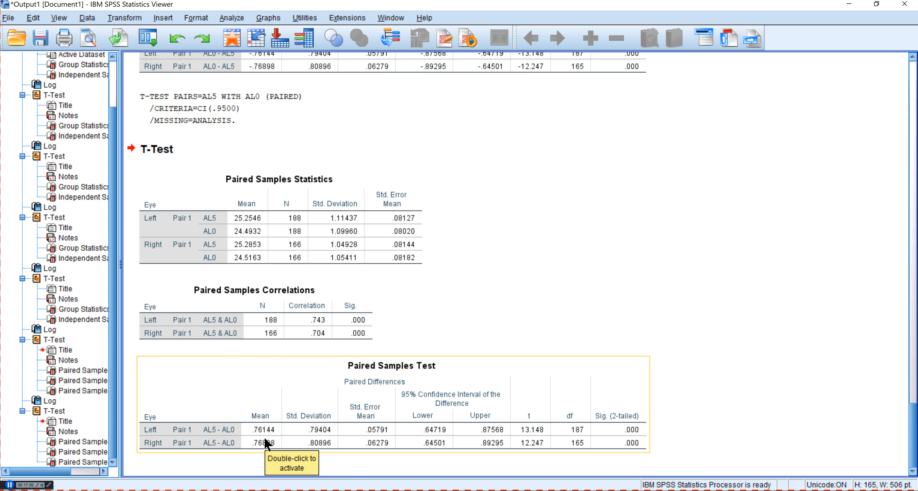
pyautogui.moveTo(538, 425)
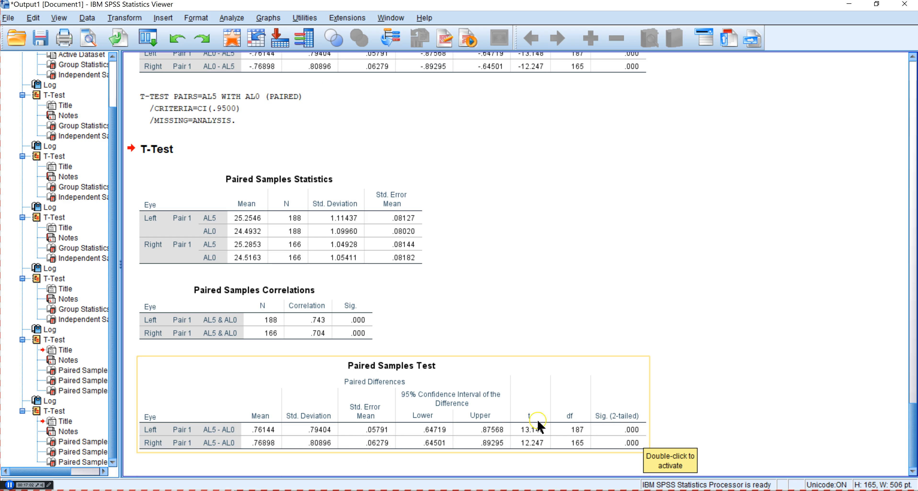
pyautogui.moveTo(374, 395)
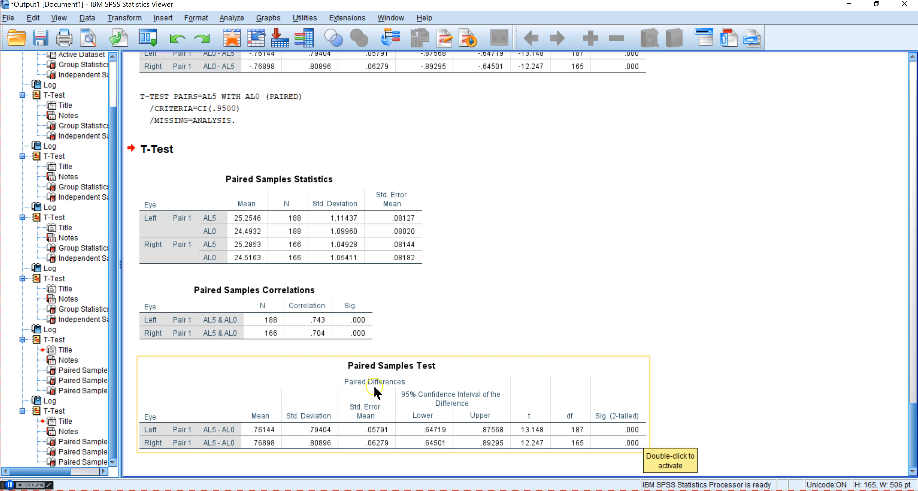
pyautogui.moveTo(312, 397)
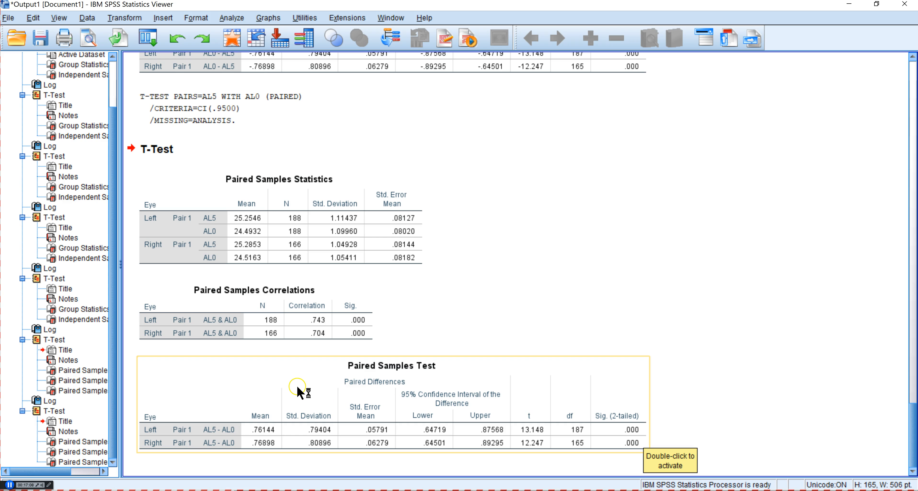
pyautogui.moveTo(278, 375)
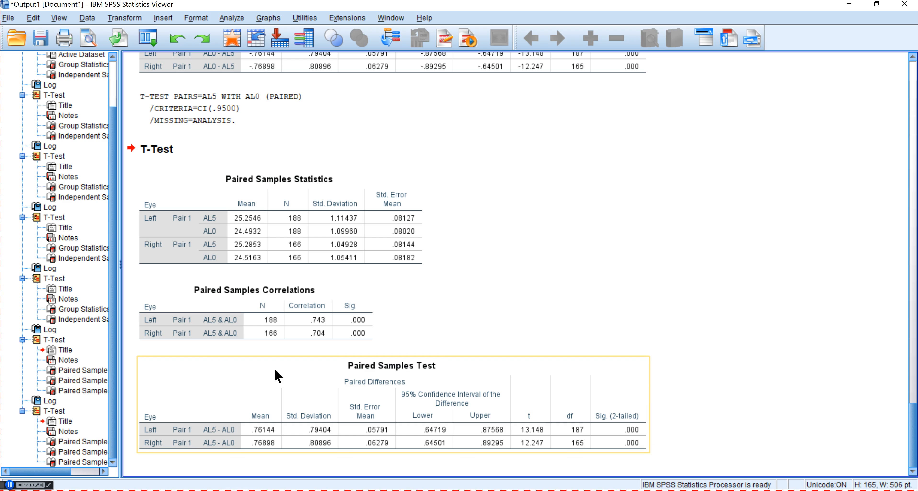
# - Select the reversed Paired Samples output table (t=13.148 left, 12.247 right) for review
pyautogui.click(341, 310)
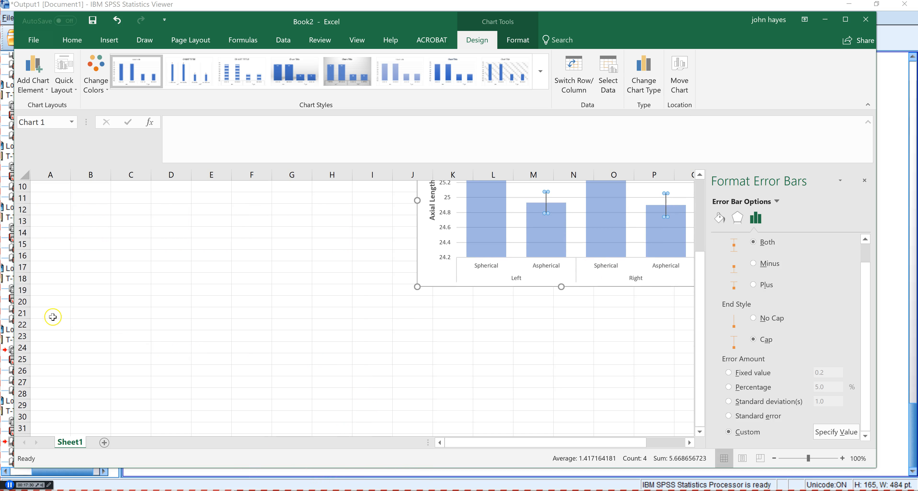
# - Paste the Paired Samples Statistics table at A21 and copy the G3:G5 effect-size cells
pyautogui.rightClick(50, 316)
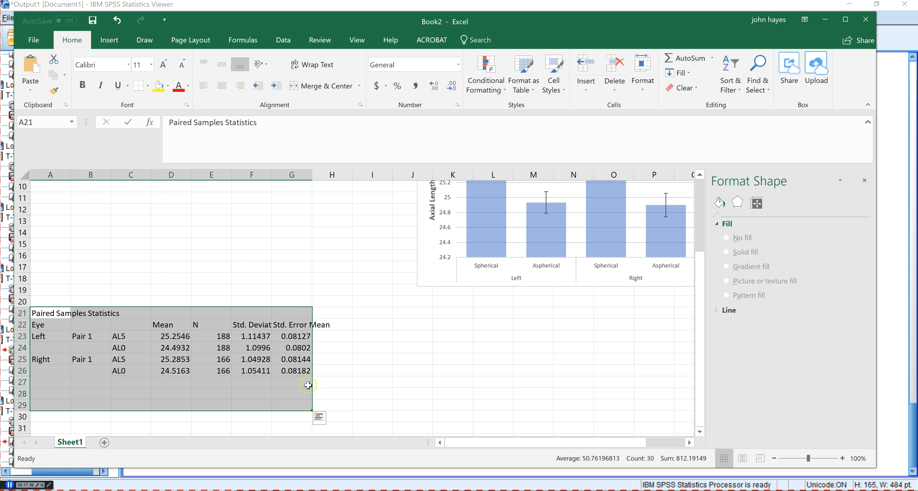
pyautogui.moveTo(351, 393)
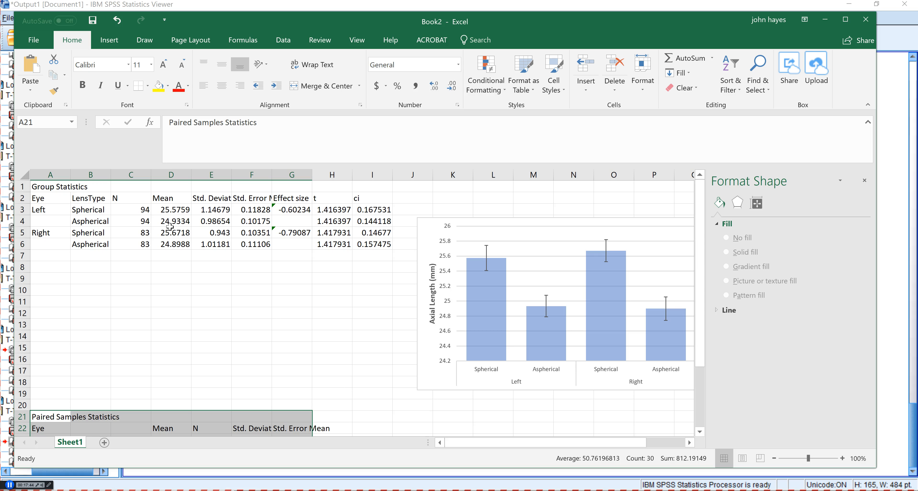
pyautogui.click(292, 209)
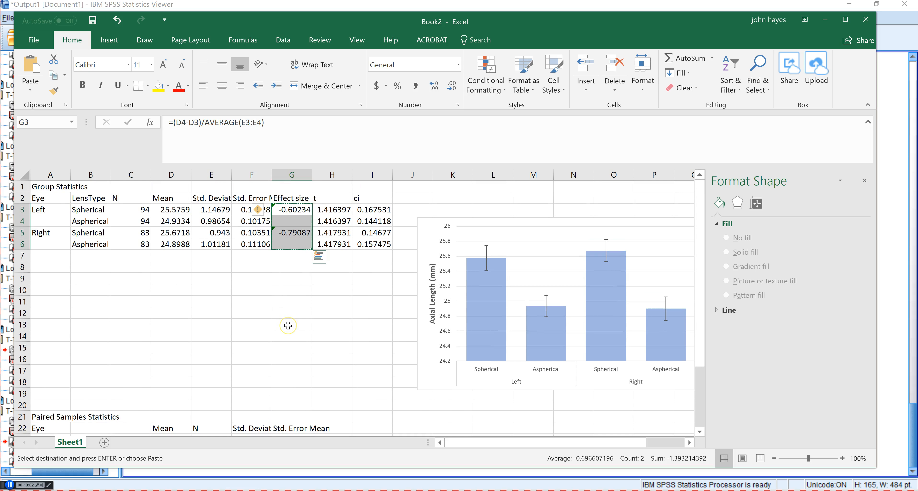
# - Correct H23 and H25 to (D24-D23)/AVERAGE(F23:F24) and (D26-D25)/AVERAGE(F25:F26), giving -0.68781 and -0.7312
pyautogui.scroll(-3)
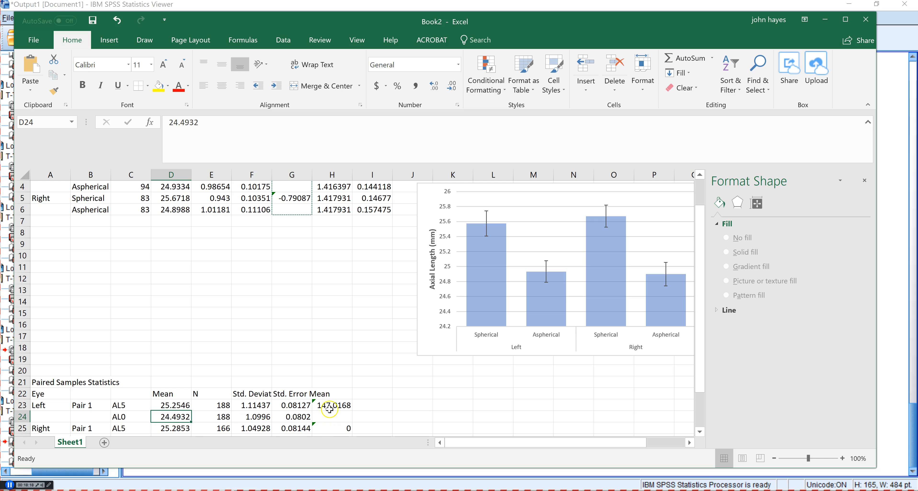
pyautogui.click(333, 404)
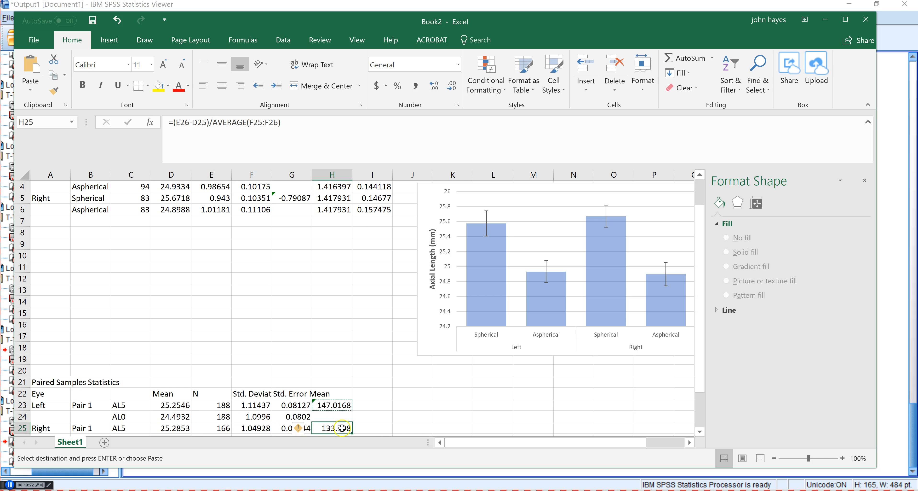
pyautogui.click(333, 405)
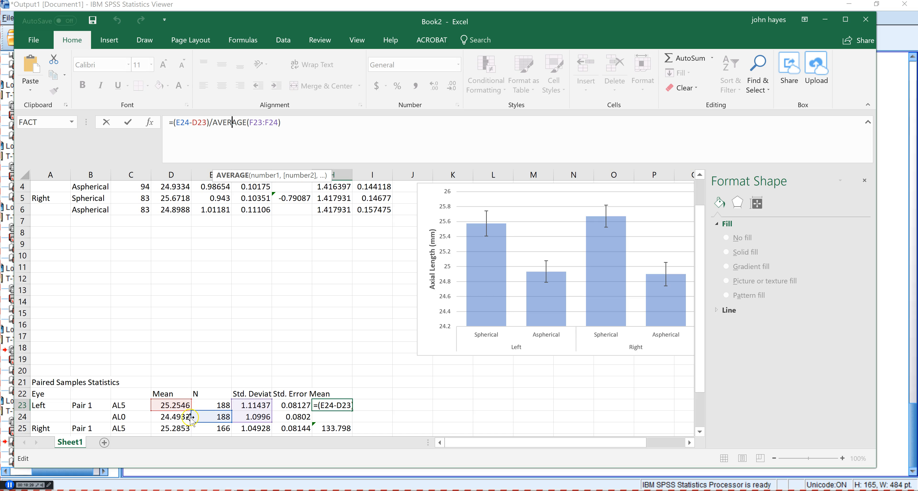
pyautogui.click(171, 417)
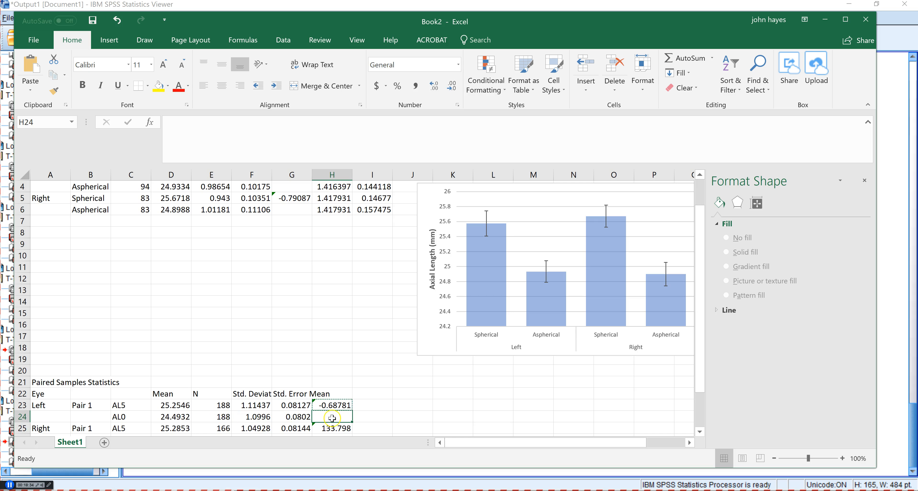
pyautogui.click(334, 405)
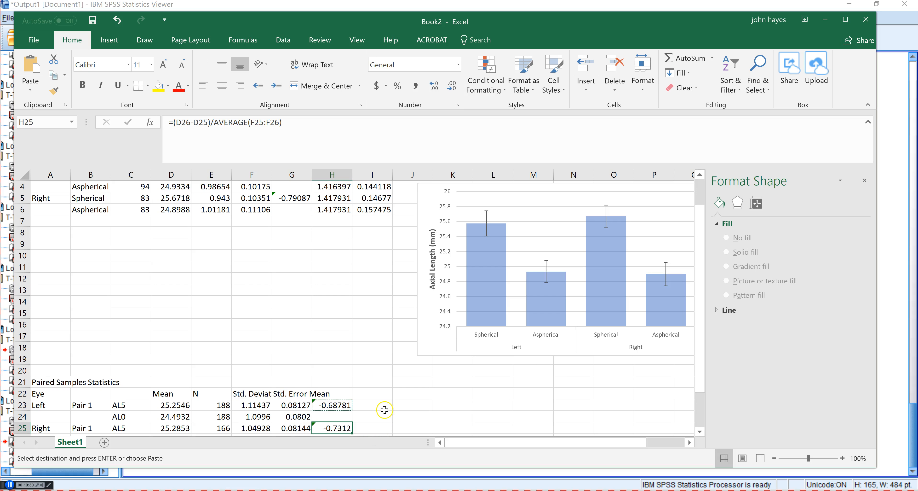
pyautogui.scroll(-3)
pyautogui.write('Effect Size')
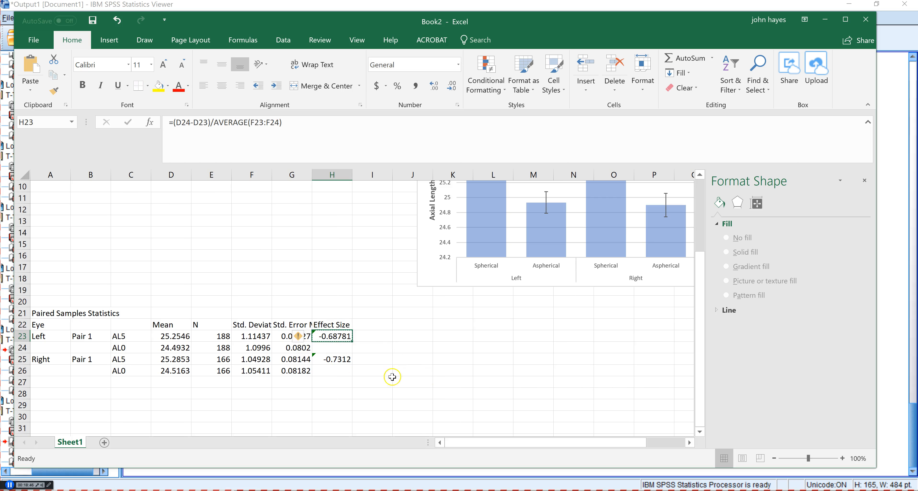
pyautogui.moveTo(320, 394)
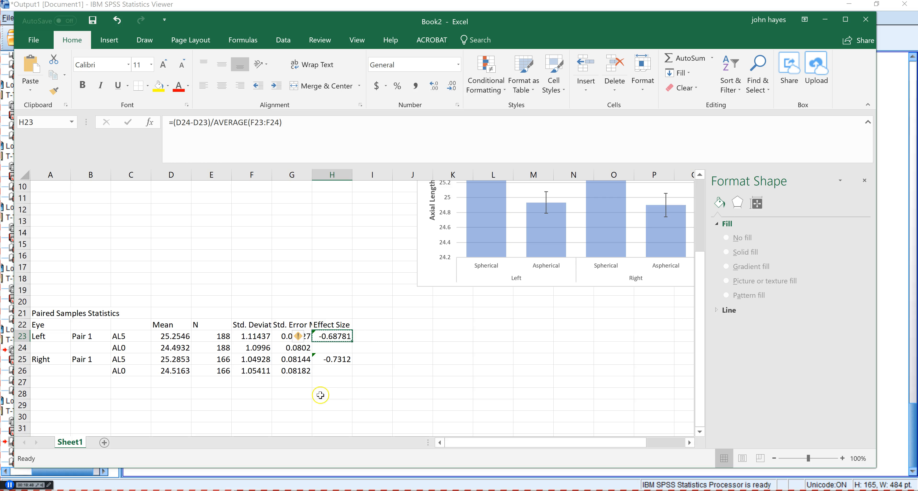
pyautogui.moveTo(366, 336)
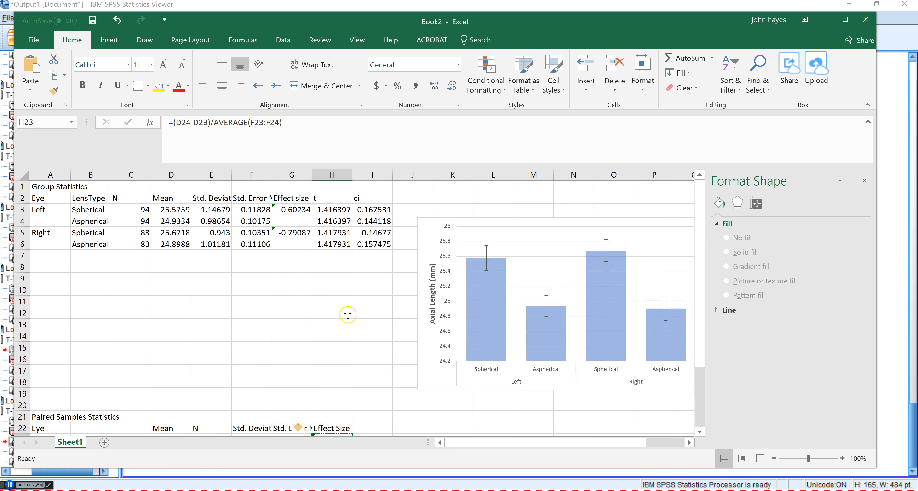
pyautogui.moveTo(314, 324)
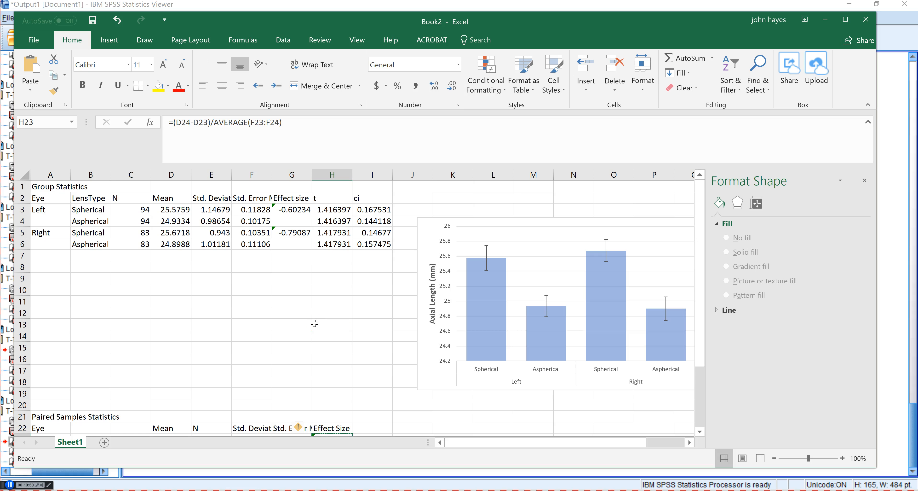